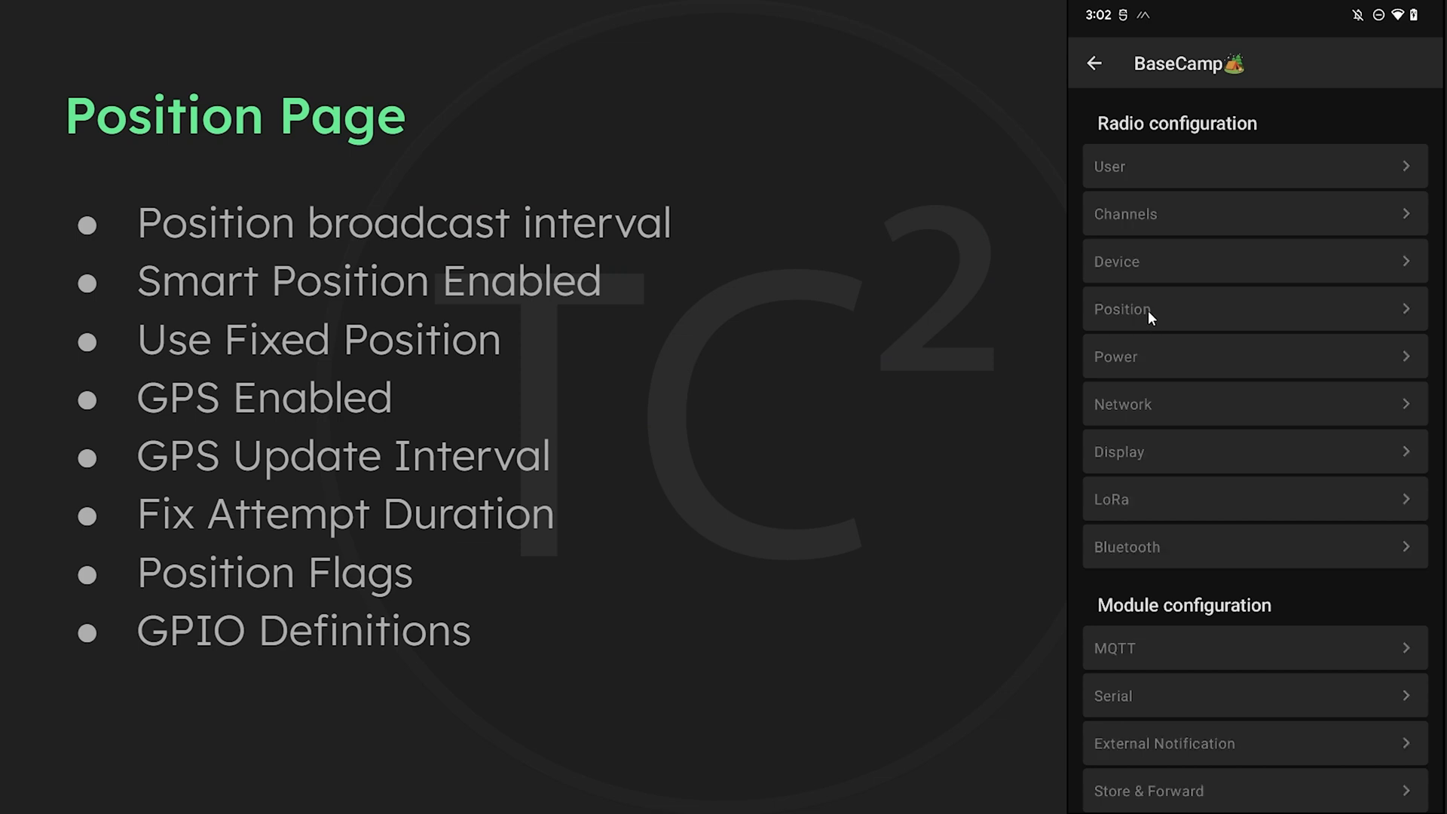
Open the BaseCamp node's Position Config page from the radio configuration list
{"action": "left_click", "coordinate": [1122, 308]}
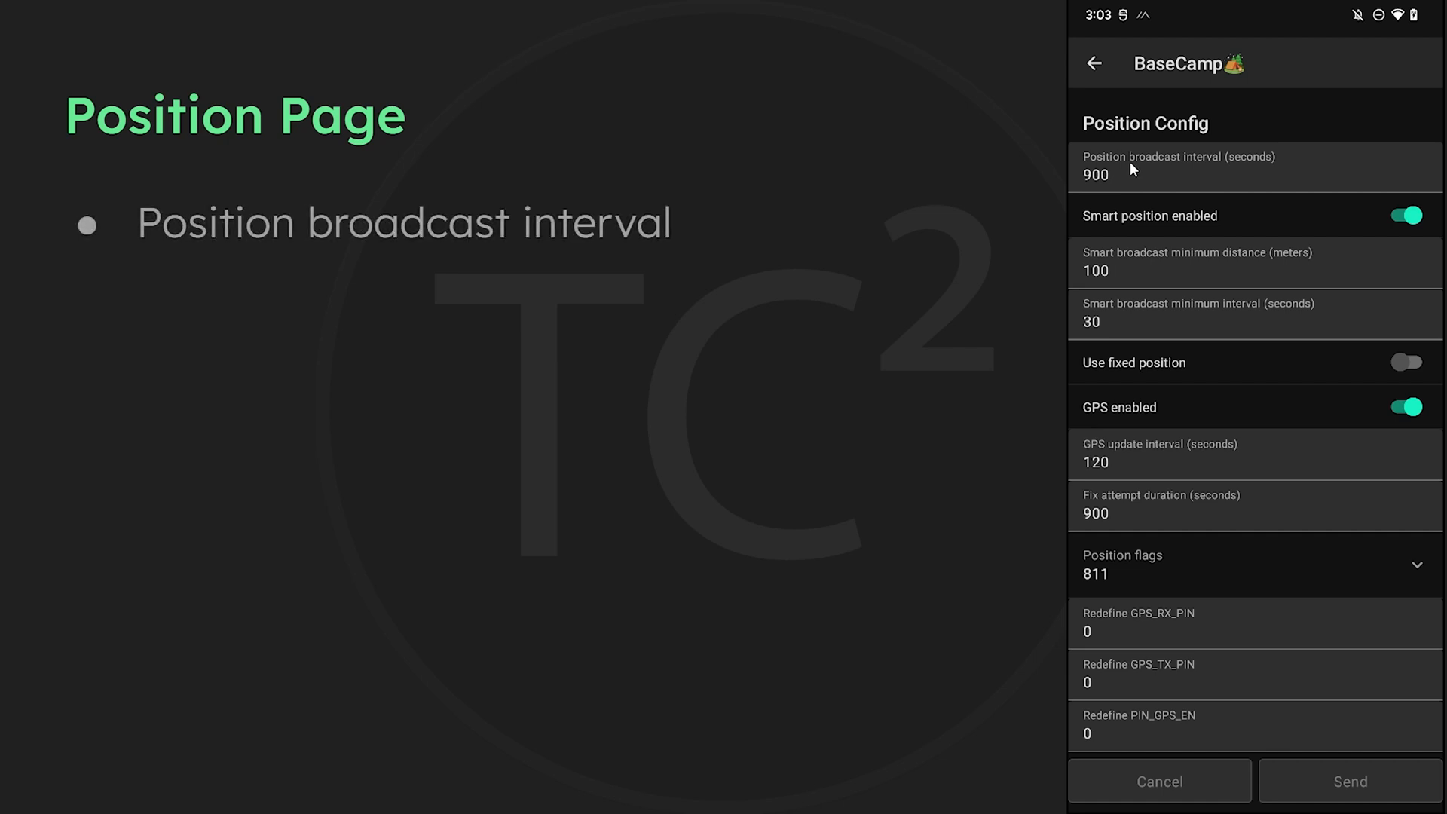
{"action": "mouse_move", "coordinate": [1160, 181]}
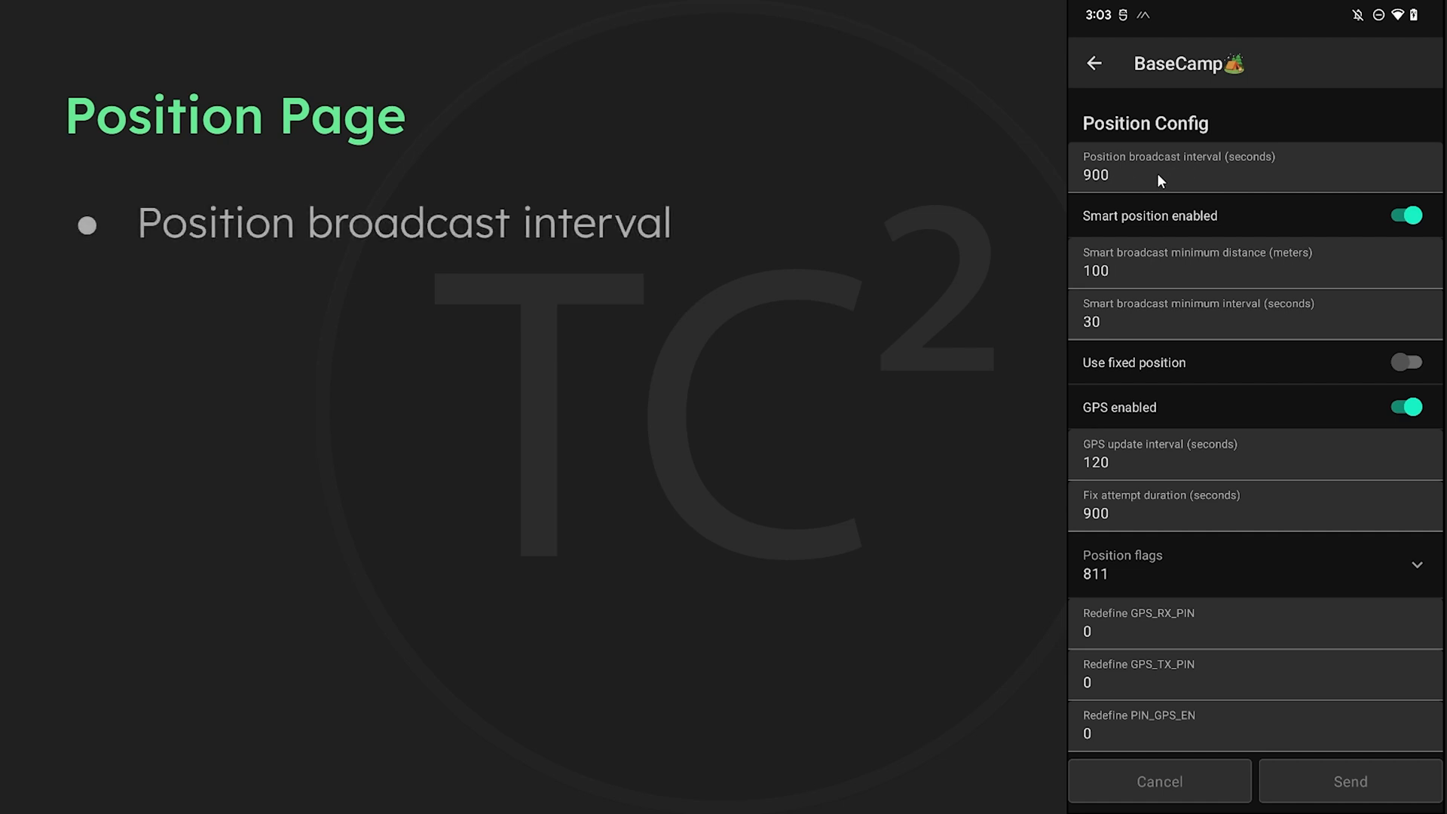
{"action": "mouse_move", "coordinate": [1123, 182]}
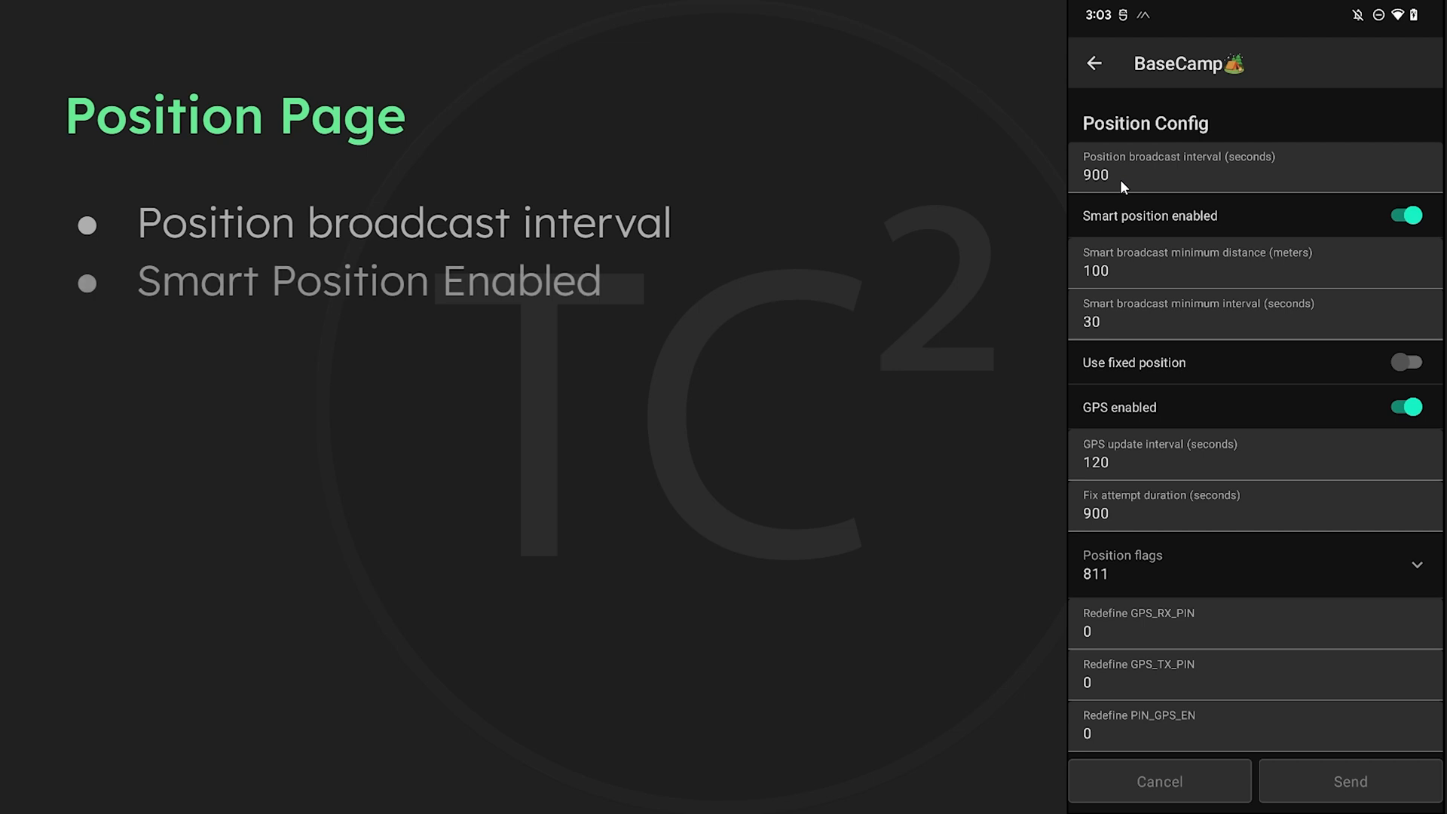
{"action": "left_click", "coordinate": [1405, 215]}
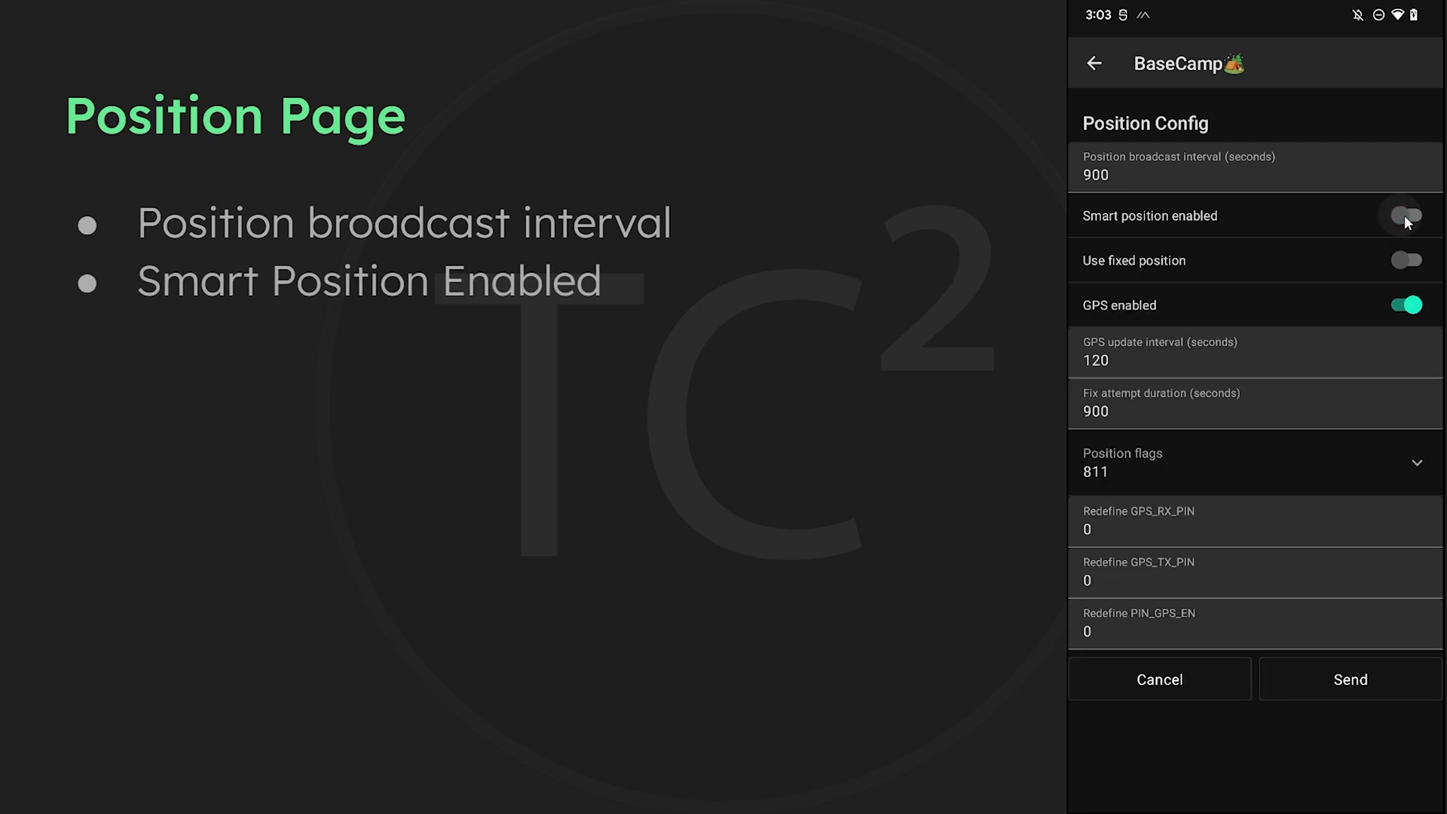
{"action": "left_click", "coordinate": [1405, 216]}
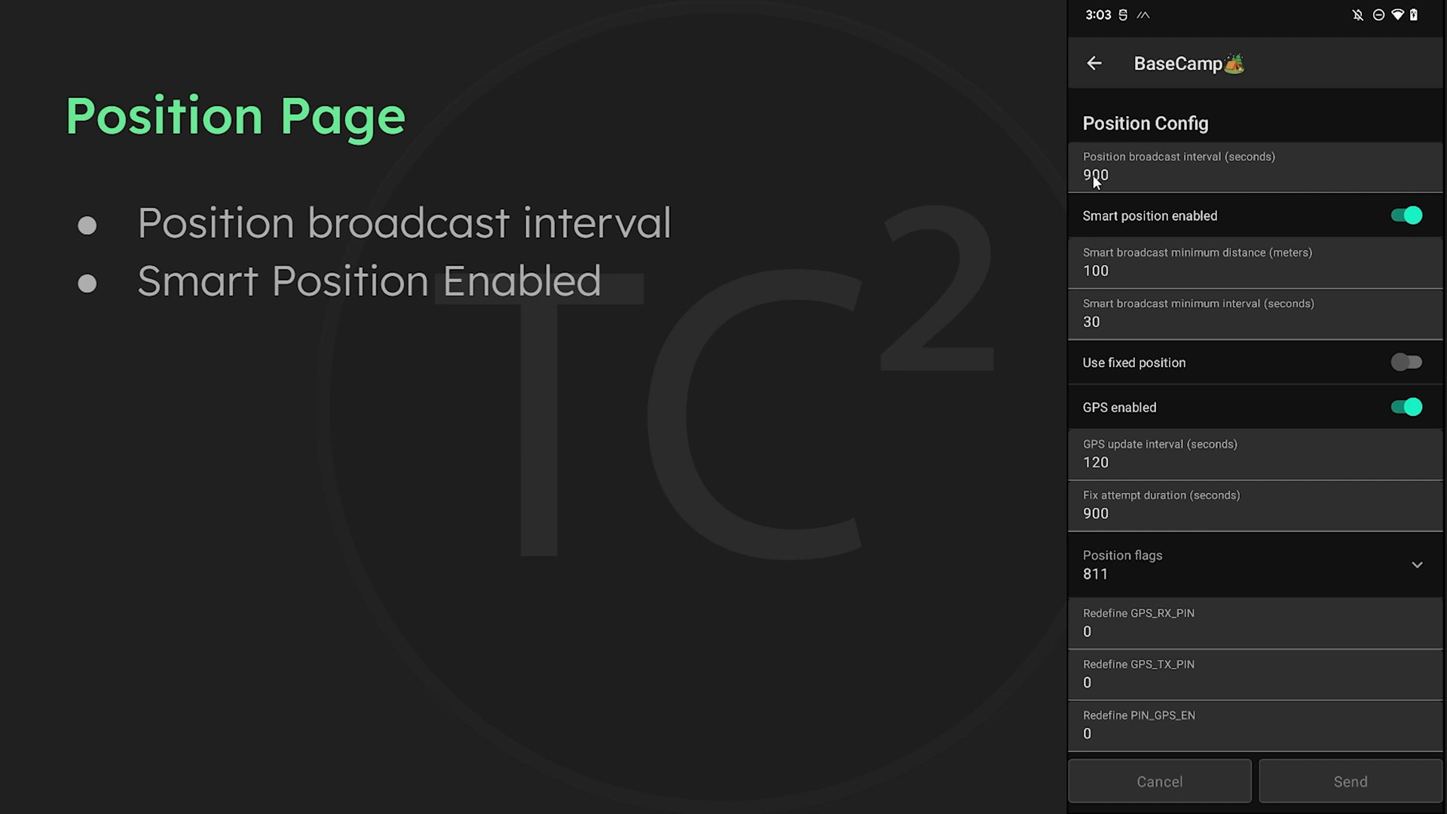
{"action": "mouse_move", "coordinate": [1115, 182]}
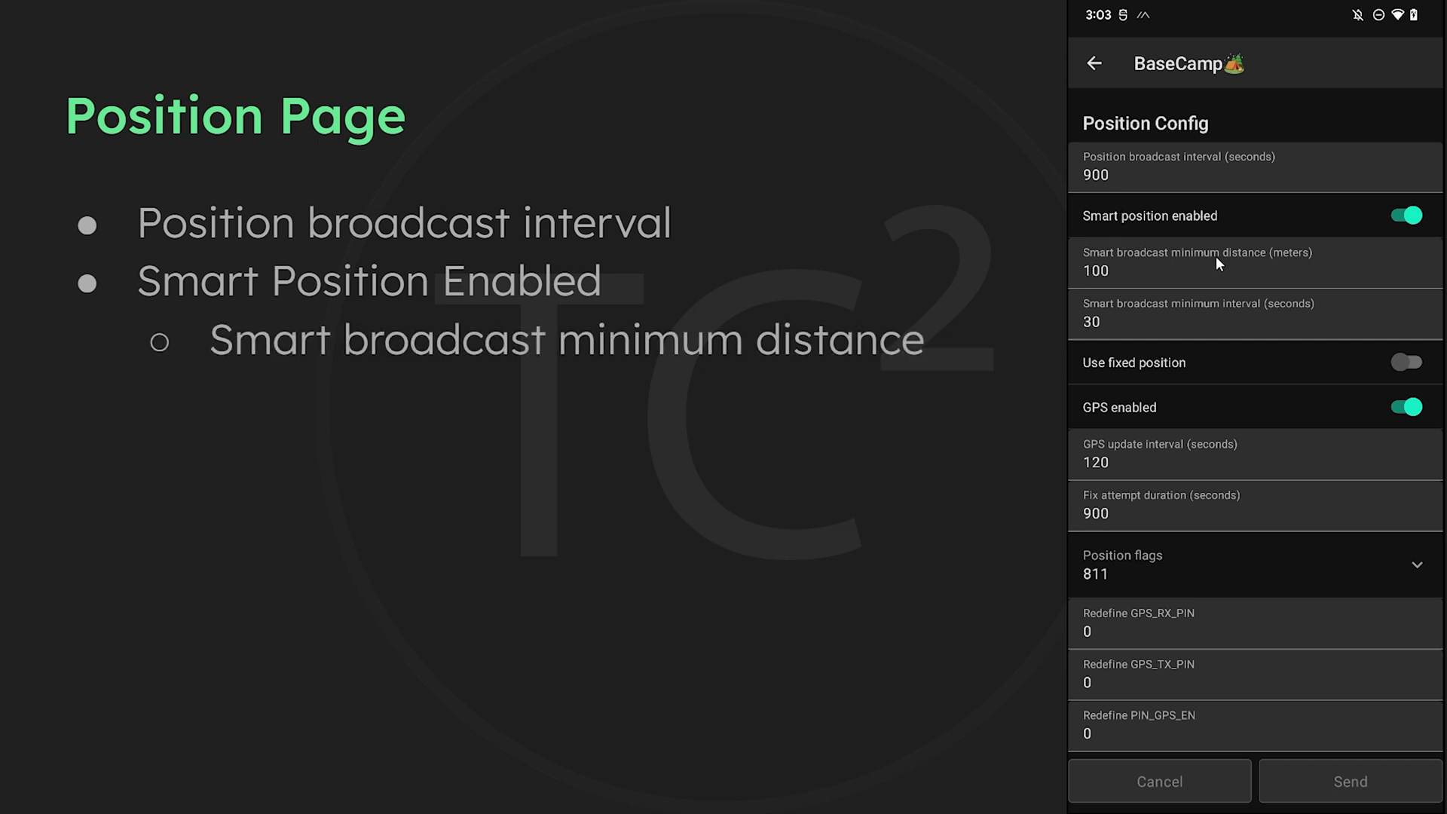
{"action": "mouse_move", "coordinate": [1150, 268]}
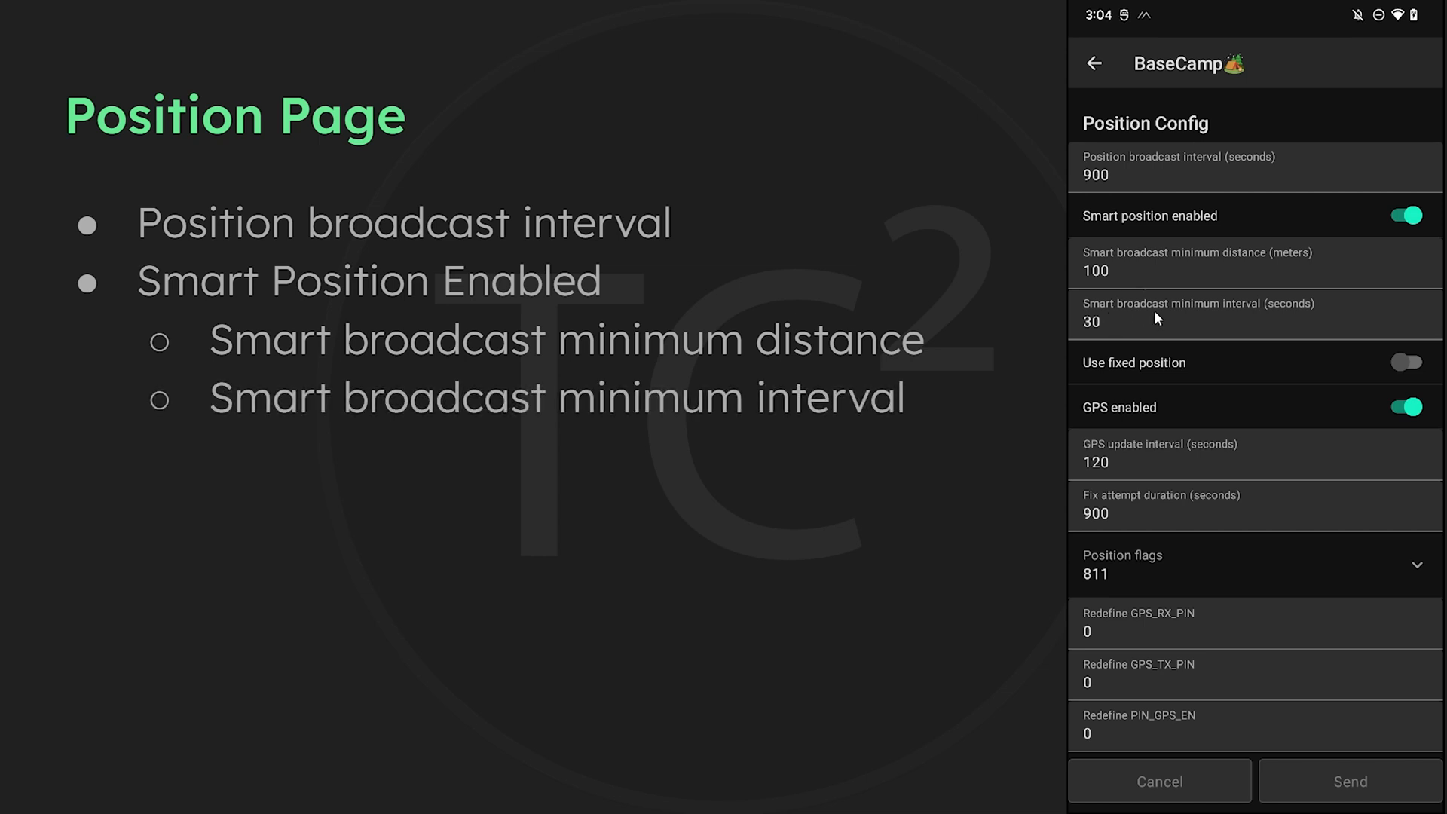
{"action": "mouse_move", "coordinate": [1156, 335]}
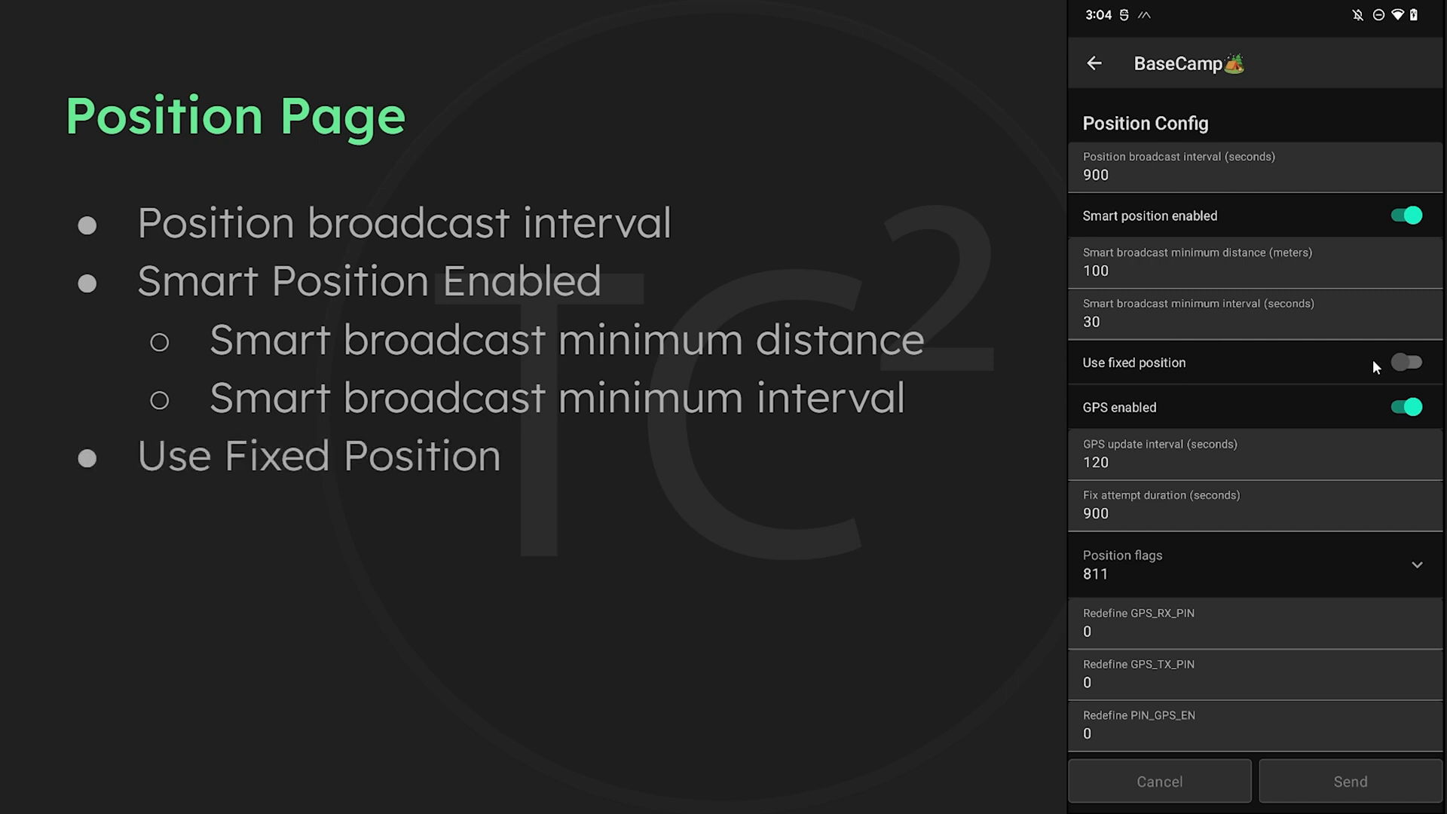
{"action": "left_click", "coordinate": [1406, 361]}
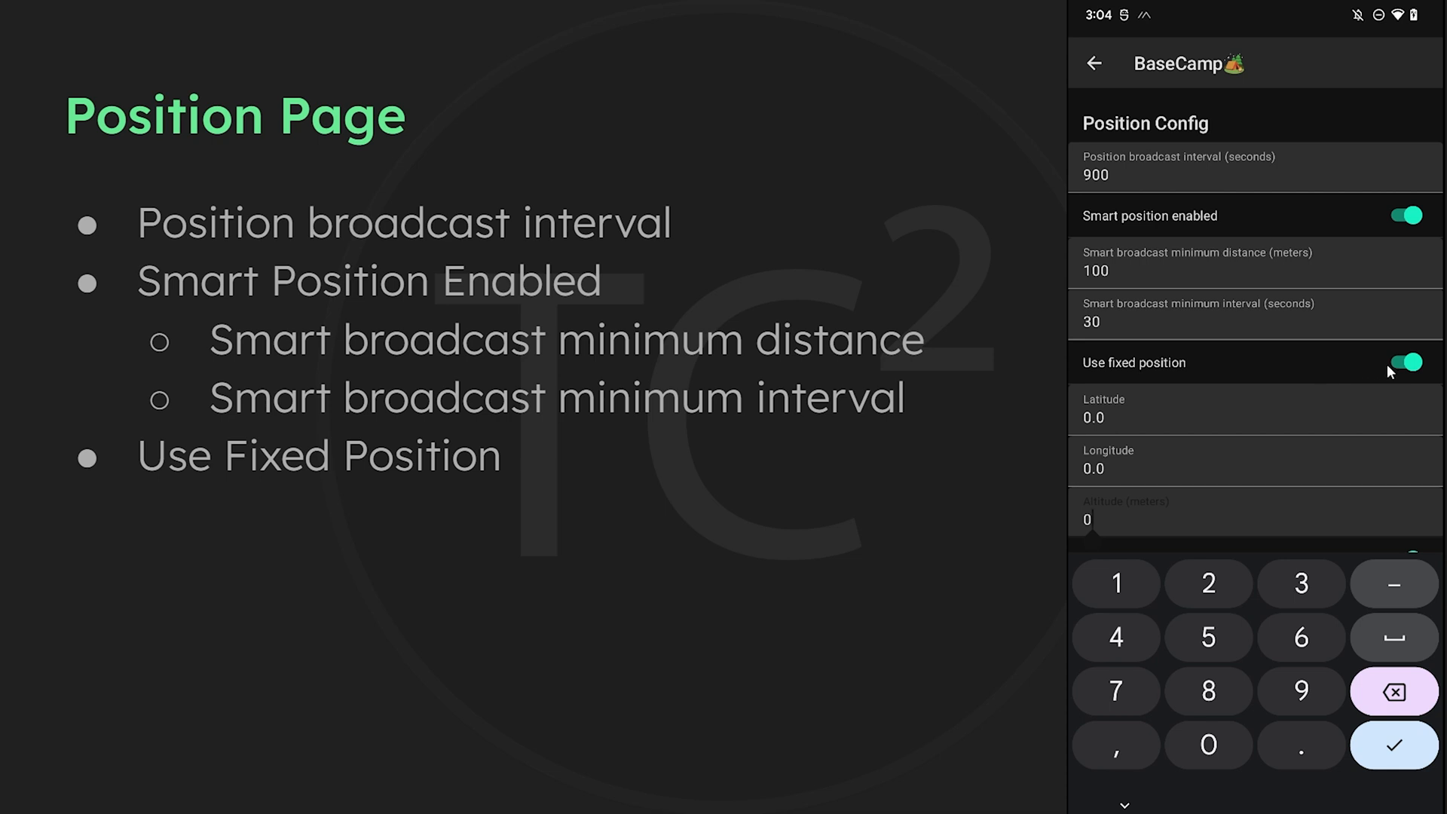
{"action": "left_click", "coordinate": [1403, 362]}
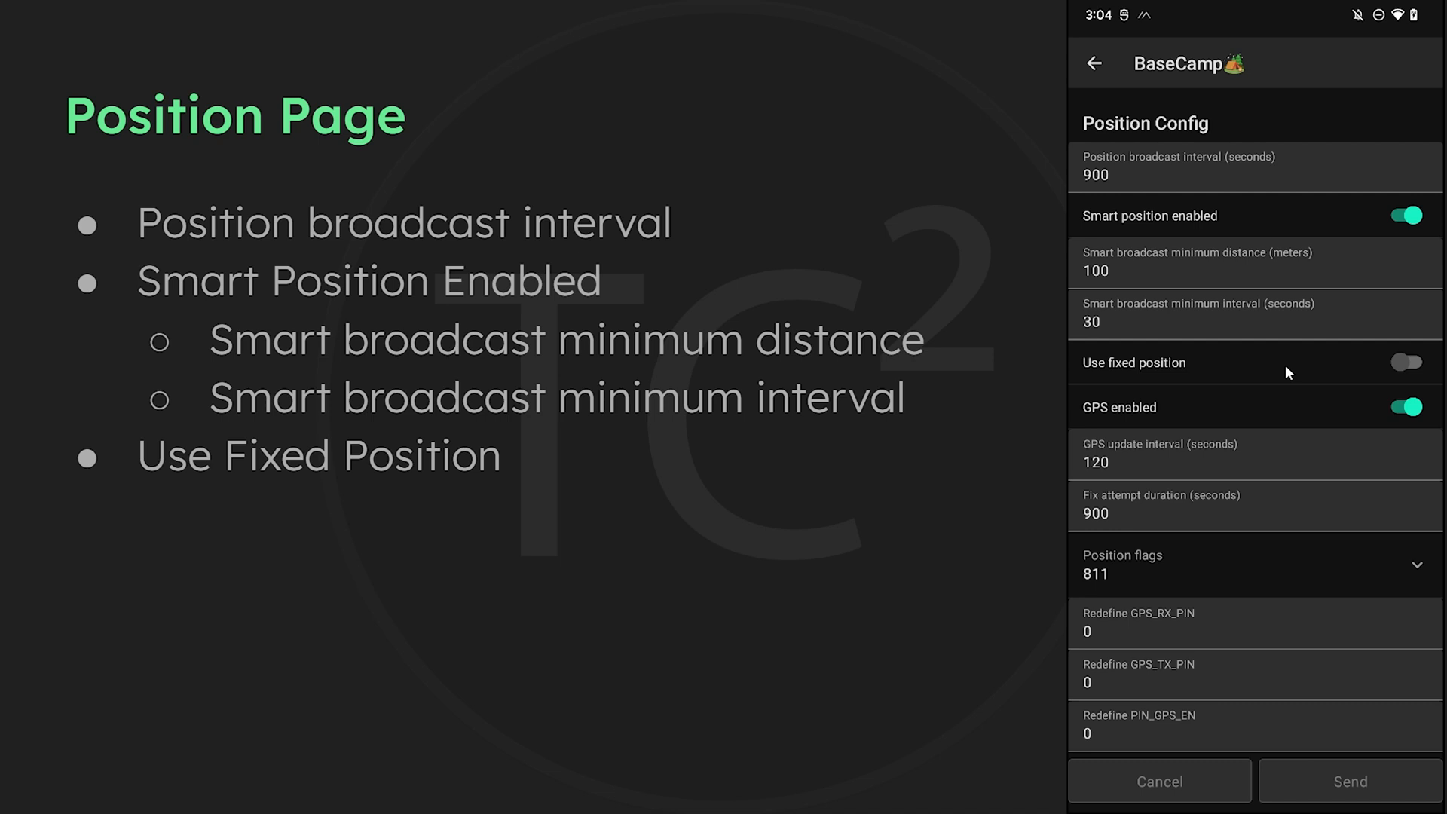
{"action": "mouse_move", "coordinate": [1394, 420]}
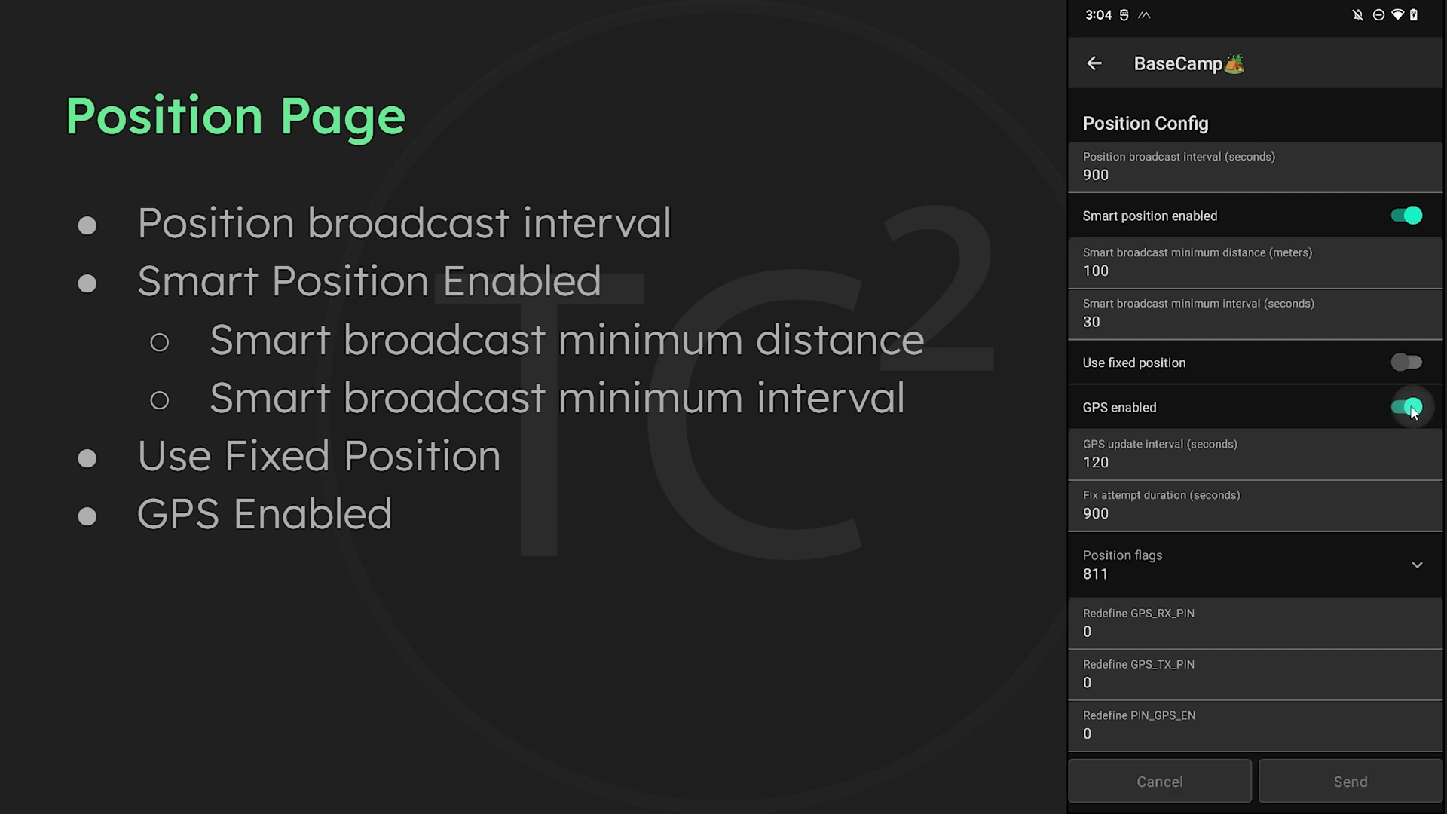
{"action": "mouse_move", "coordinate": [1296, 421]}
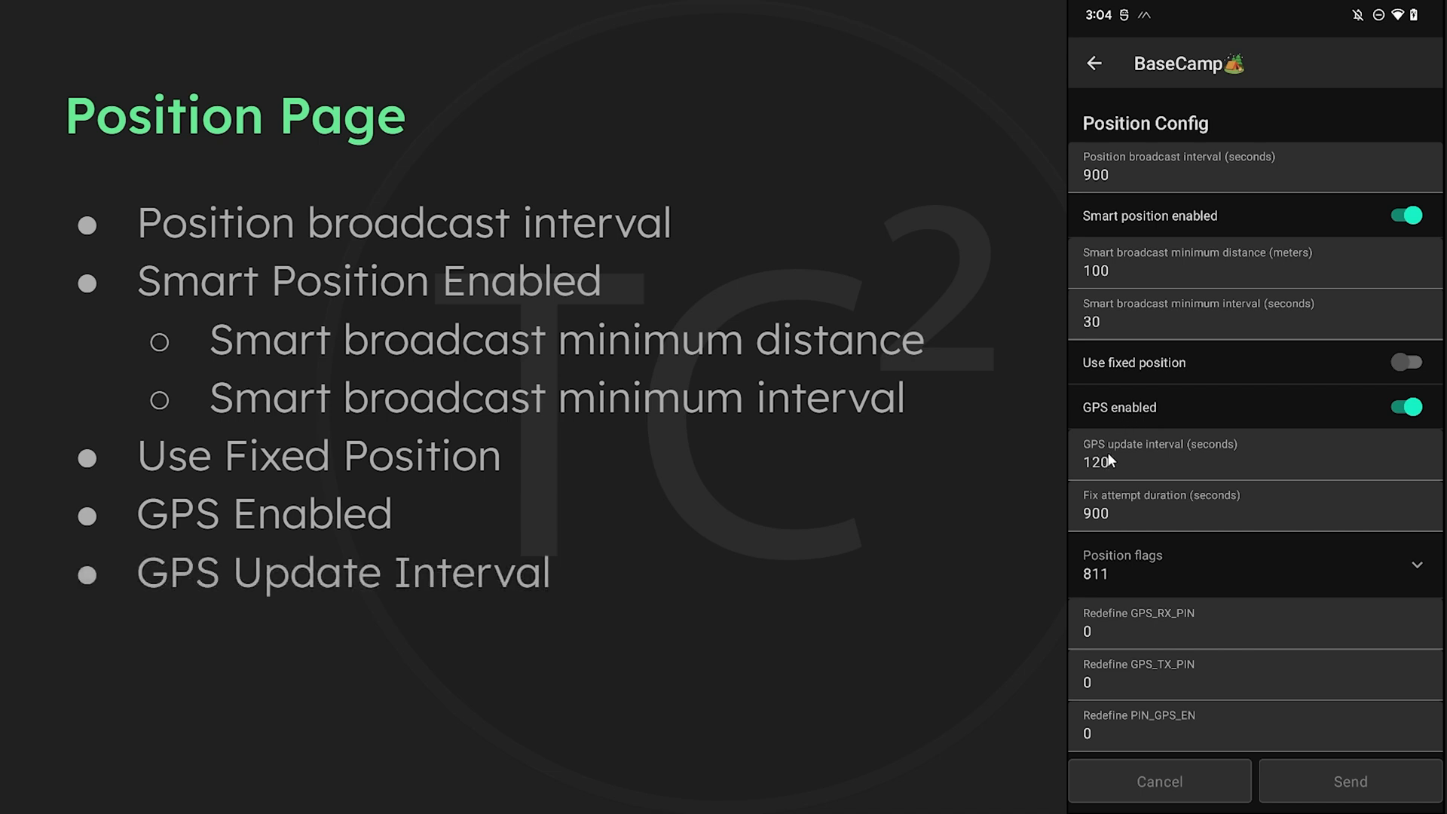
{"action": "mouse_move", "coordinate": [1124, 460]}
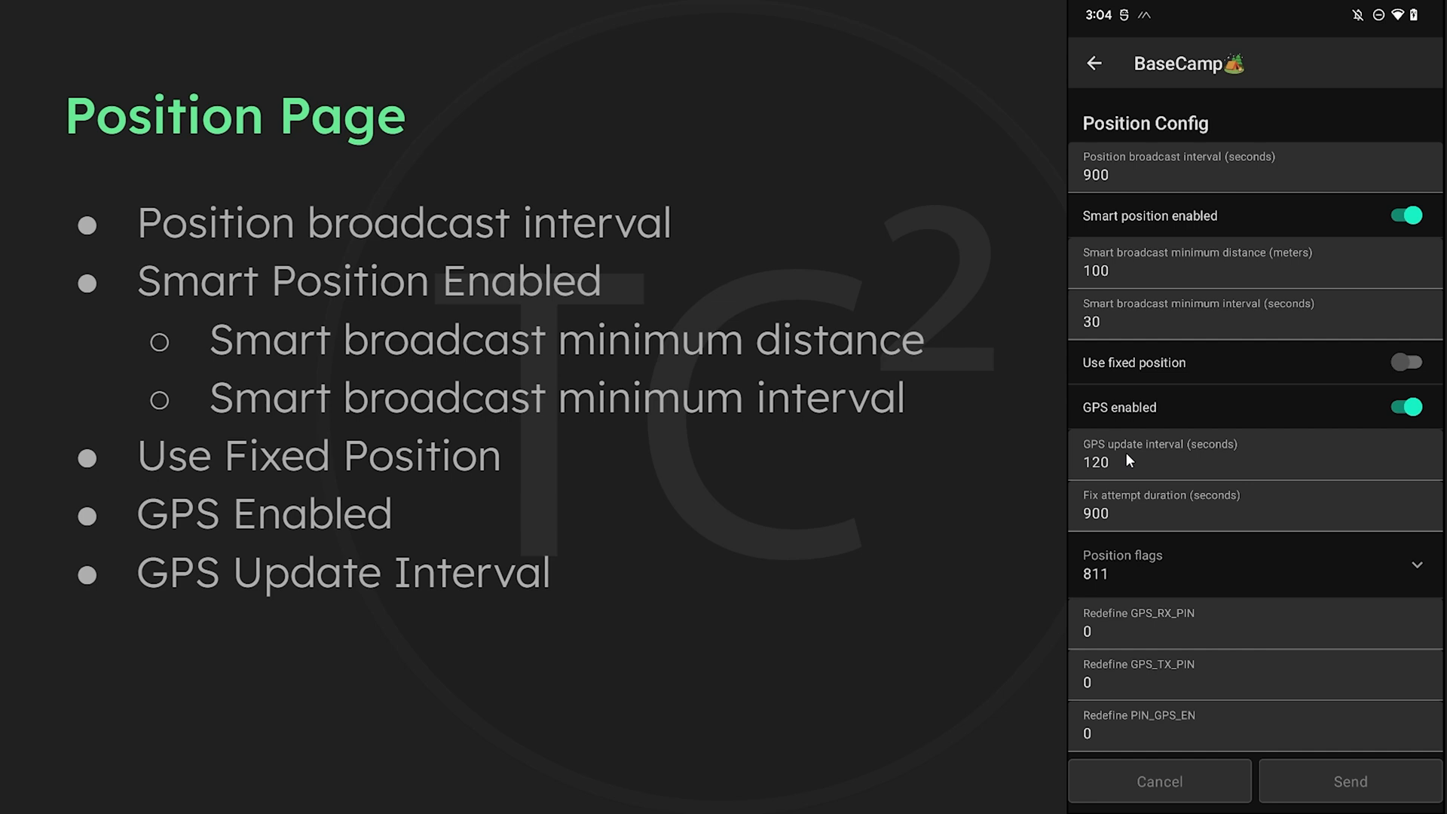
{"action": "mouse_move", "coordinate": [1124, 467]}
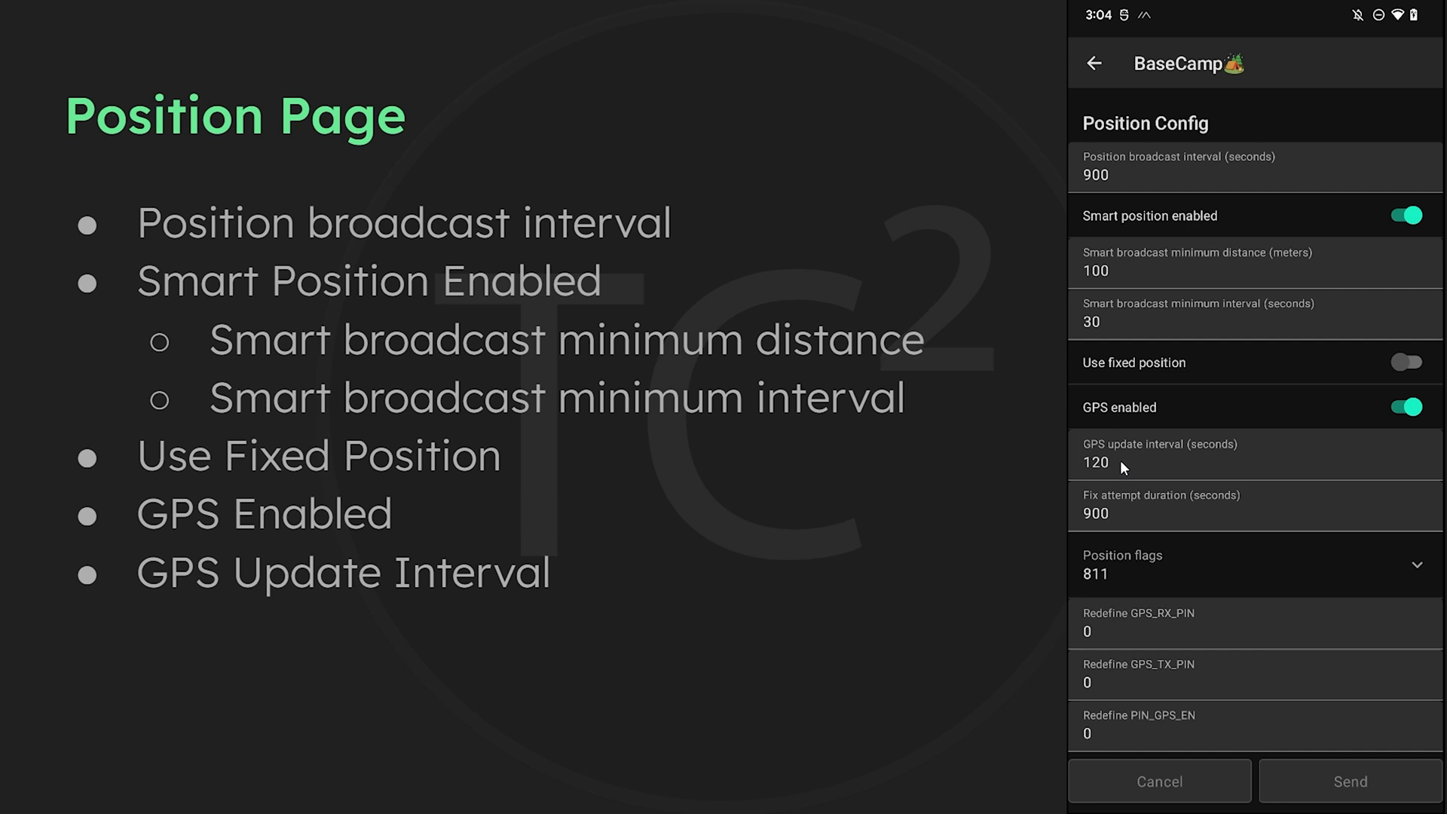
{"action": "mouse_move", "coordinate": [1117, 456]}
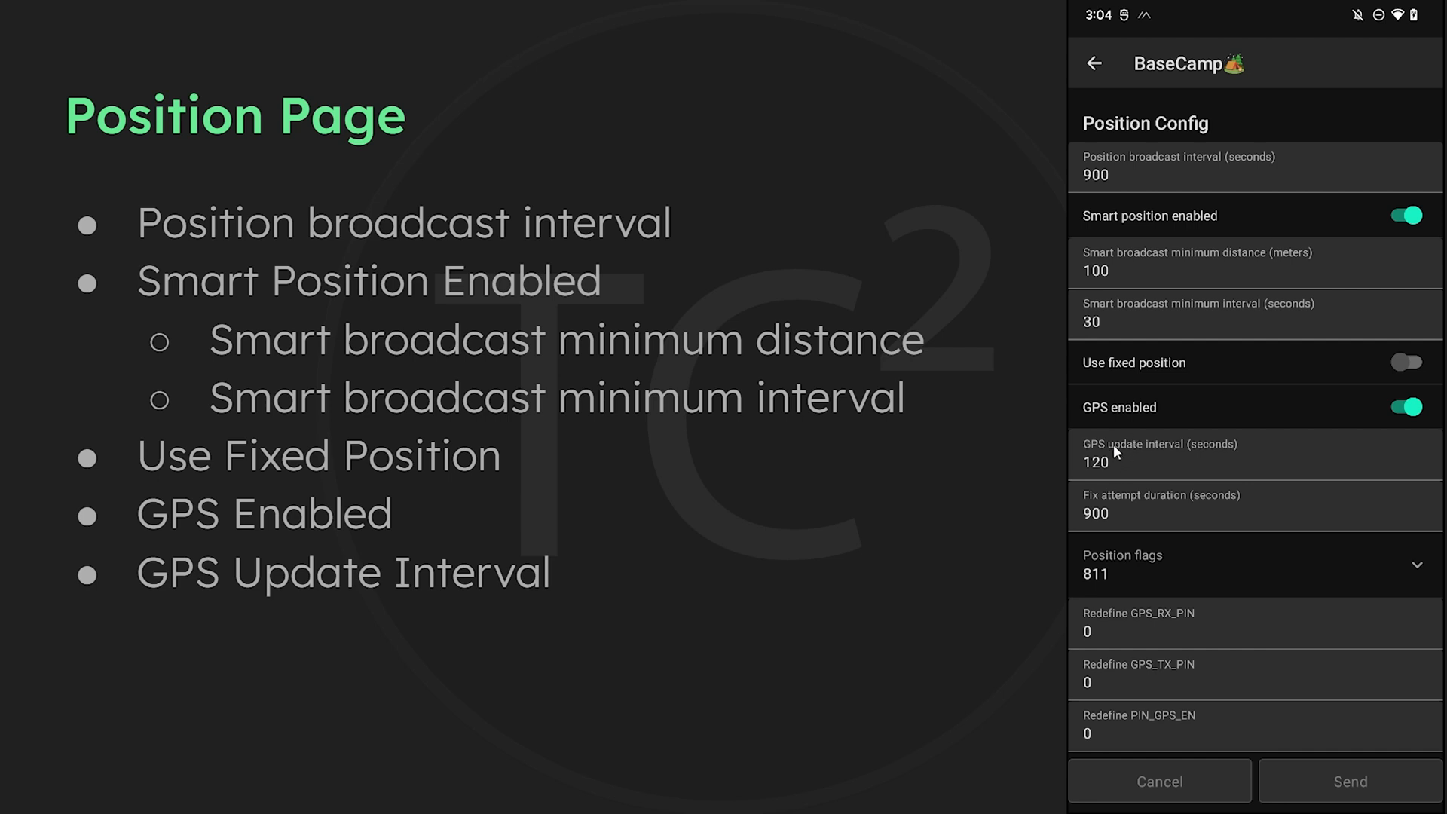
{"action": "mouse_move", "coordinate": [1117, 456]}
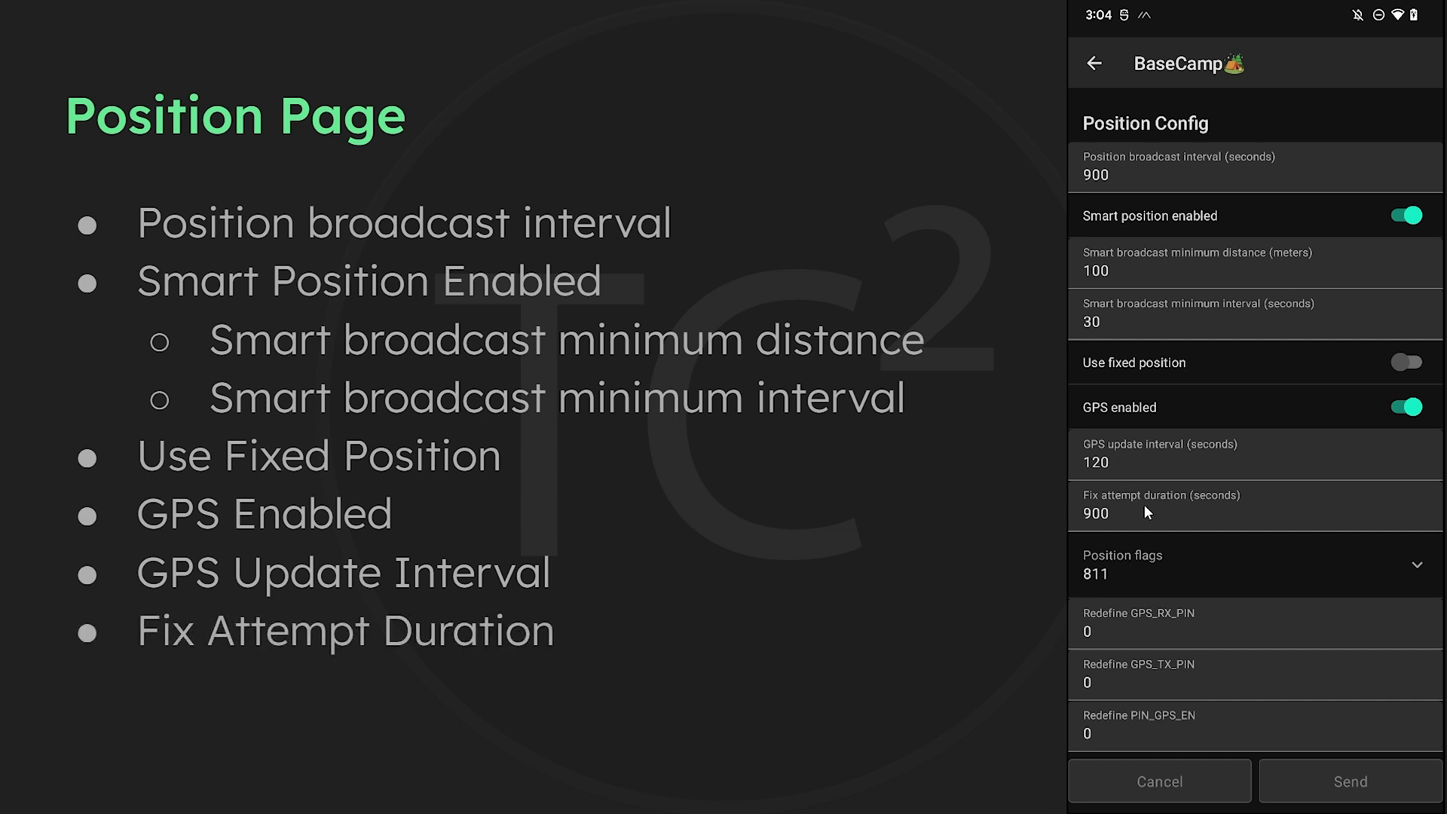
{"action": "mouse_move", "coordinate": [1133, 514]}
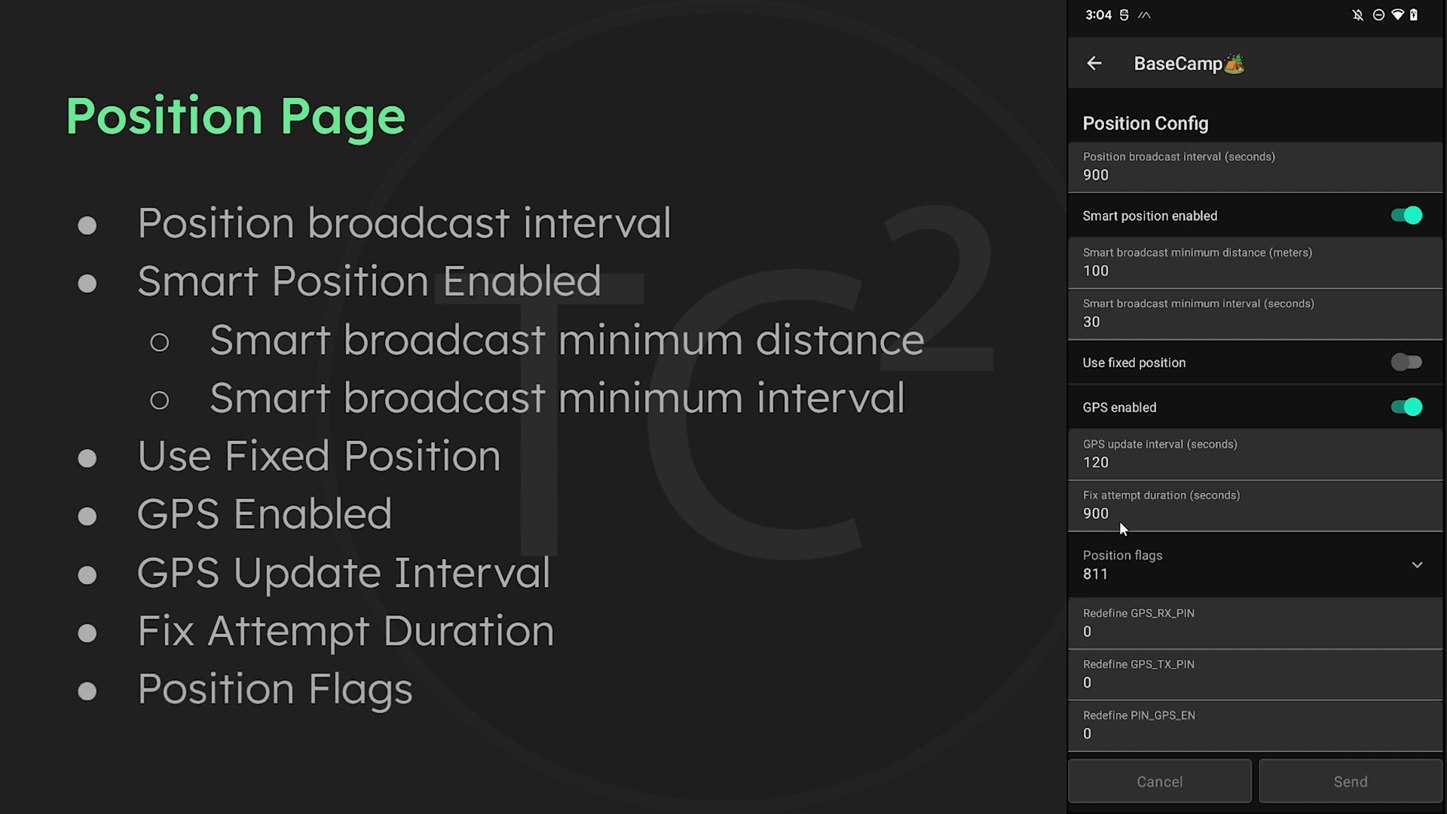
Show the position flags list with ALTITUDE, ALTITUDE_MSL, DOP, SATINVIEW, HEADING and SPEED checked
{"action": "left_click", "coordinate": [1407, 563]}
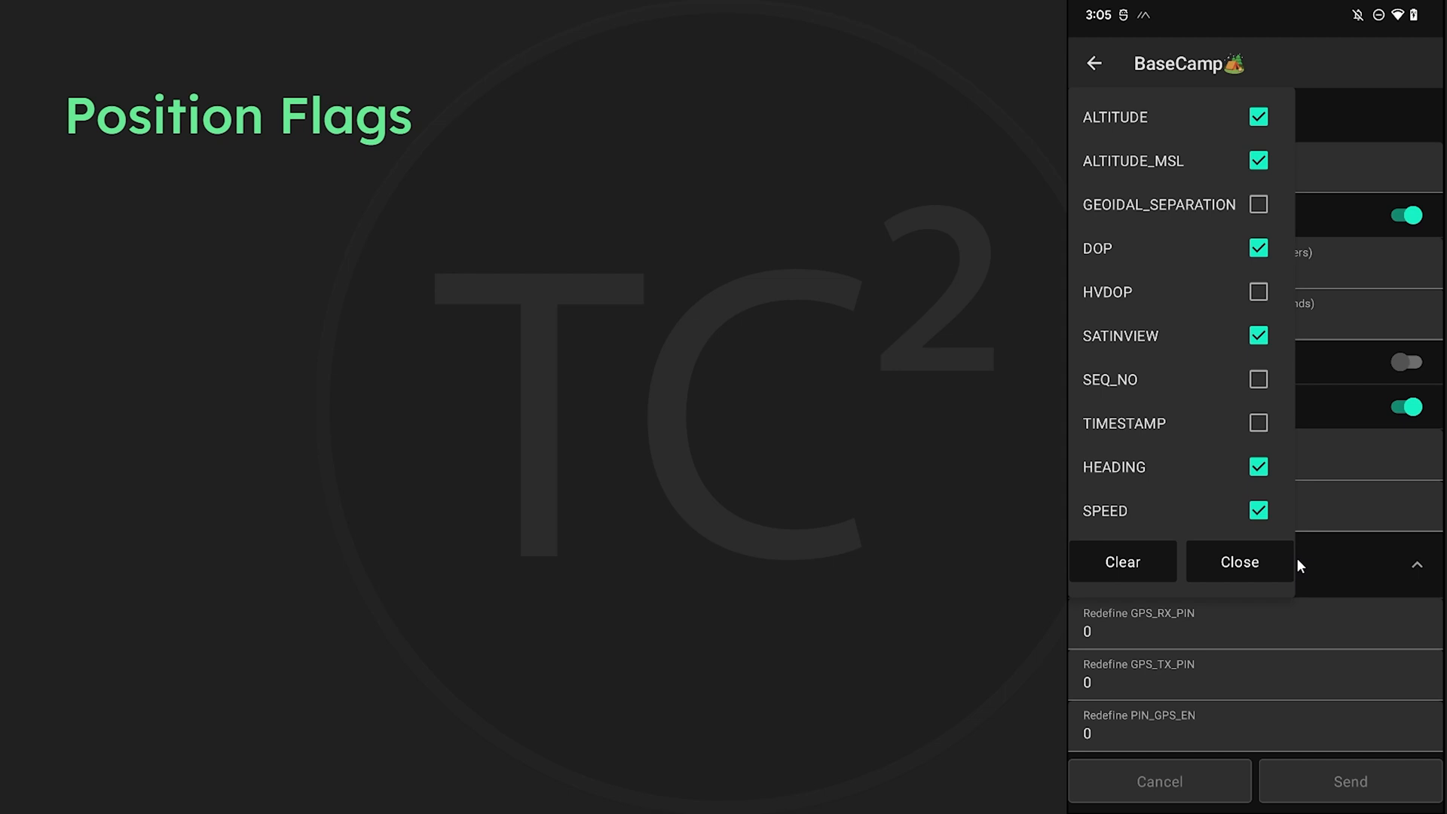
{"action": "mouse_move", "coordinate": [1294, 567]}
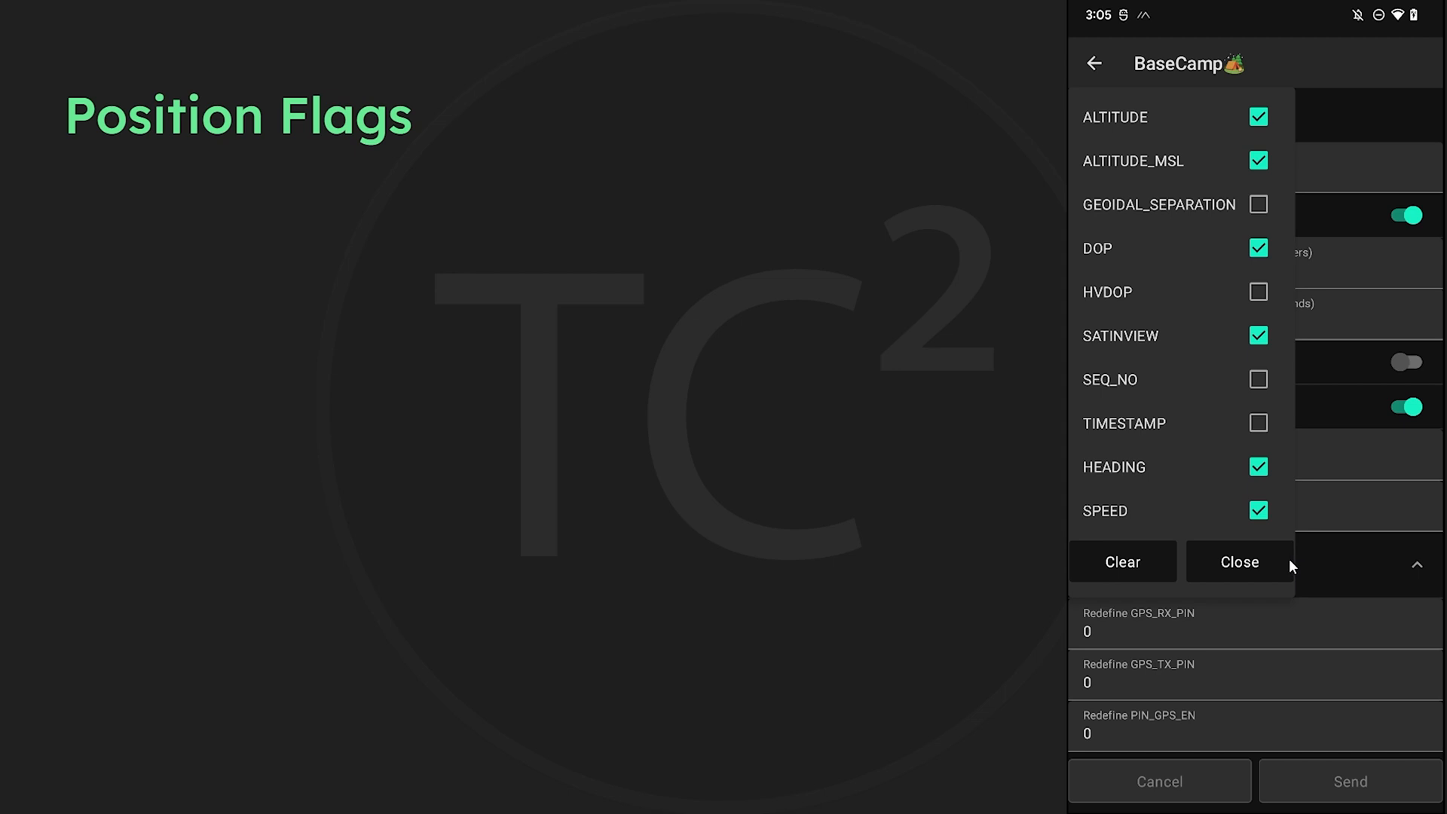
{"action": "mouse_move", "coordinate": [1158, 158]}
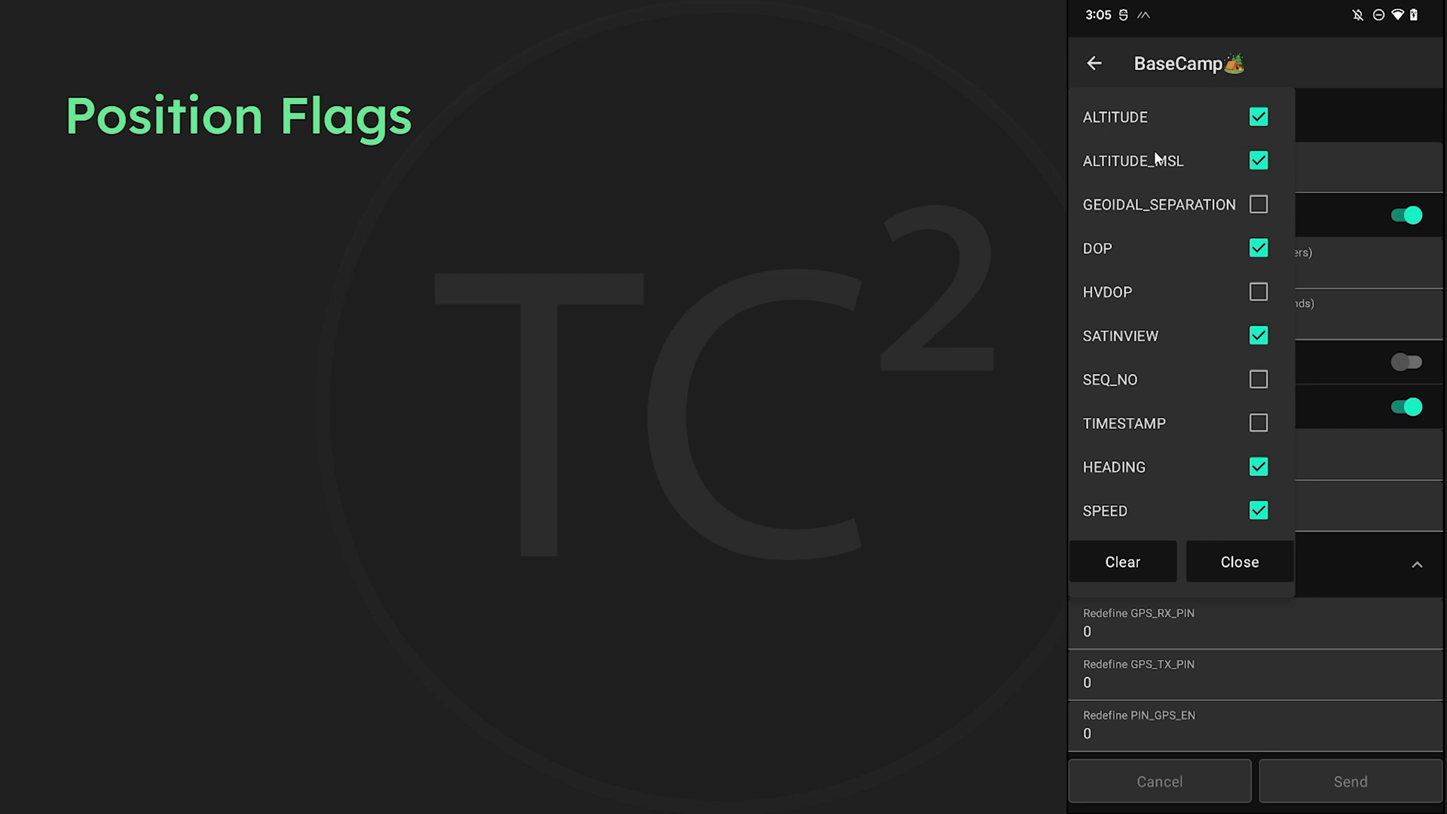
{"action": "left_click", "coordinate": [1115, 117]}
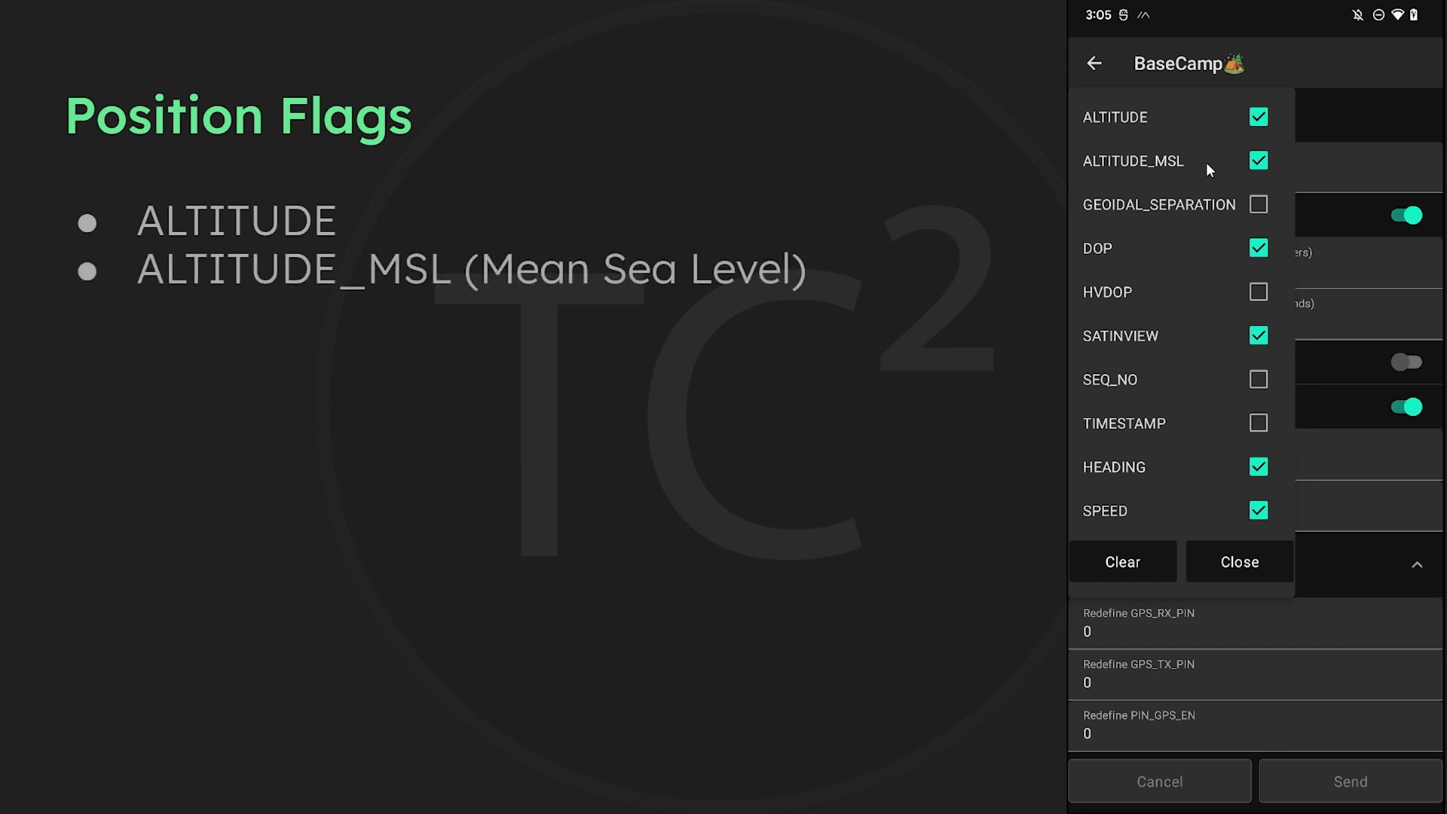
{"action": "mouse_move", "coordinate": [1232, 168]}
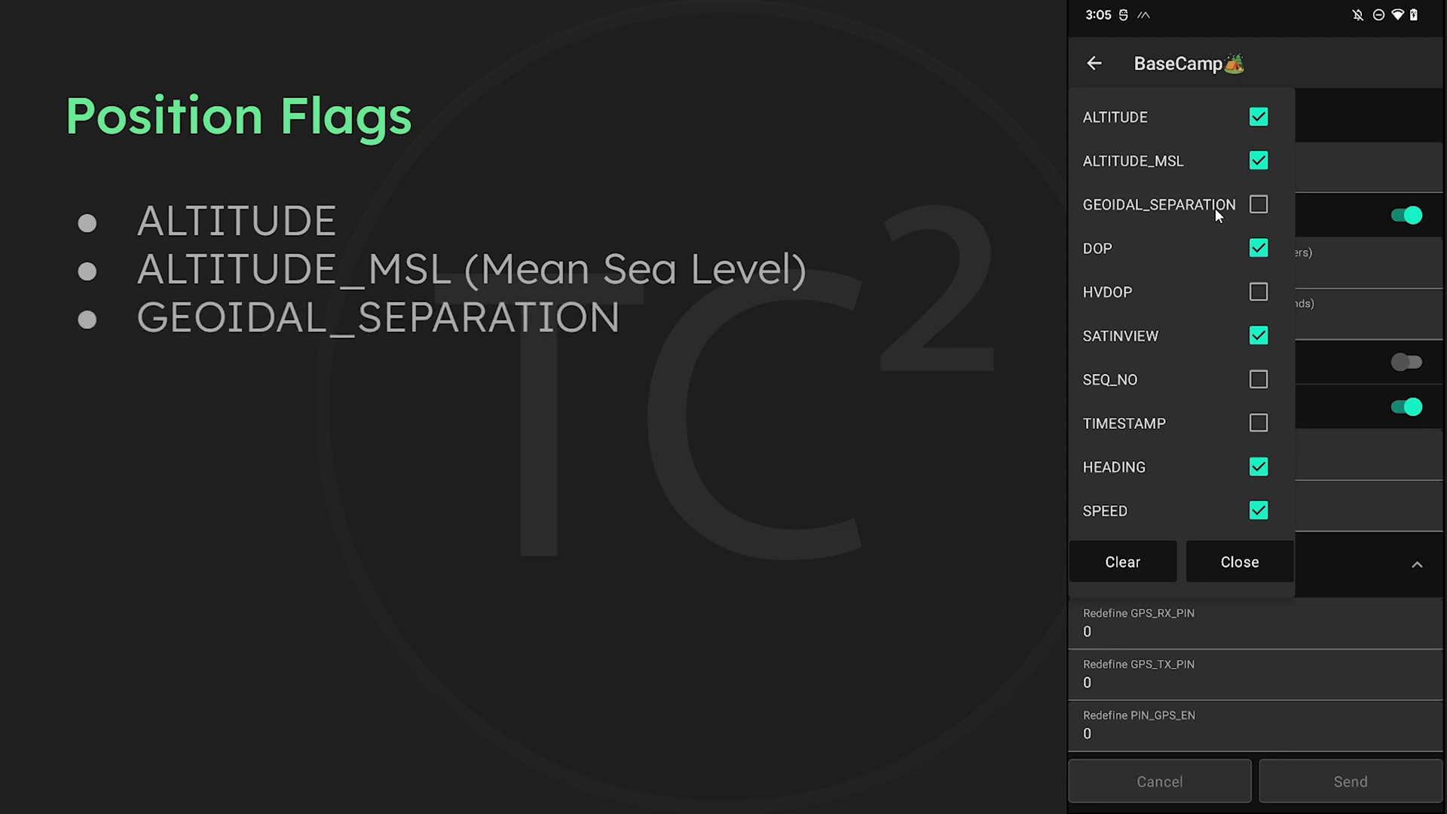
{"action": "mouse_move", "coordinate": [1241, 220]}
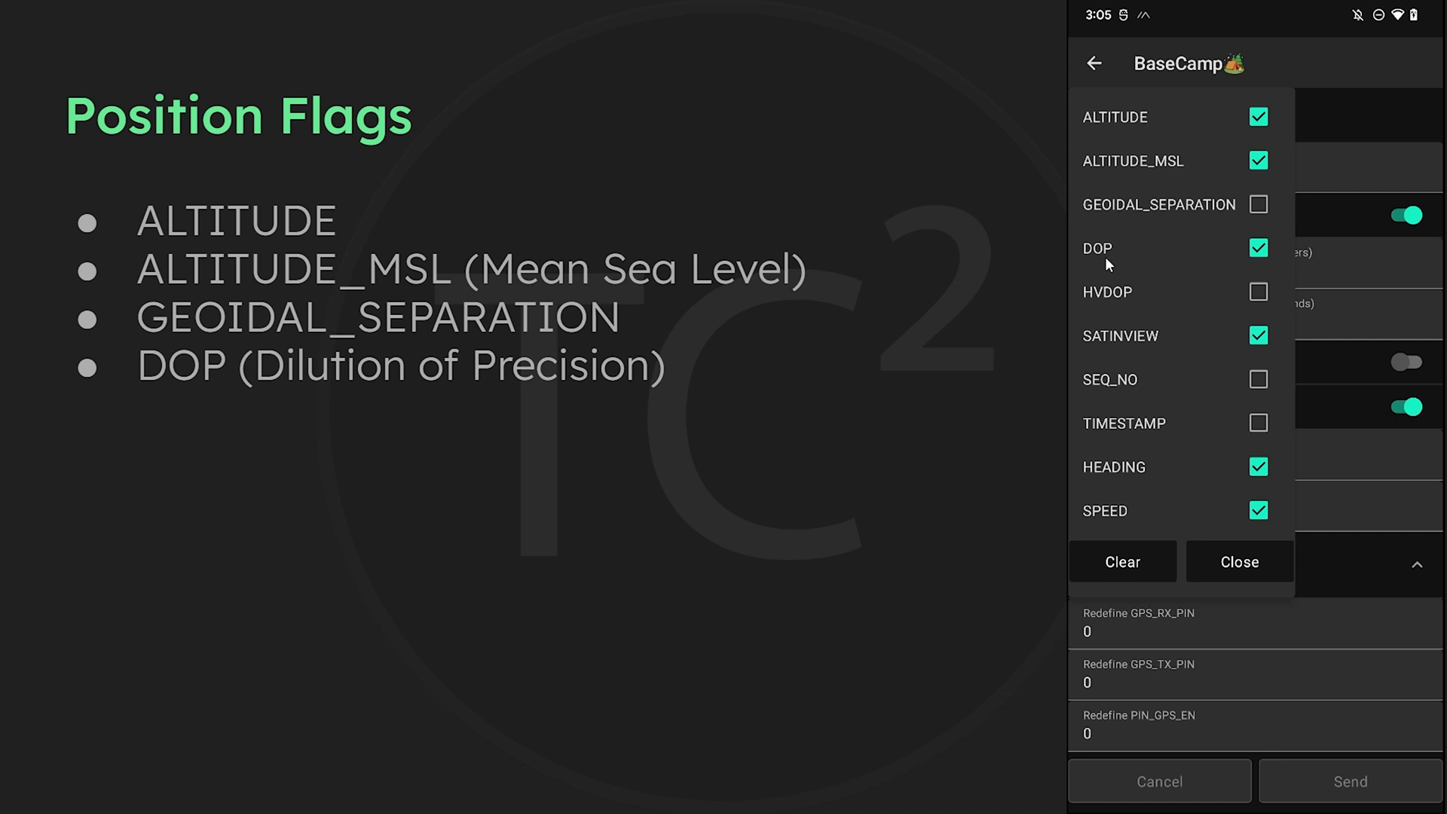
{"action": "mouse_move", "coordinate": [1109, 266]}
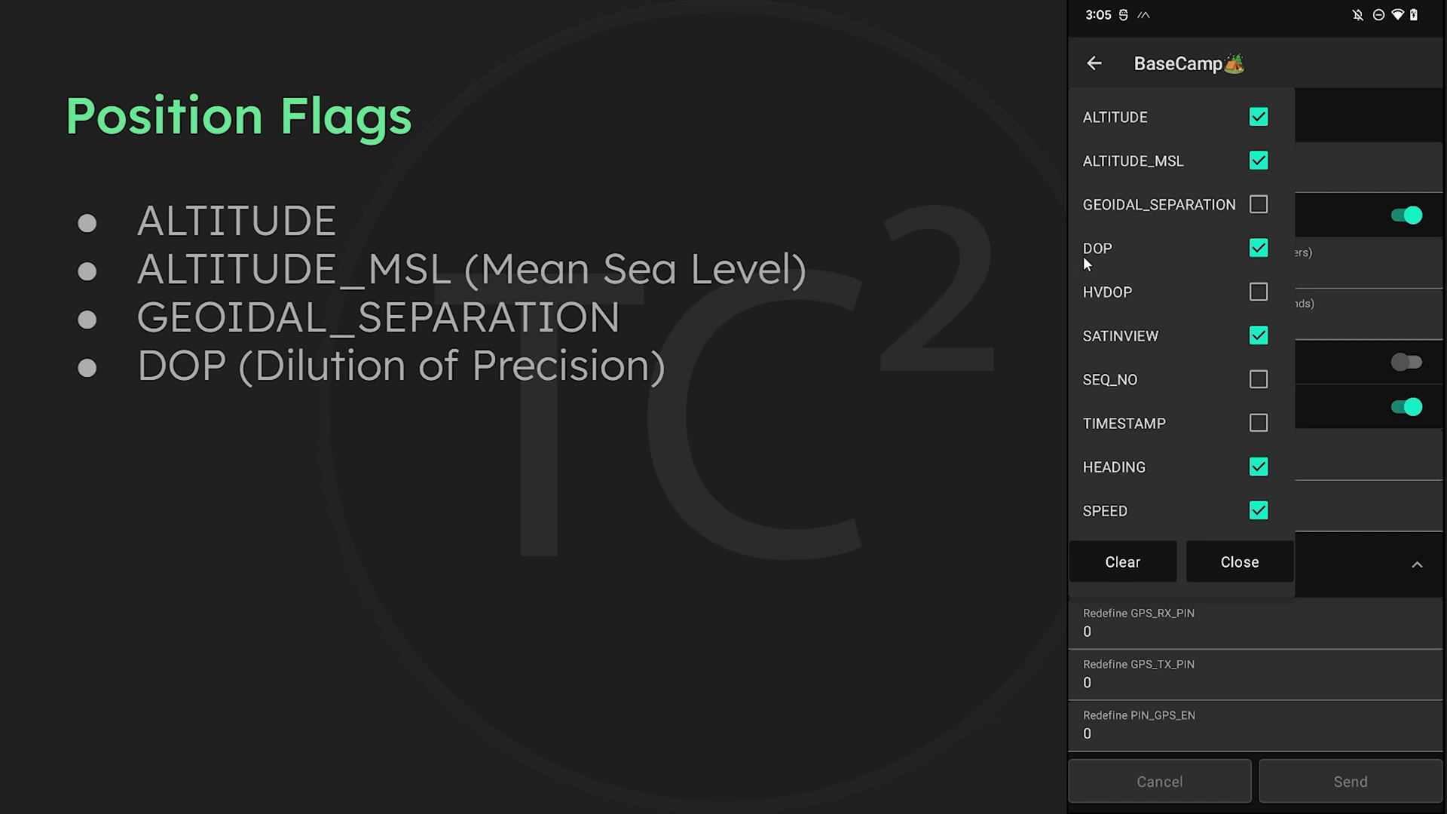
{"action": "mouse_move", "coordinate": [1245, 255]}
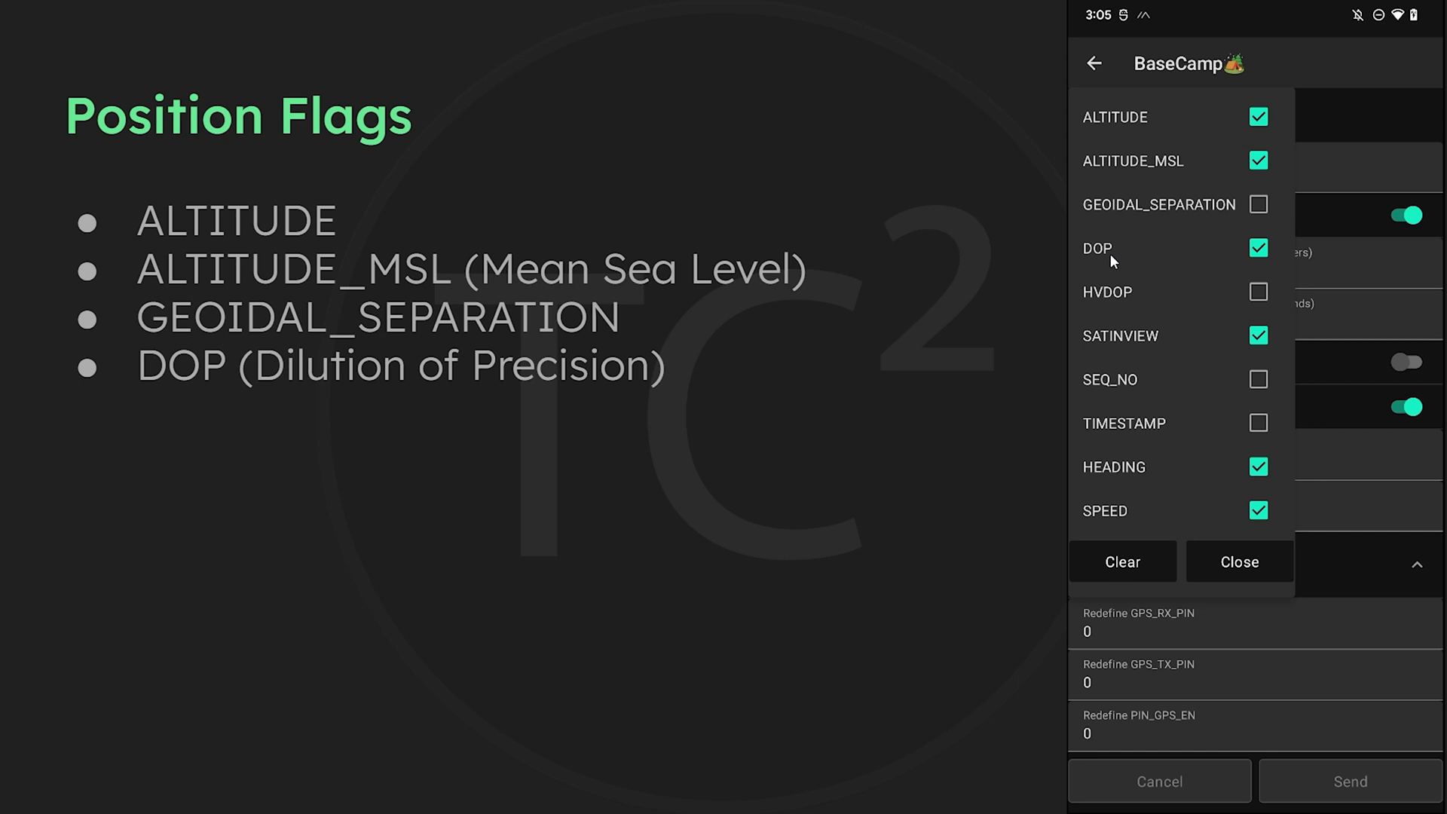
{"action": "mouse_move", "coordinate": [1100, 295]}
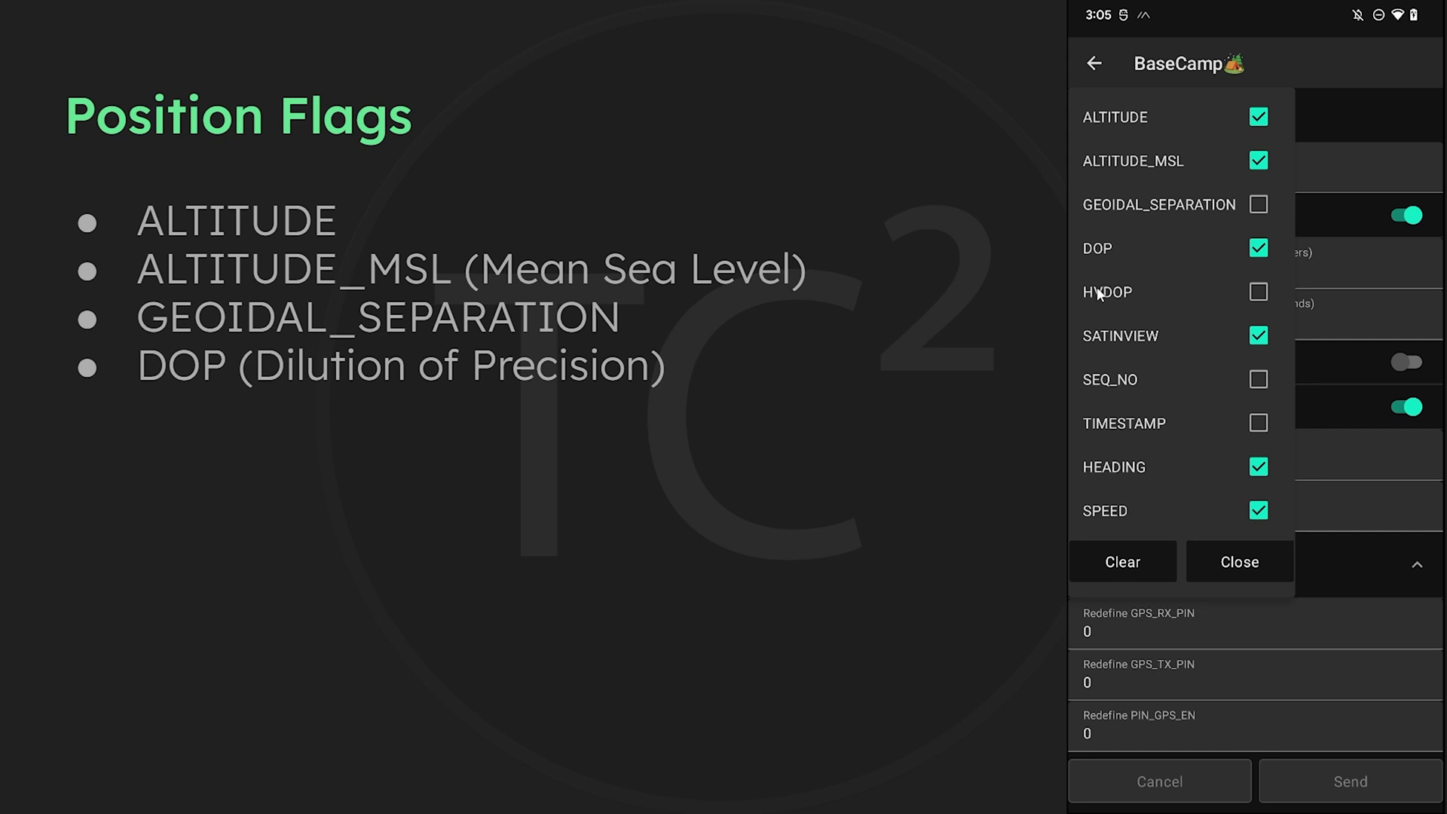
{"action": "mouse_move", "coordinate": [1093, 307]}
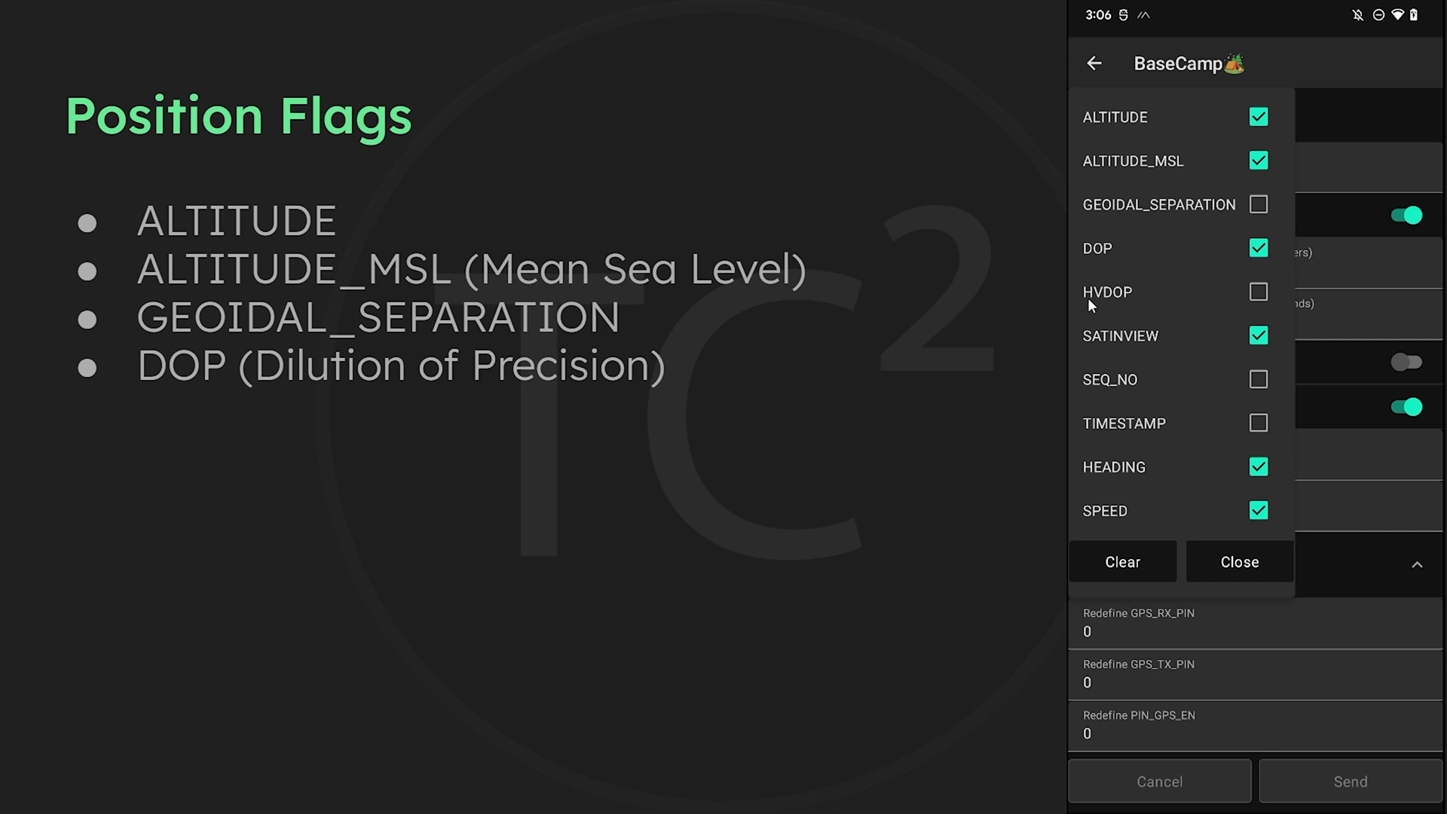
{"action": "mouse_move", "coordinate": [1103, 305]}
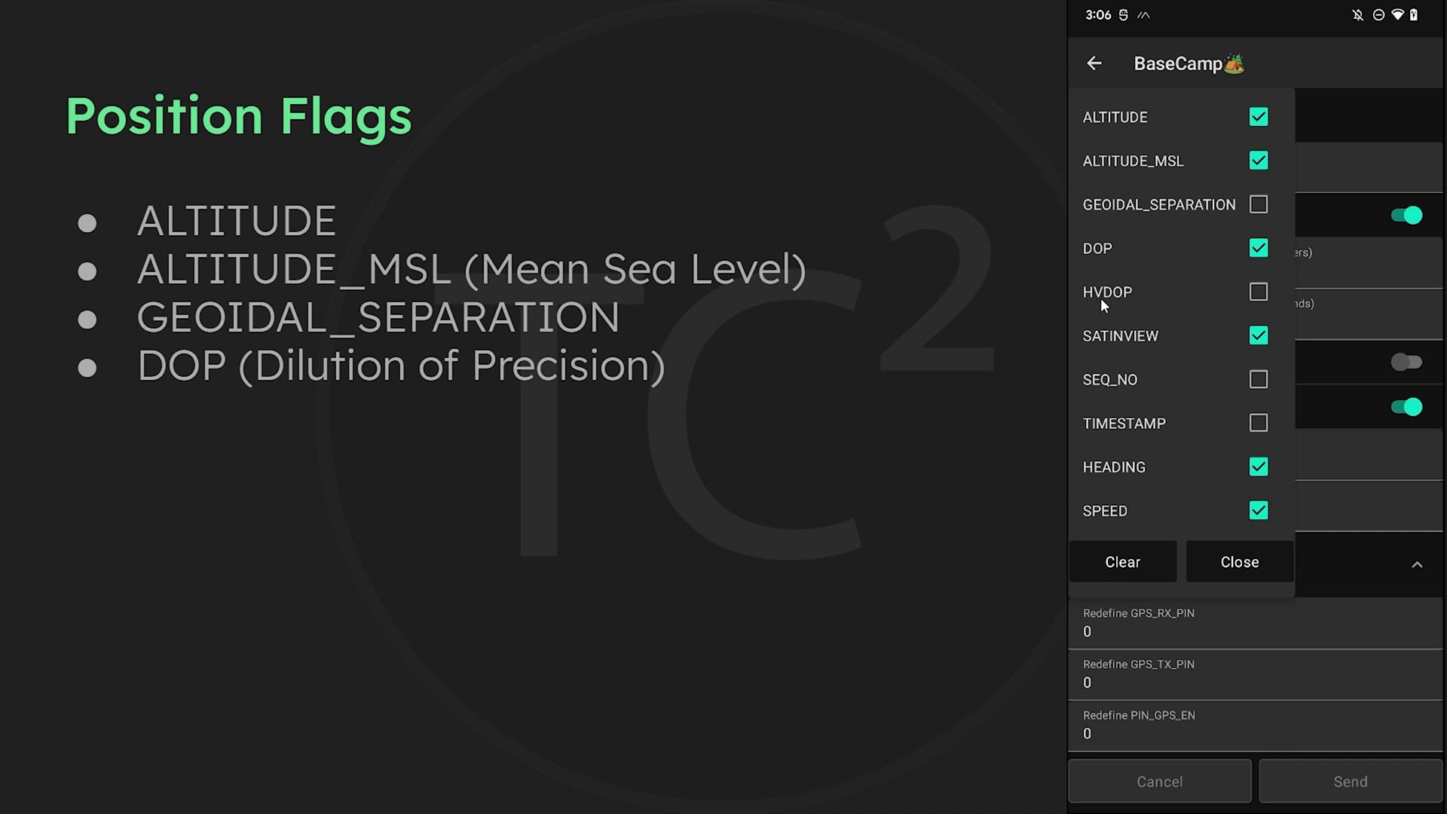
{"action": "mouse_move", "coordinate": [1201, 299]}
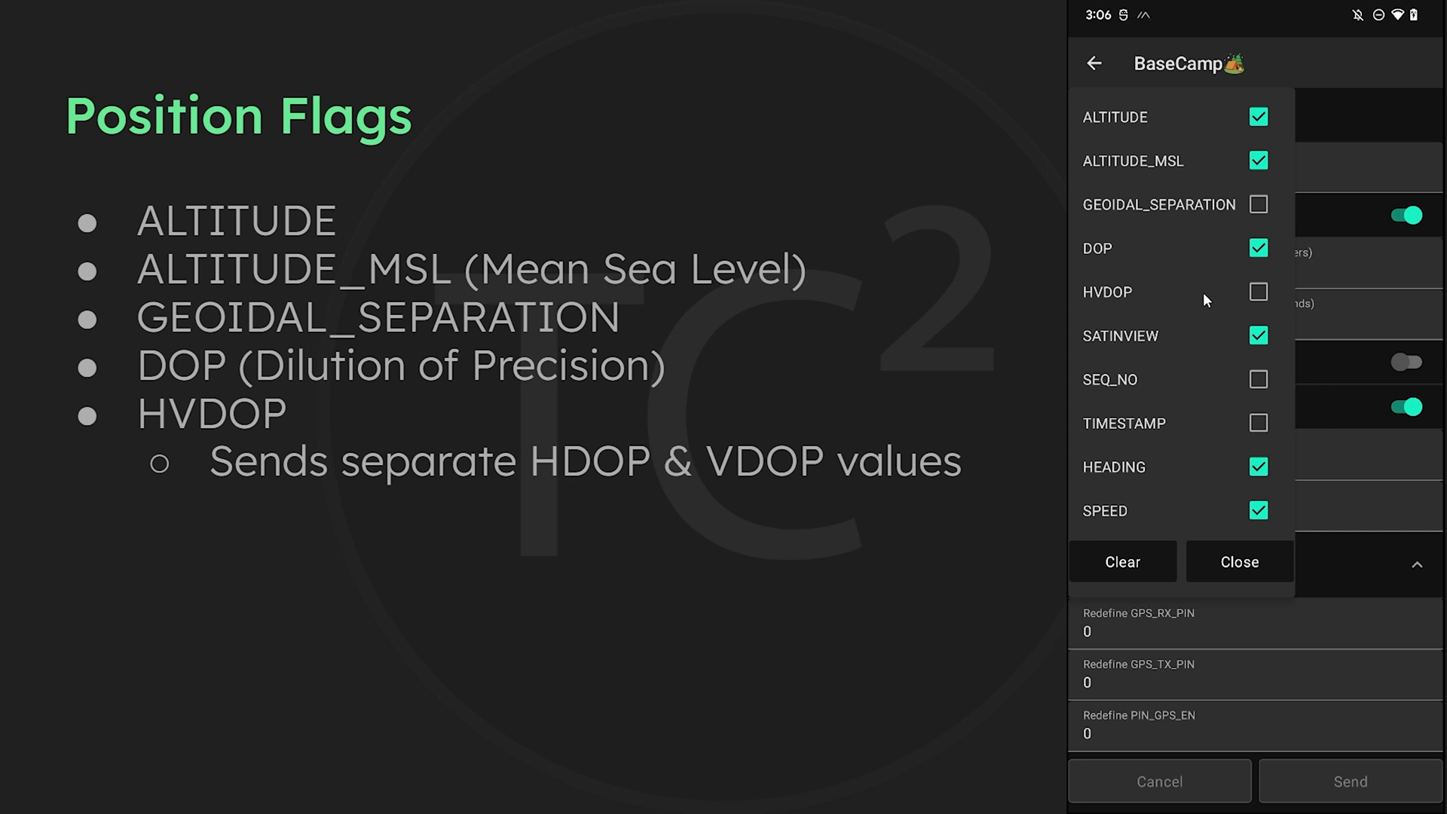
{"action": "mouse_move", "coordinate": [1129, 319]}
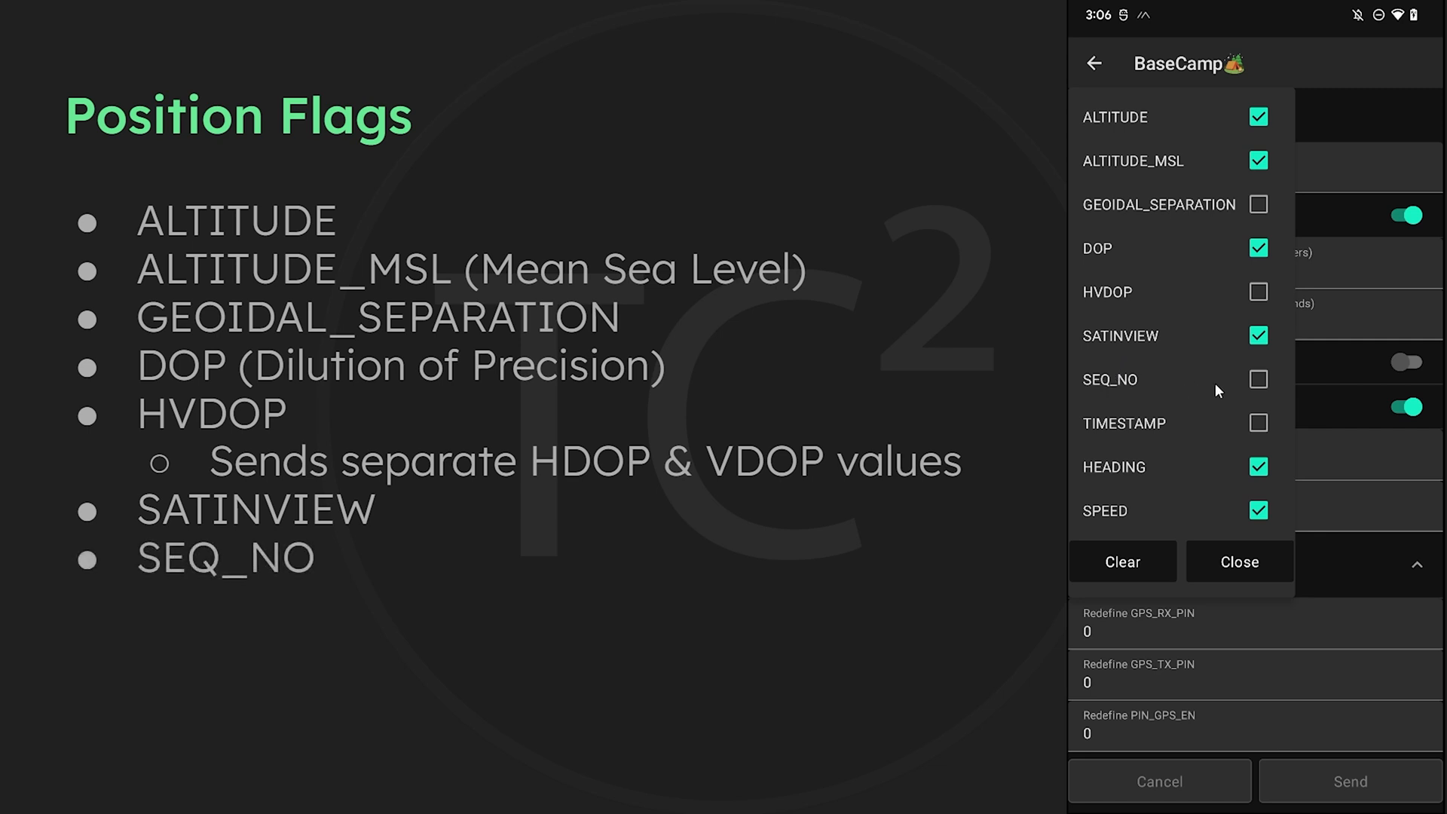
{"action": "mouse_move", "coordinate": [1234, 390]}
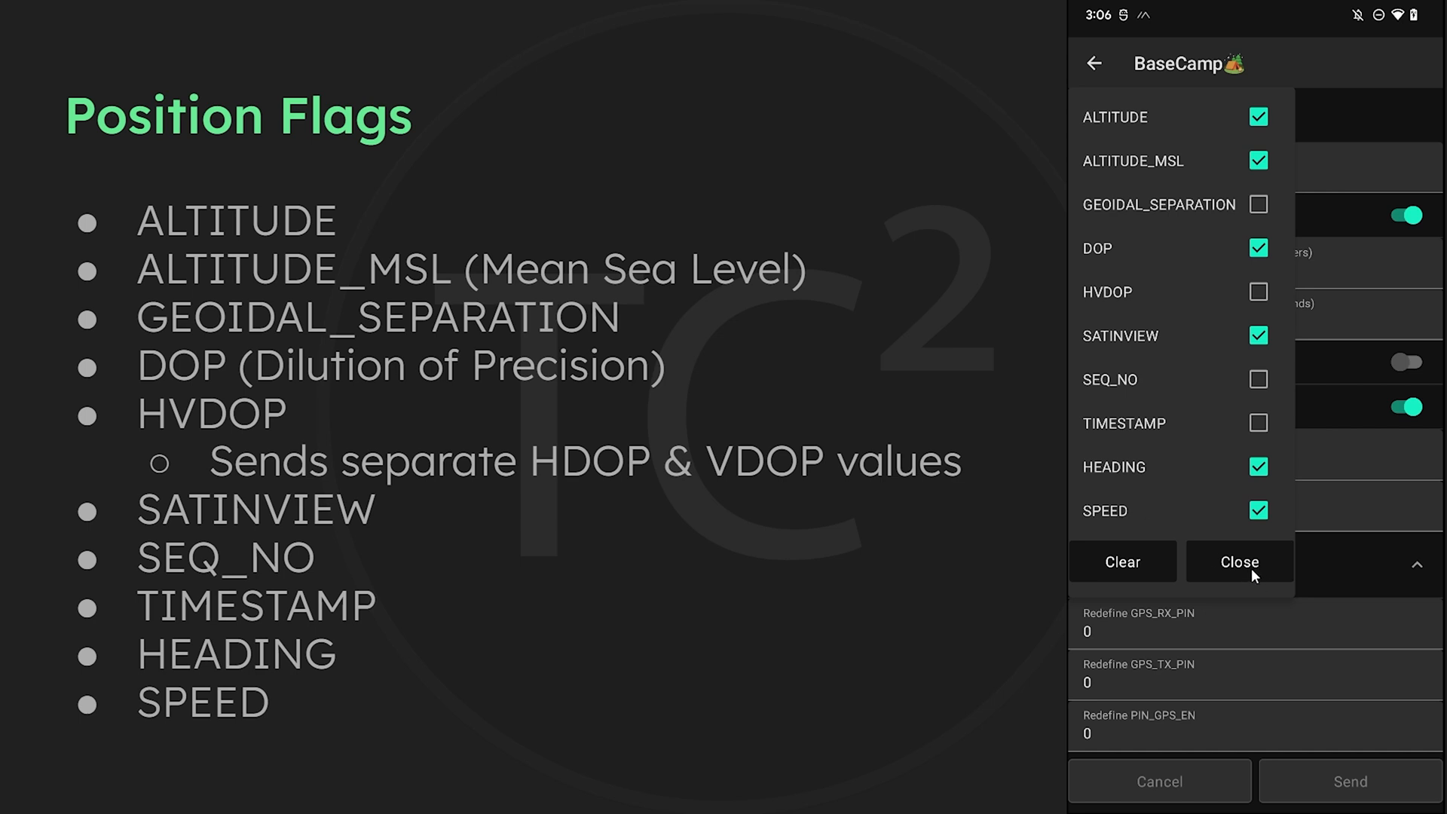
Close the position flags list, leaving the flags value at 811
{"action": "left_click", "coordinate": [1238, 561]}
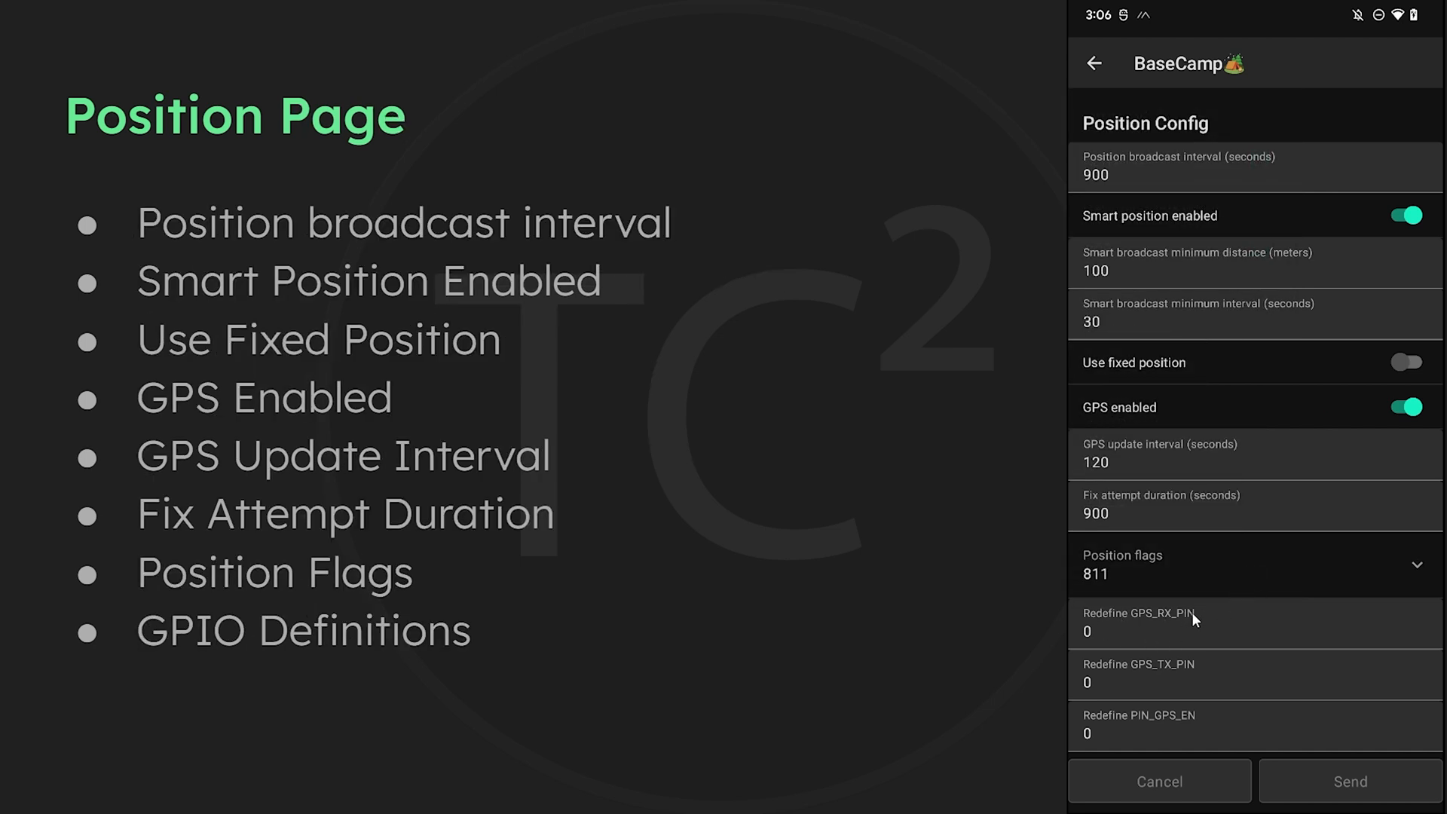
{"action": "mouse_move", "coordinate": [1151, 731]}
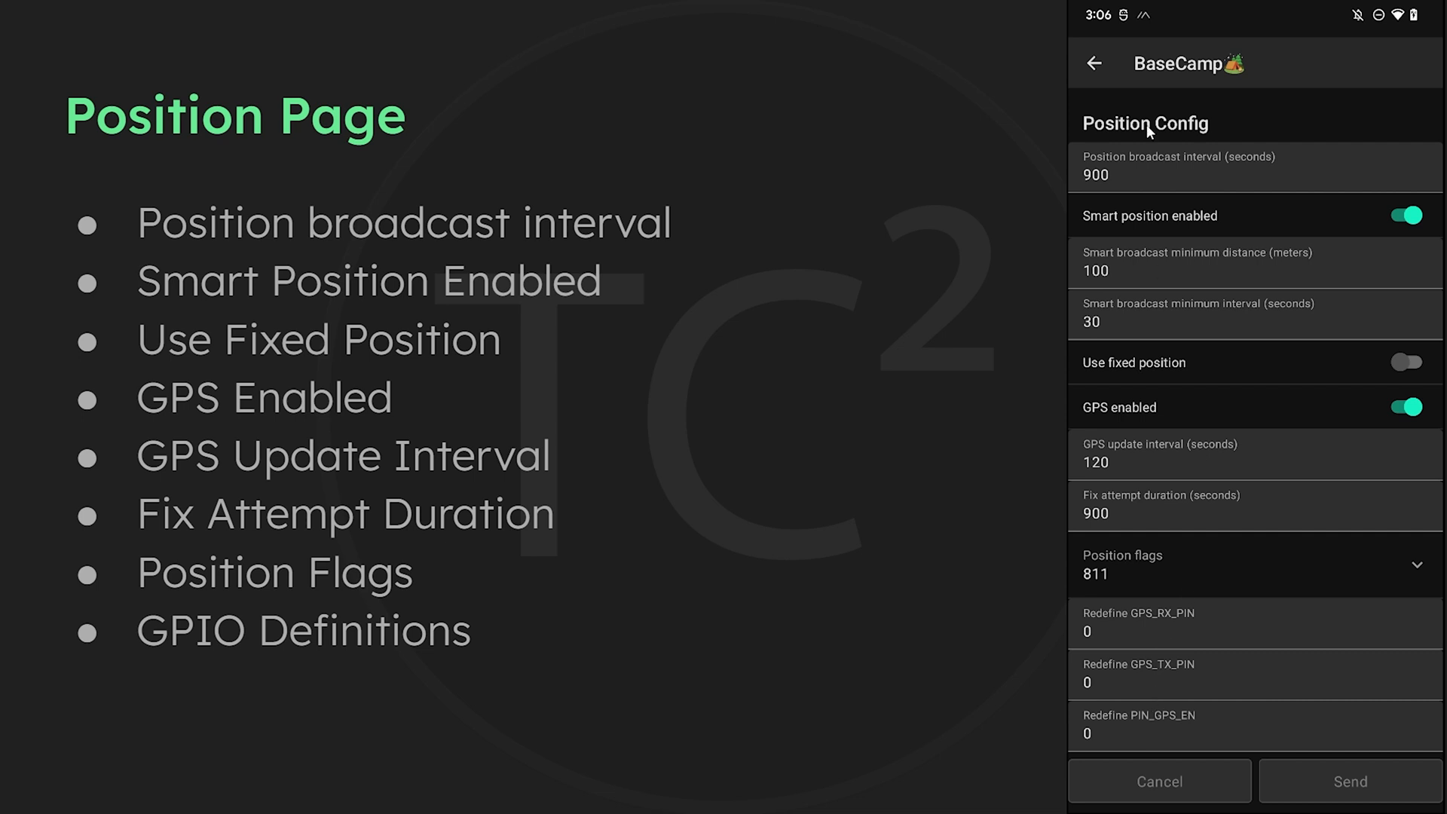
Open Power Config and switch power saving mode on, then back off
{"action": "left_click", "coordinate": [1095, 62]}
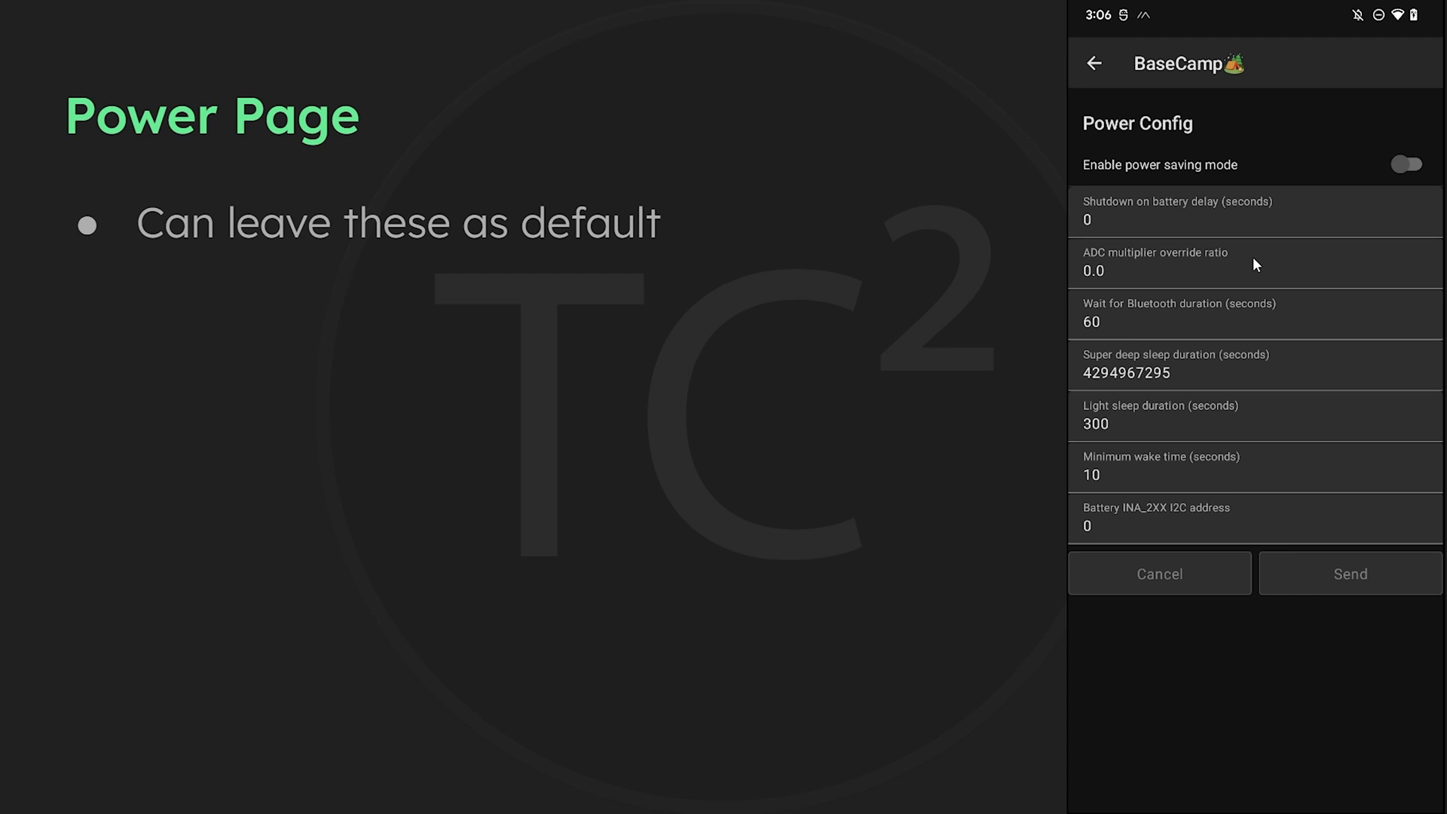
{"action": "mouse_move", "coordinate": [1250, 226]}
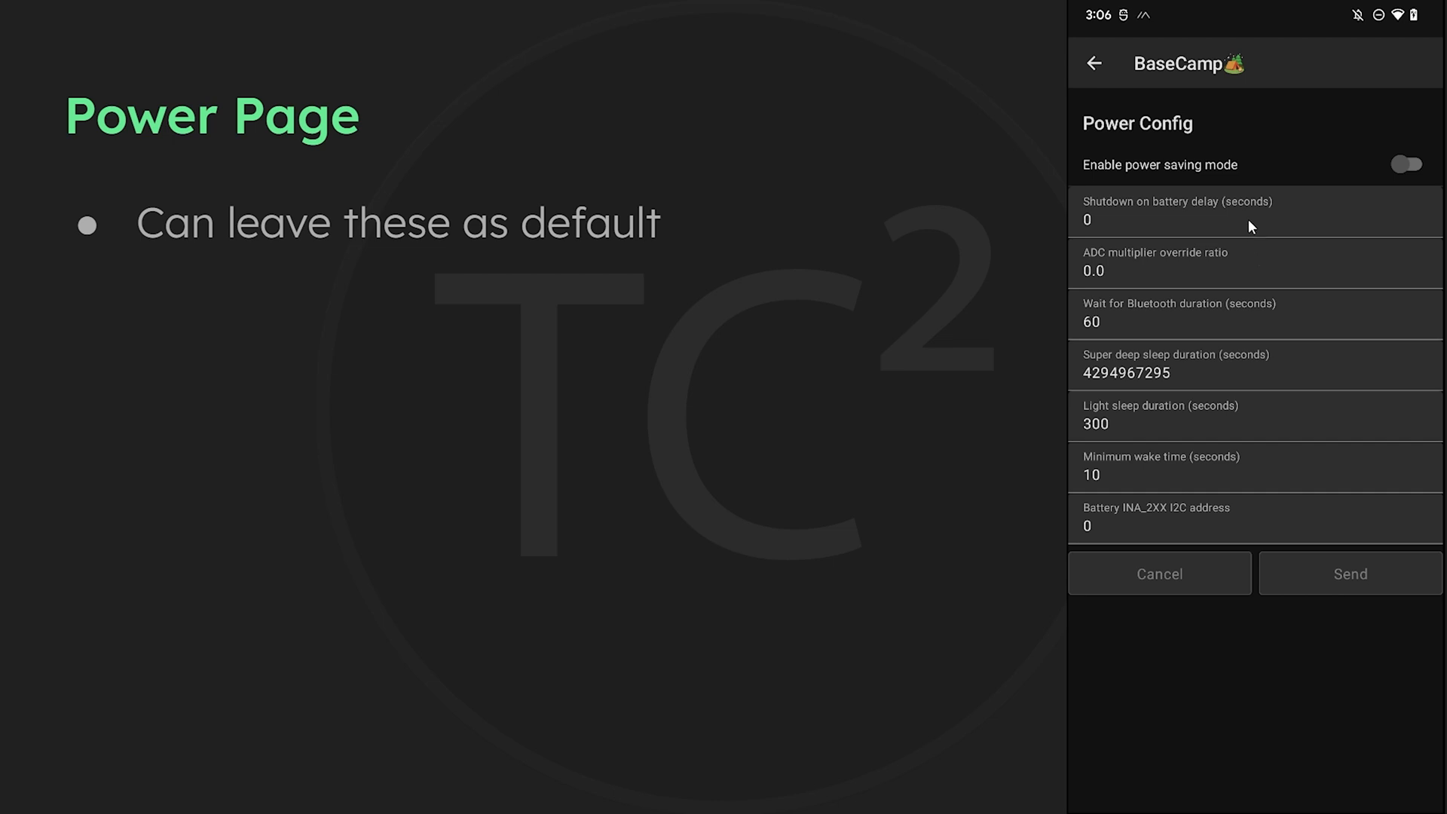
{"action": "mouse_move", "coordinate": [1202, 220]}
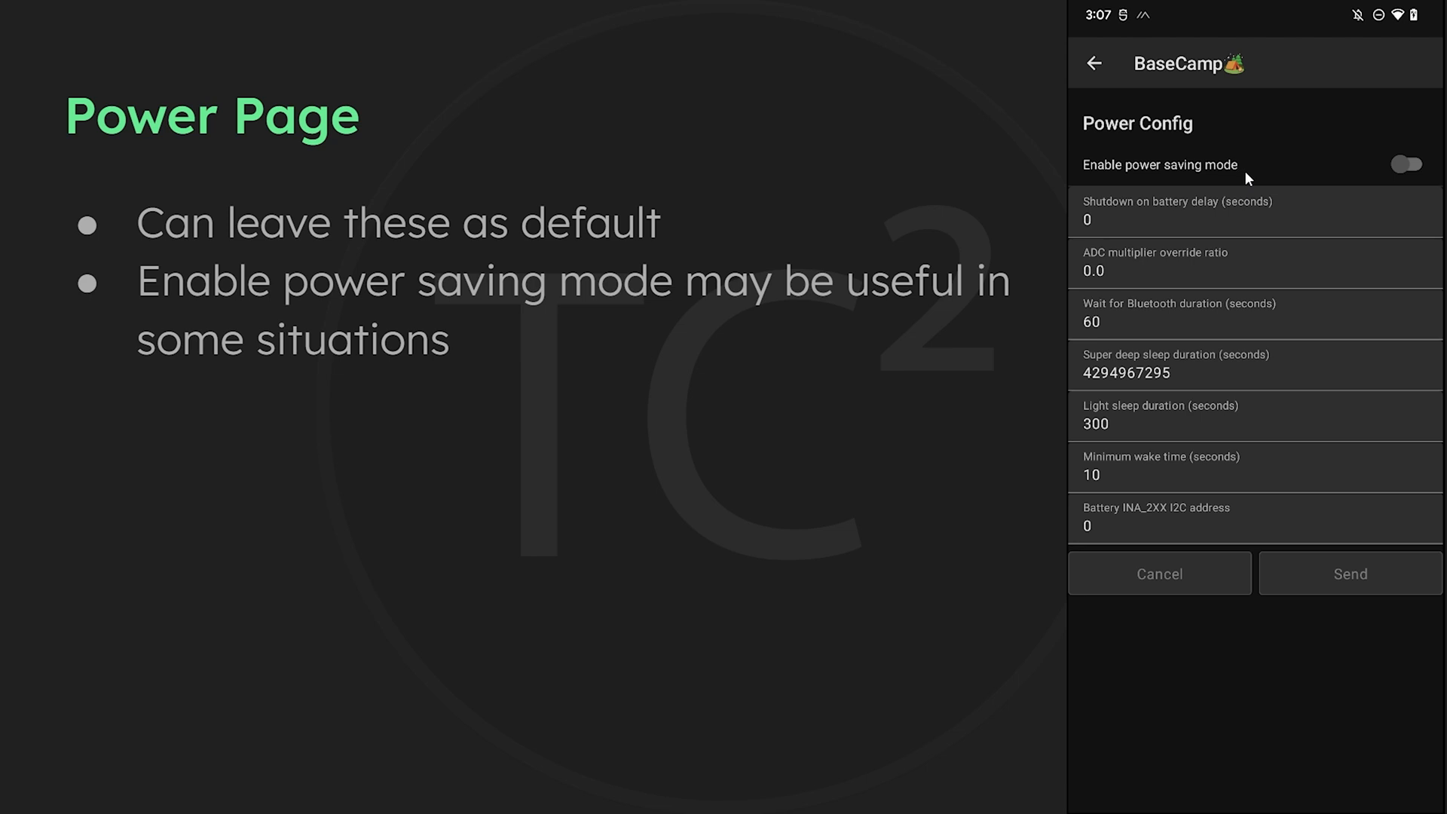
{"action": "left_click", "coordinate": [1404, 164]}
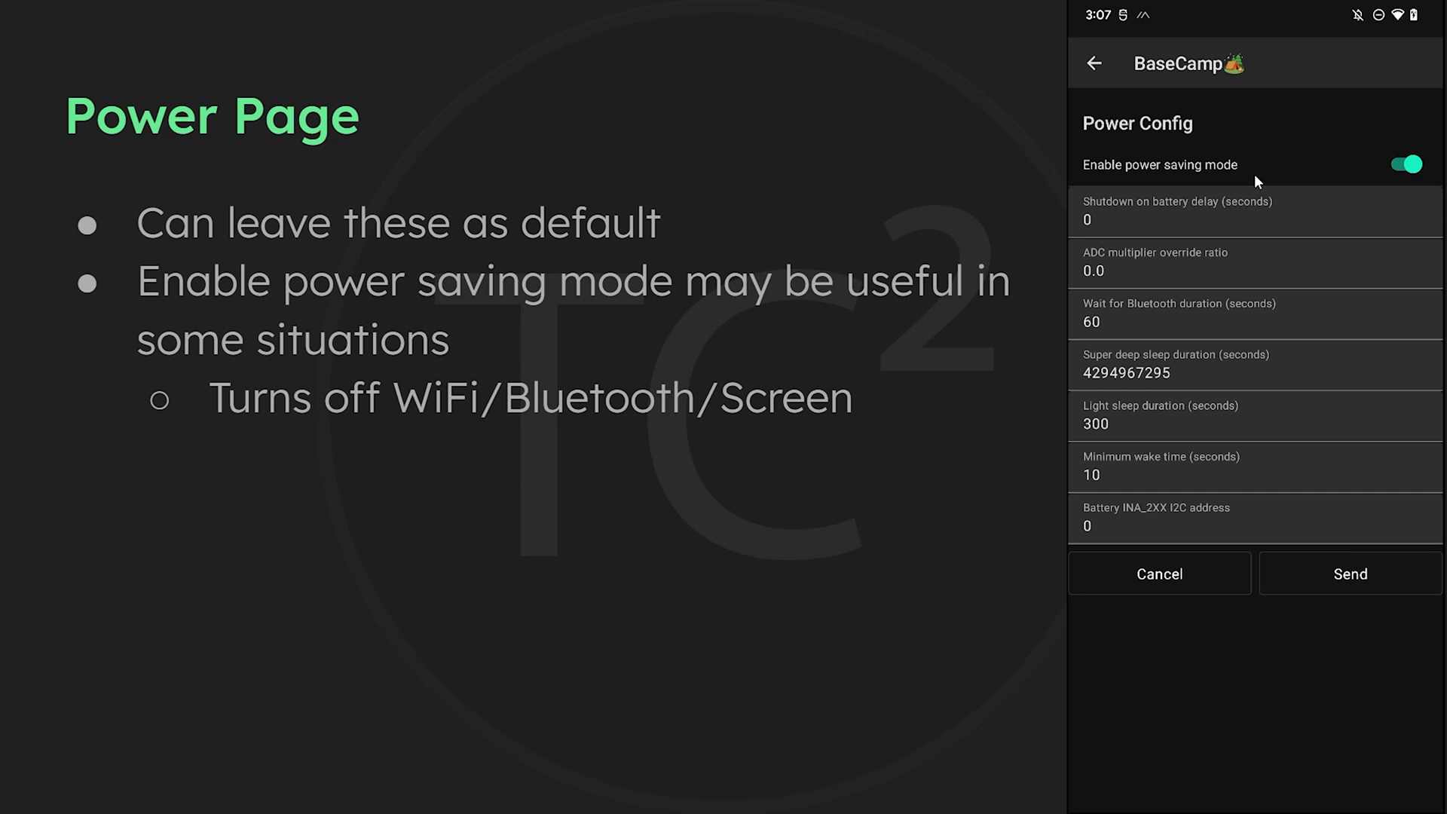
{"action": "mouse_move", "coordinate": [1376, 171]}
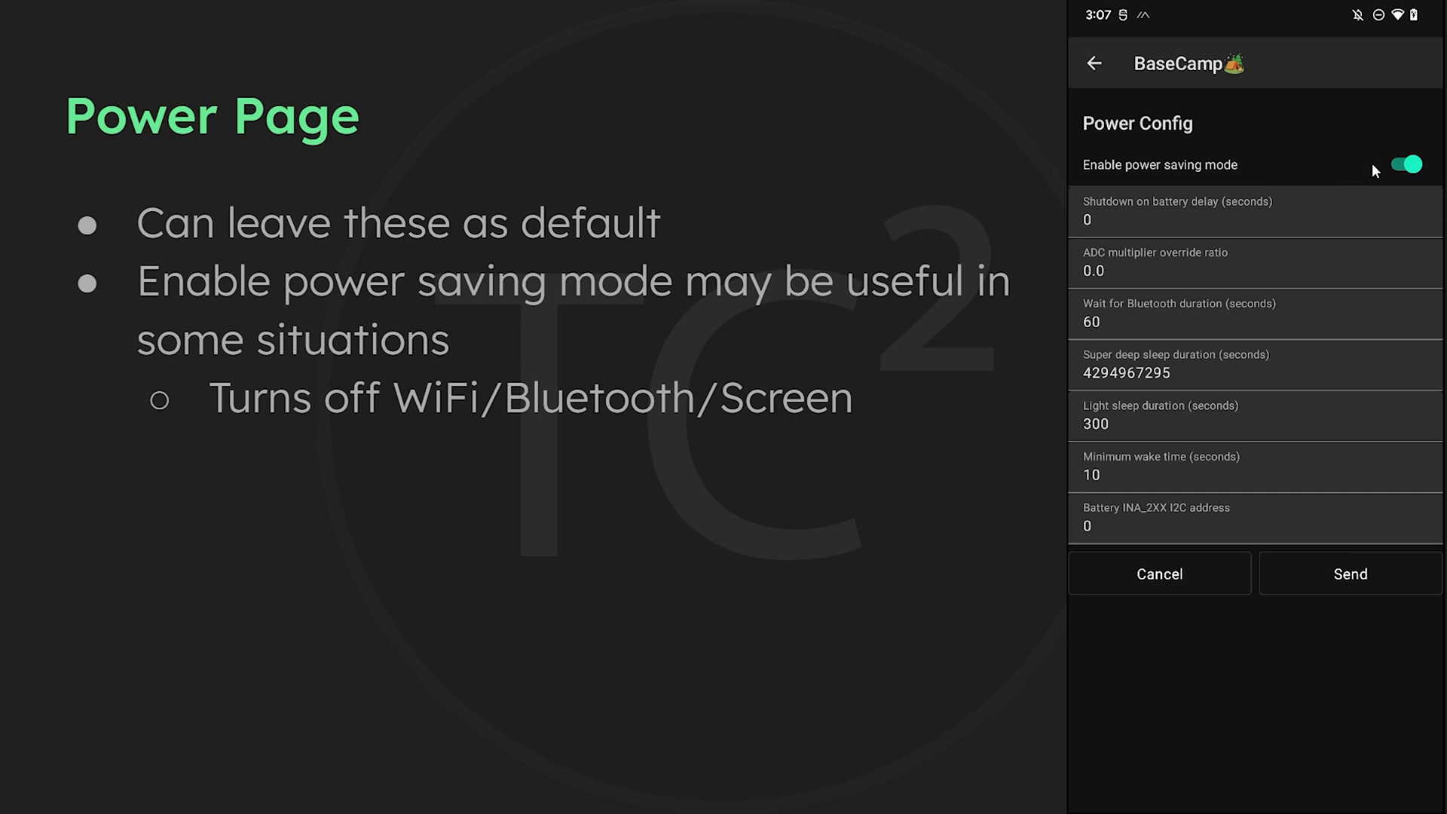
{"action": "left_click", "coordinate": [1403, 164]}
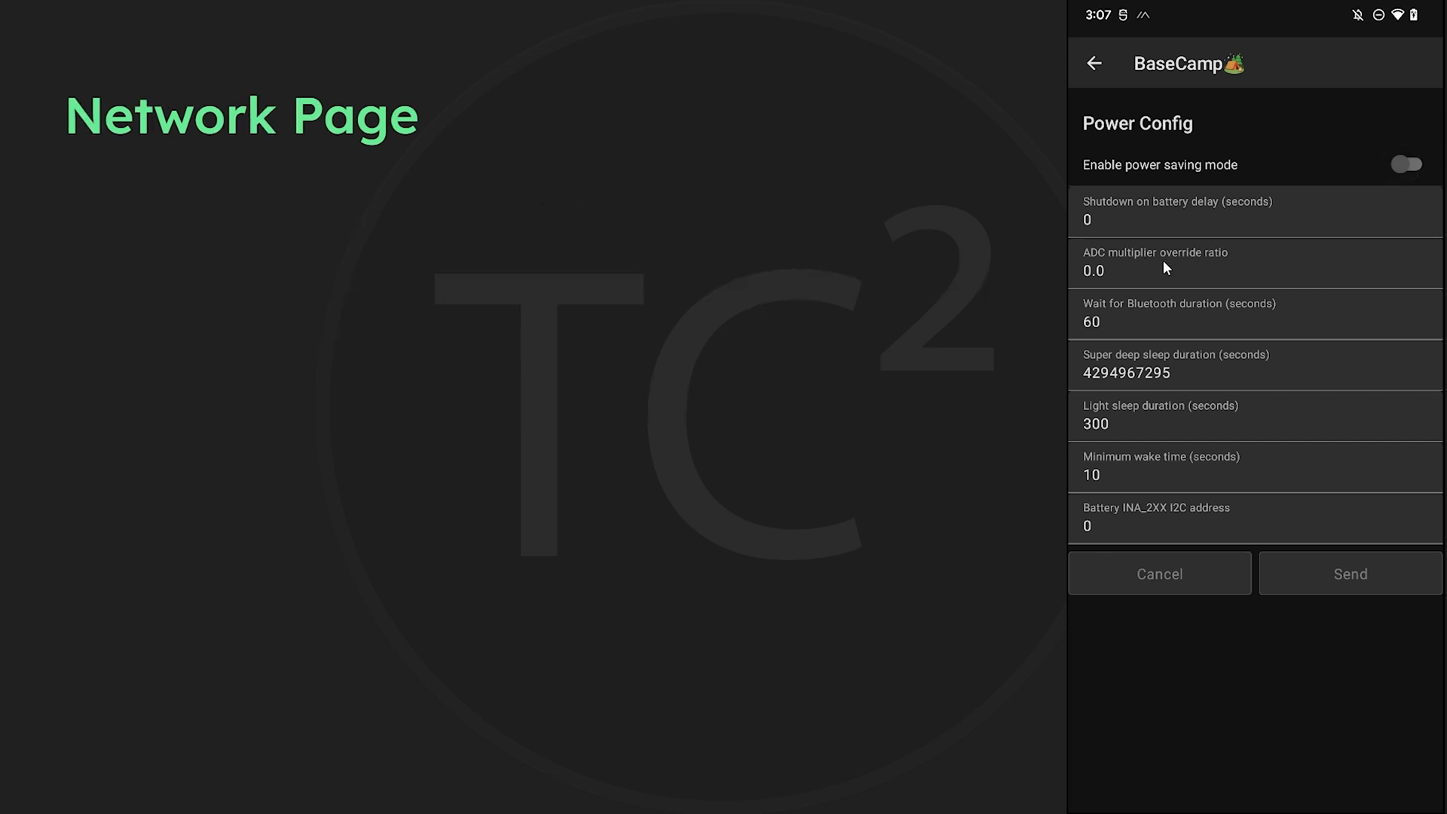
{"action": "mouse_move", "coordinate": [1107, 103]}
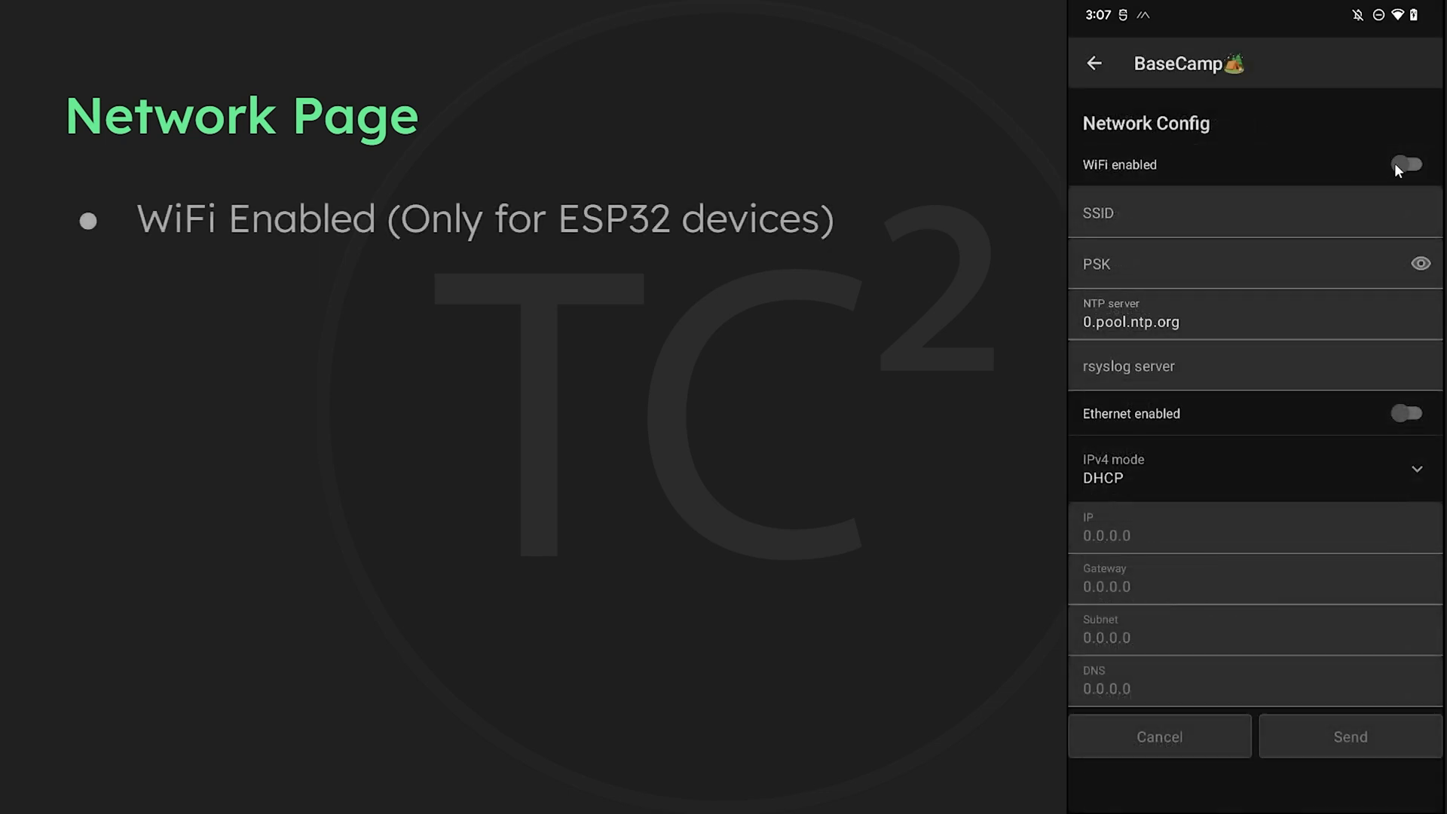
Enable WiFi, enter the SSID 'MyWiFi', then switch WiFi back off
{"action": "left_click", "coordinate": [1406, 164]}
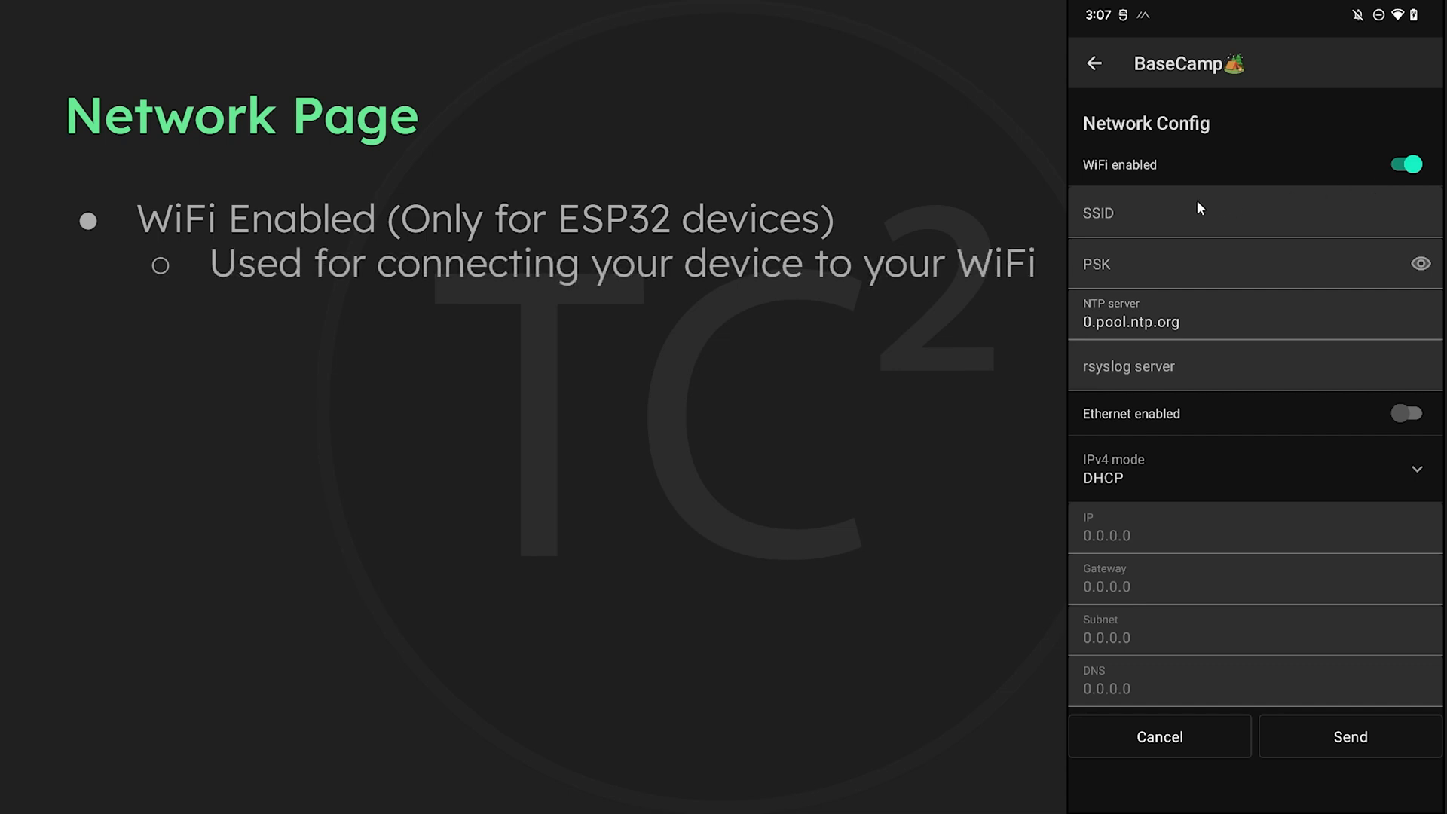
{"action": "left_click", "coordinate": [1200, 213]}
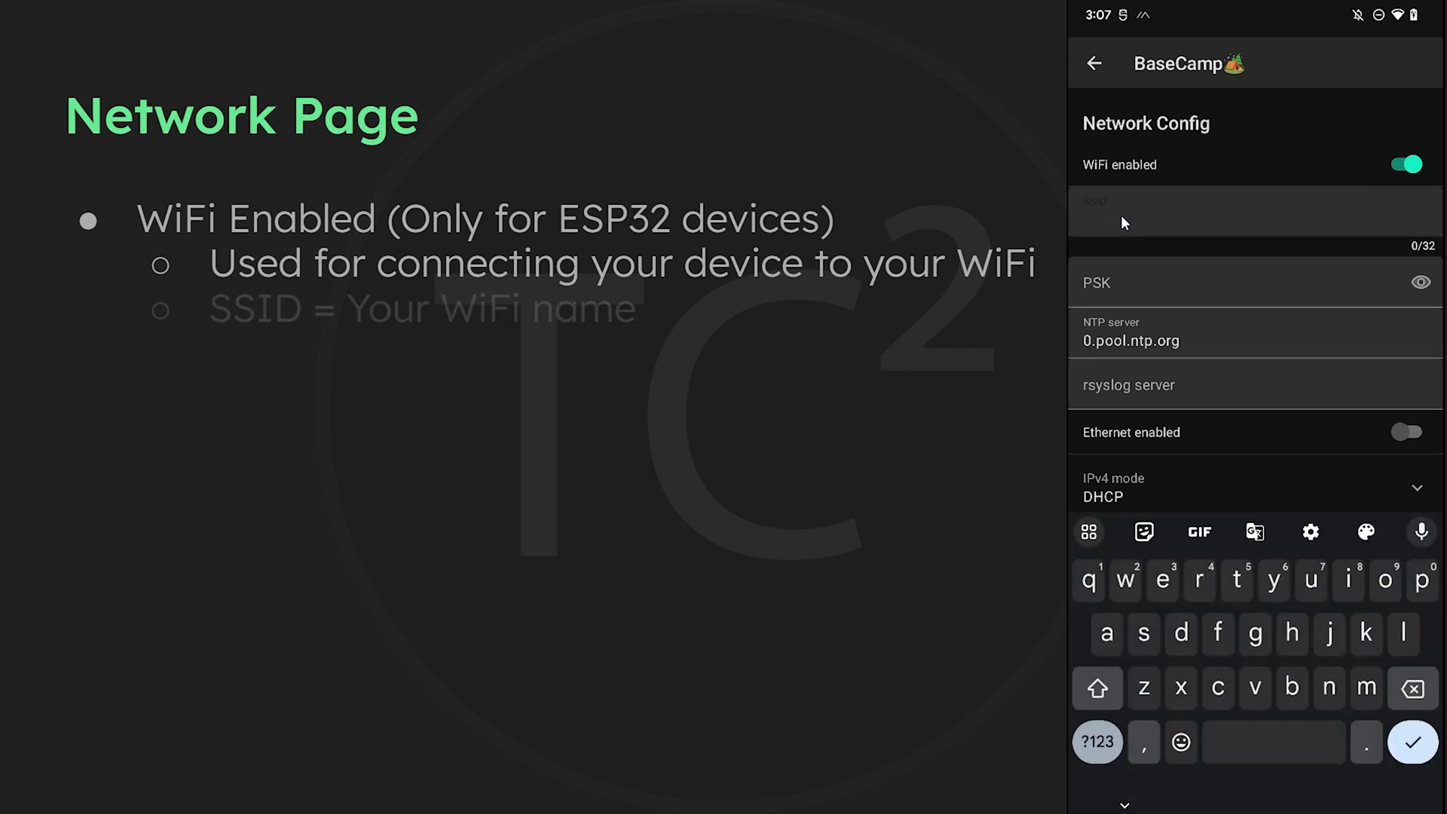
{"action": "type", "text": "My"}
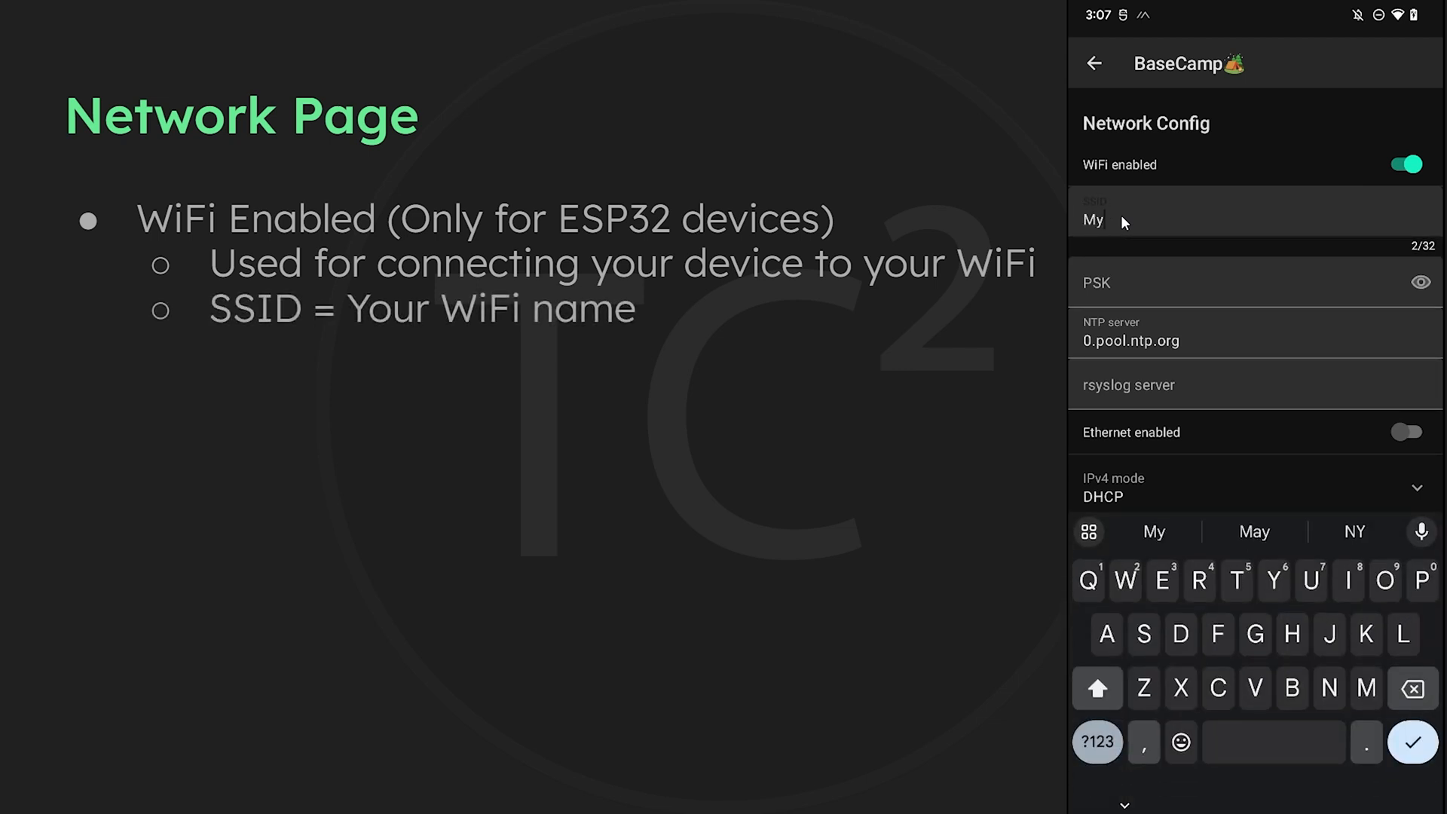
{"action": "type", "text": "WiFi"}
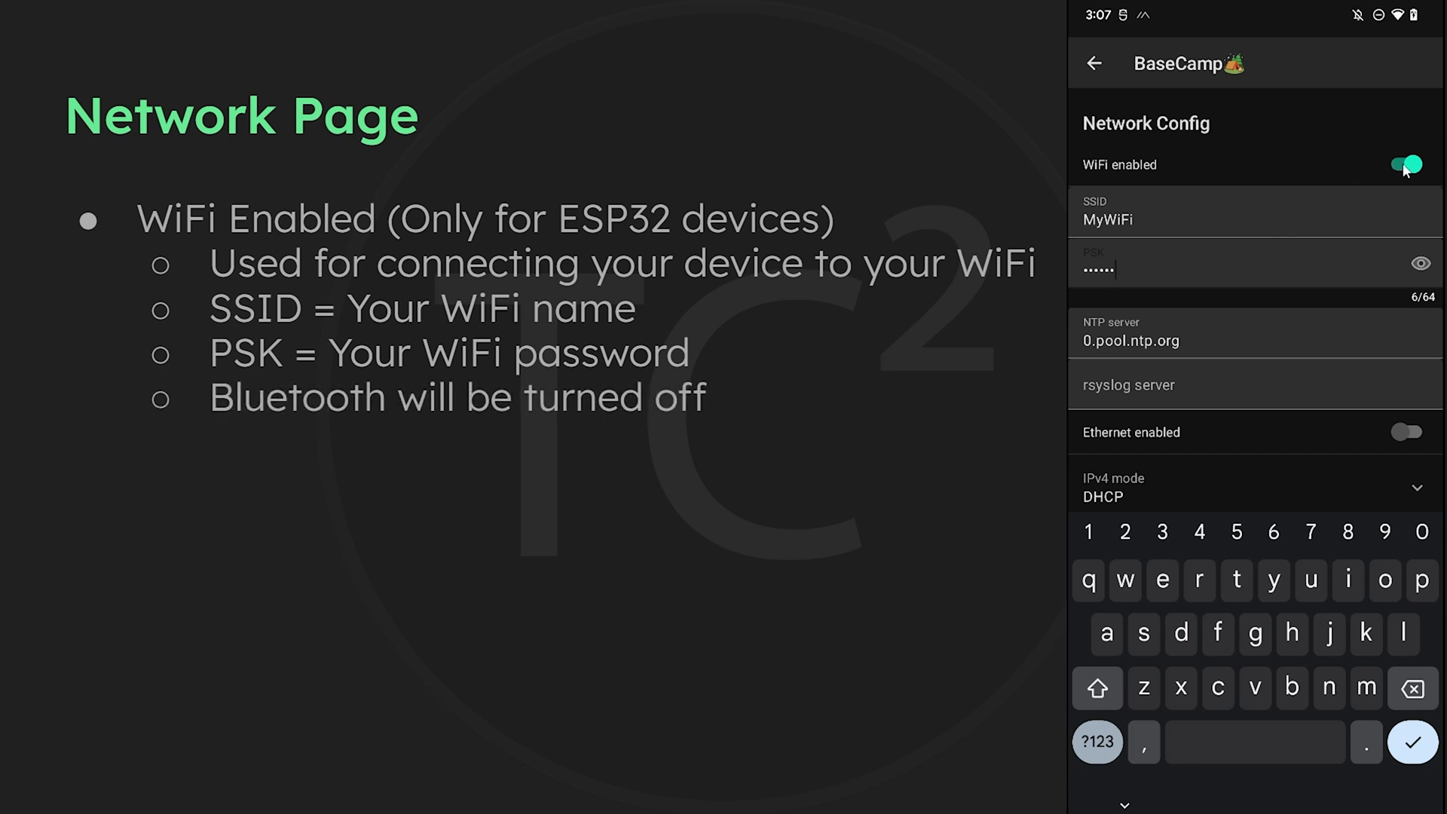
{"action": "left_click", "coordinate": [1406, 165]}
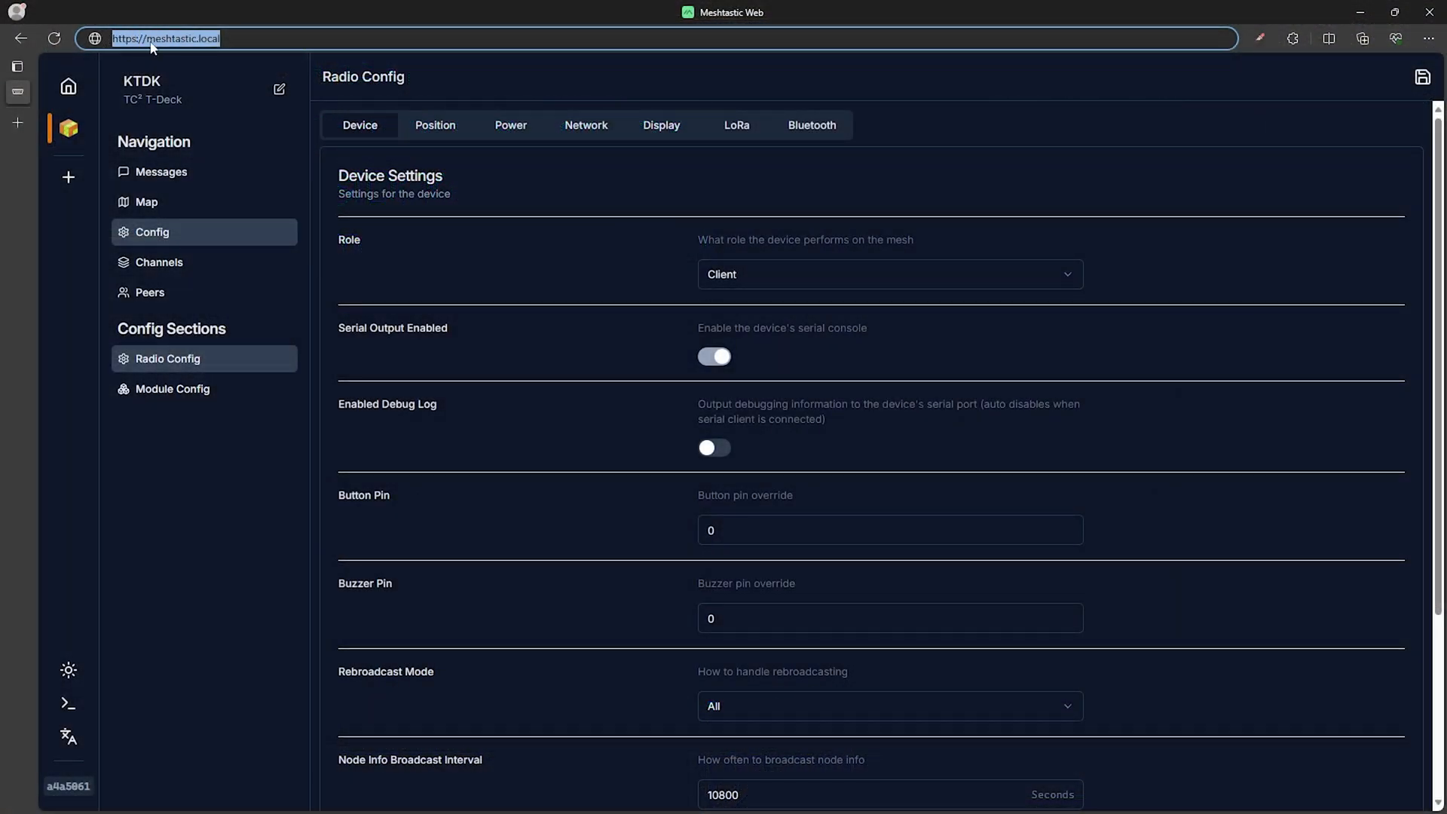
{"action": "mouse_move", "coordinate": [217, 125]}
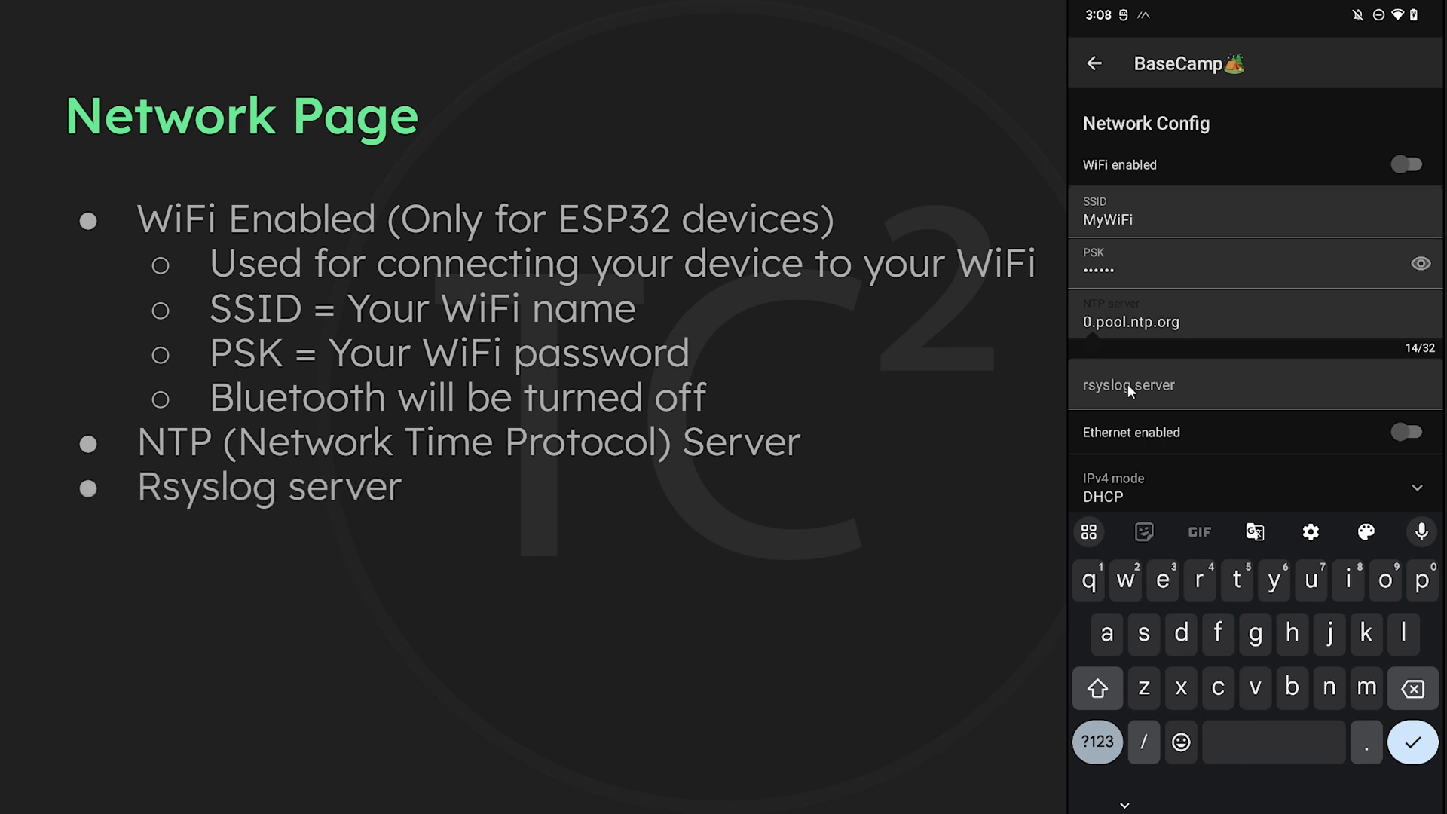
Select the rsyslog server field, toggle Ethernet on and off, and set IPv4 mode to STATIC
{"action": "left_click", "coordinate": [1253, 385]}
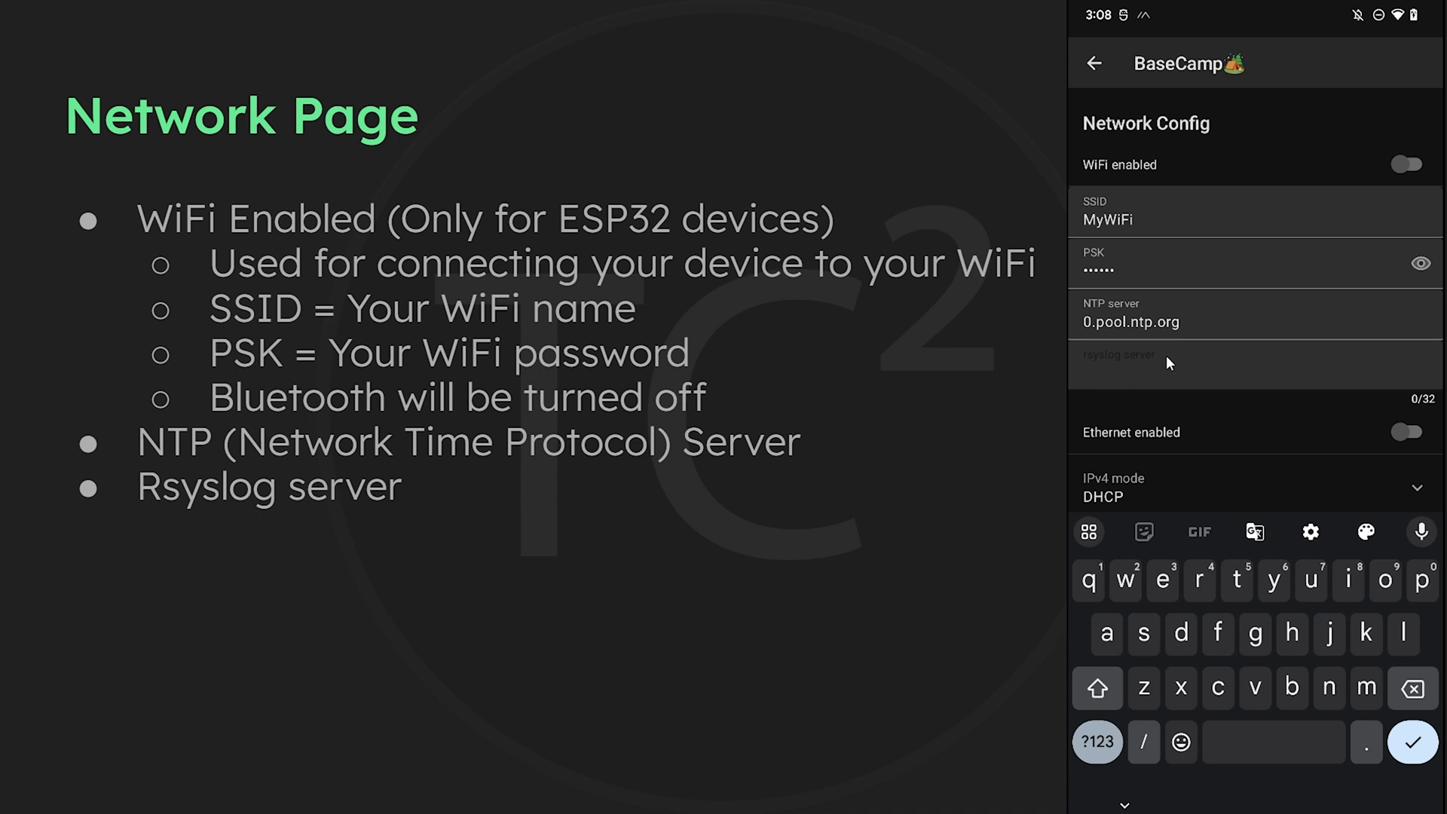
{"action": "mouse_move", "coordinate": [1164, 416]}
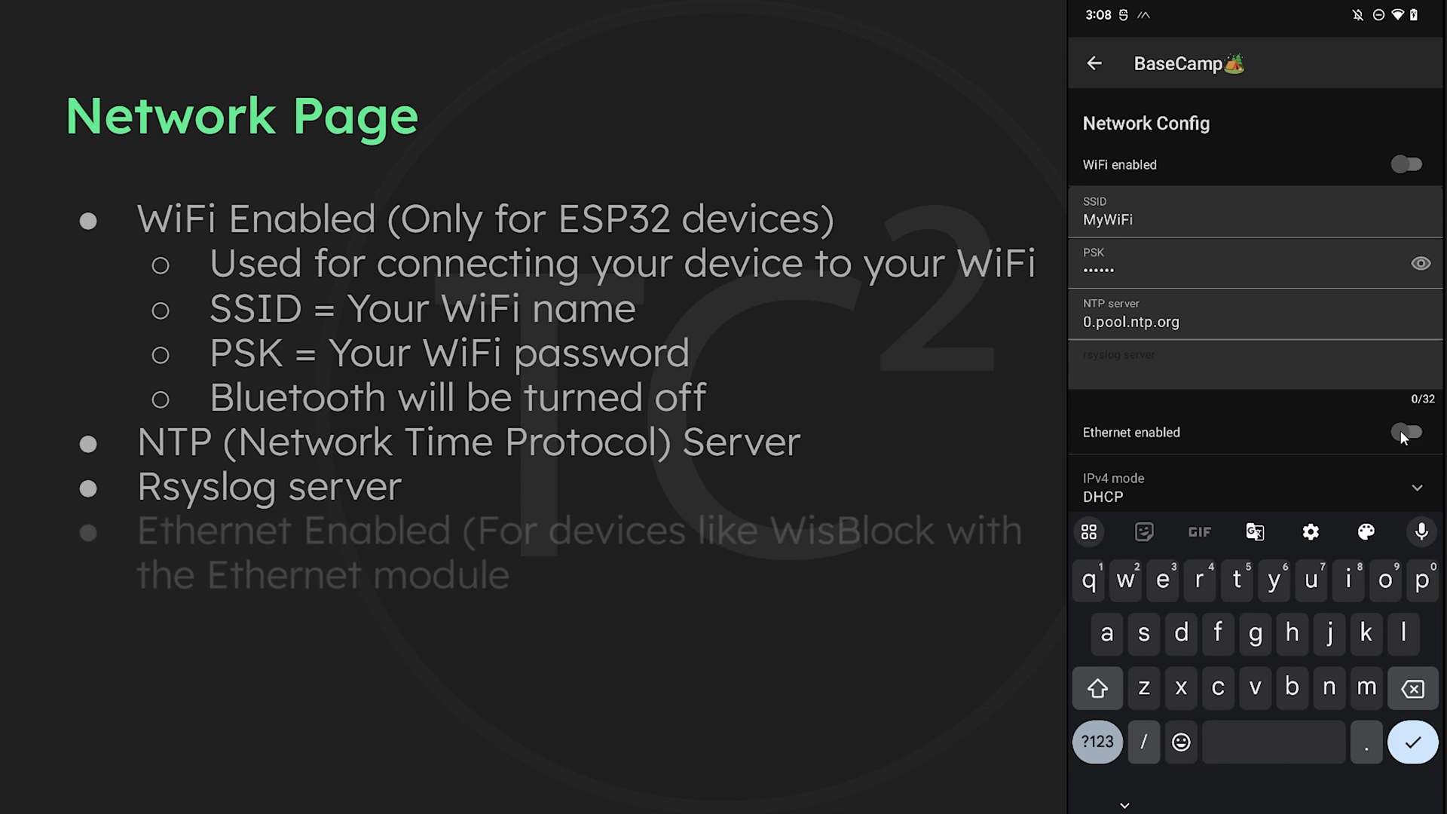
{"action": "left_click", "coordinate": [1405, 431]}
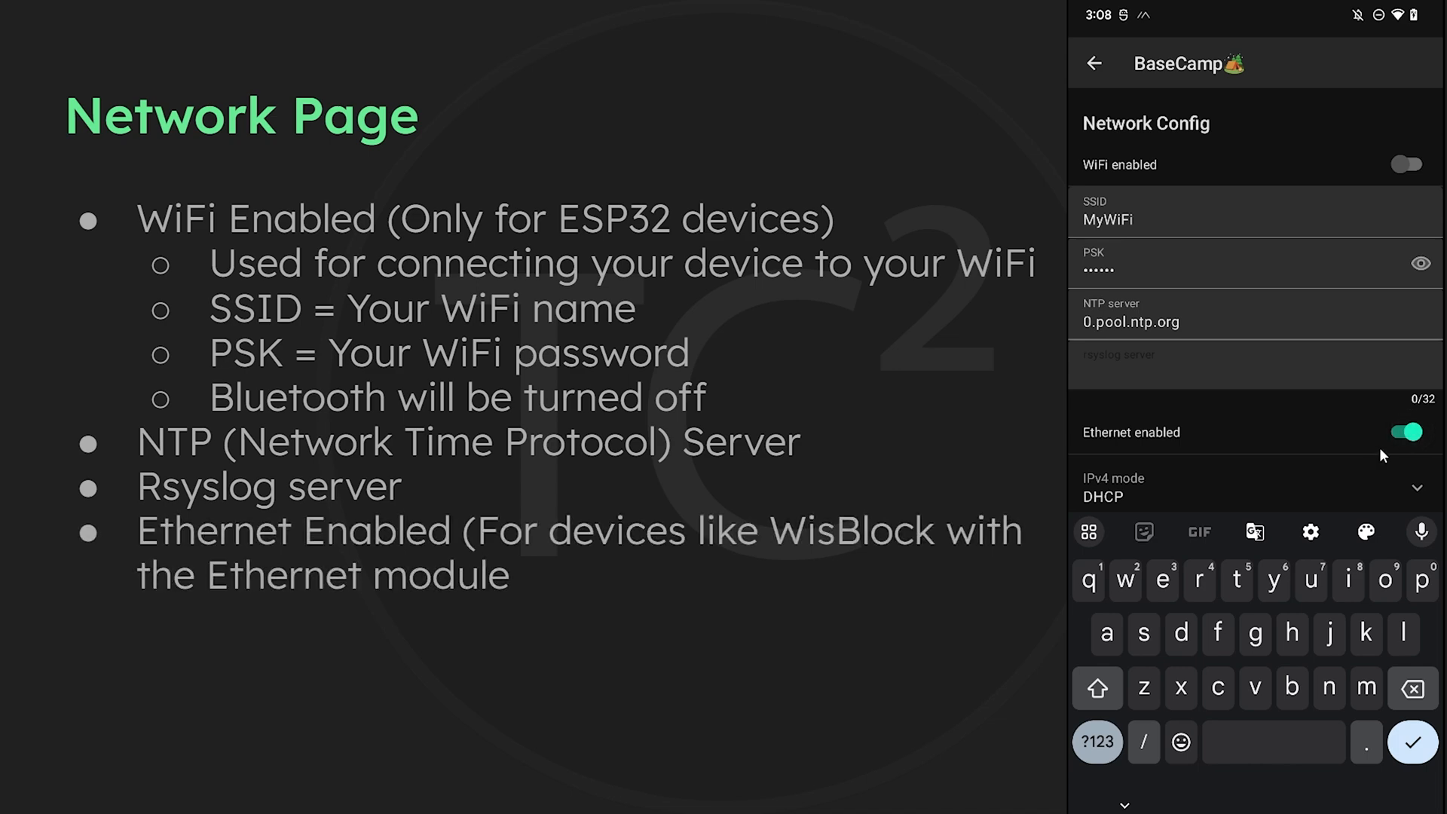
{"action": "left_click", "coordinate": [1405, 431]}
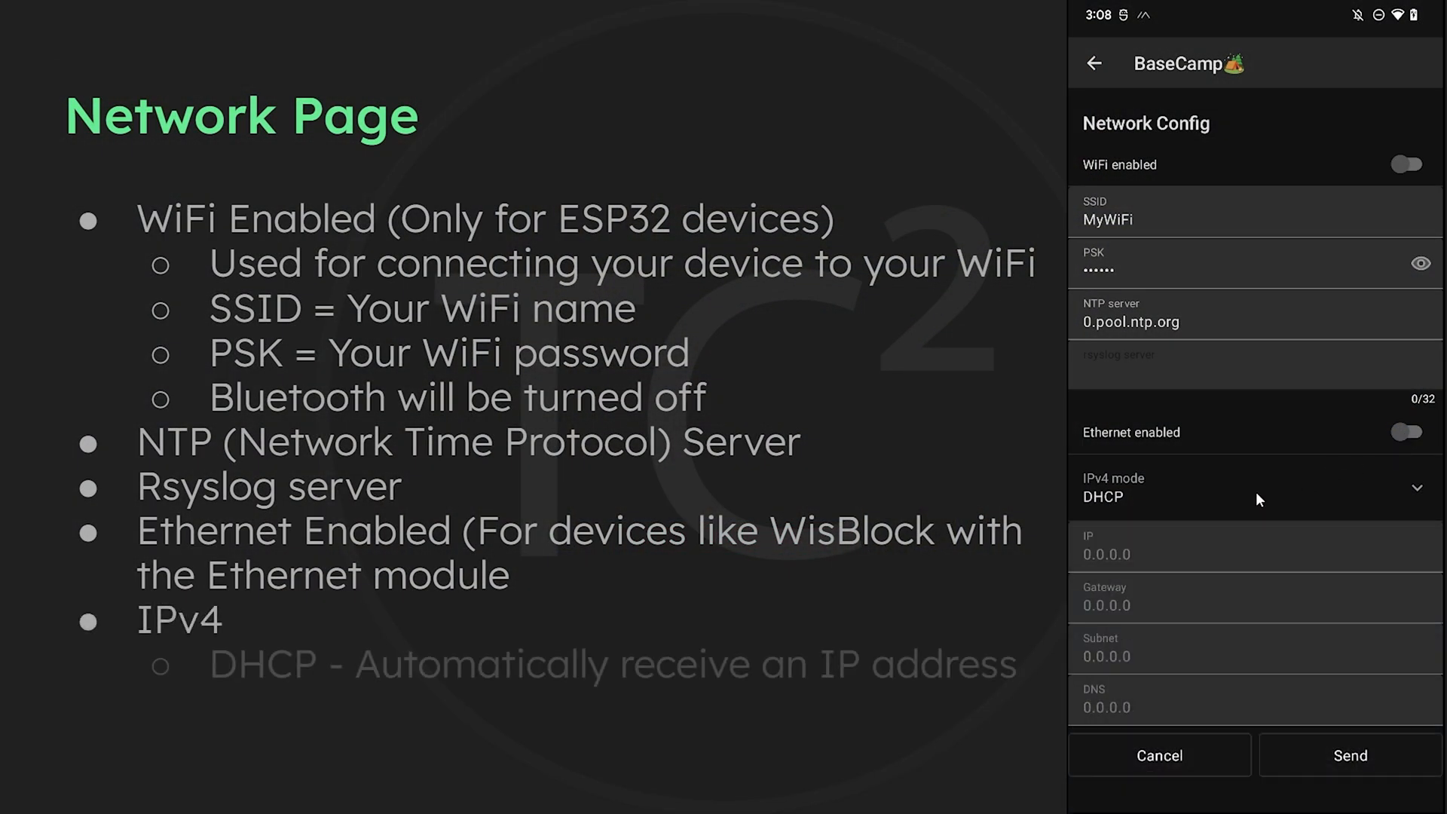
{"action": "left_click", "coordinate": [1255, 487]}
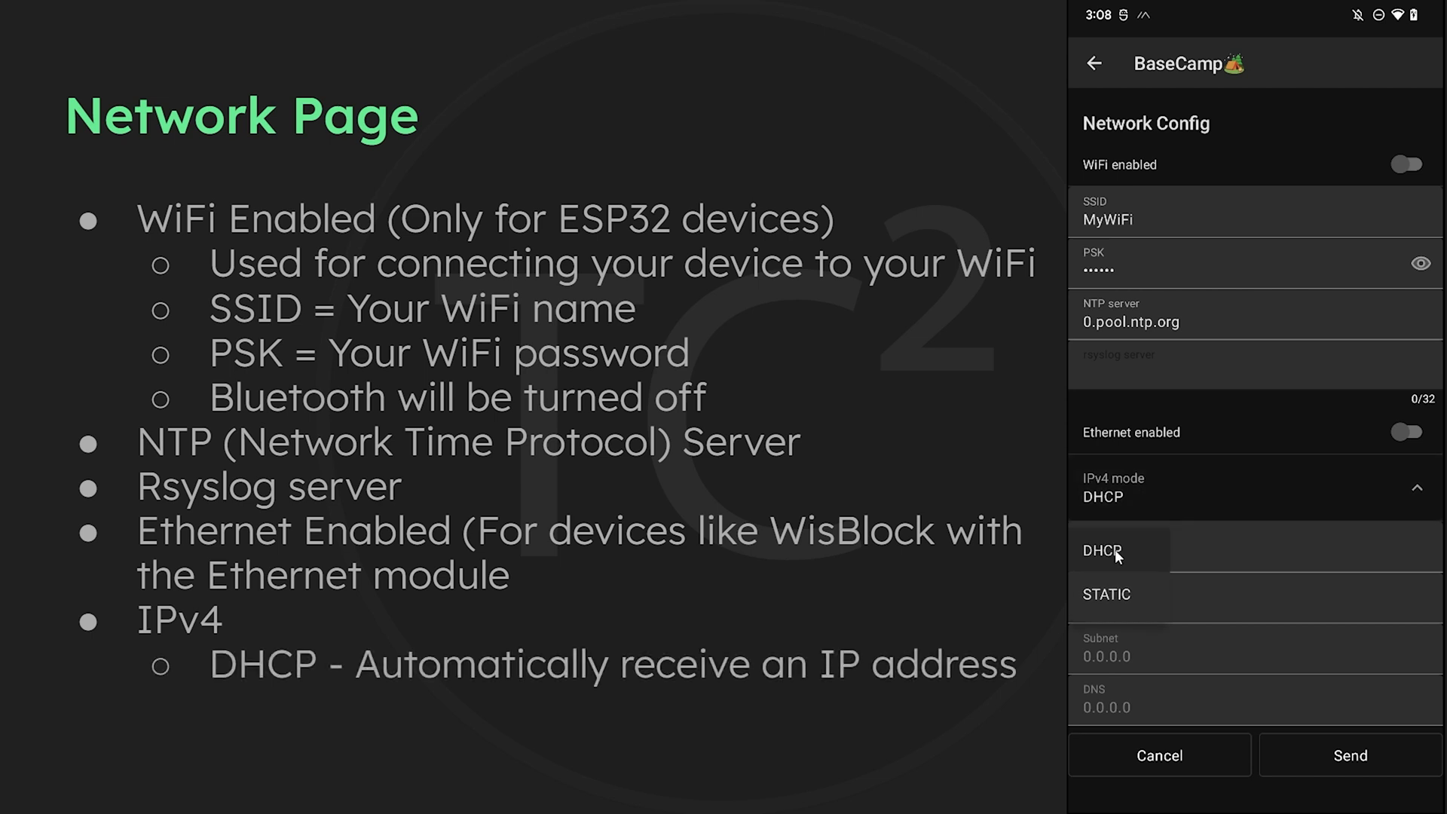
{"action": "mouse_move", "coordinate": [1126, 595]}
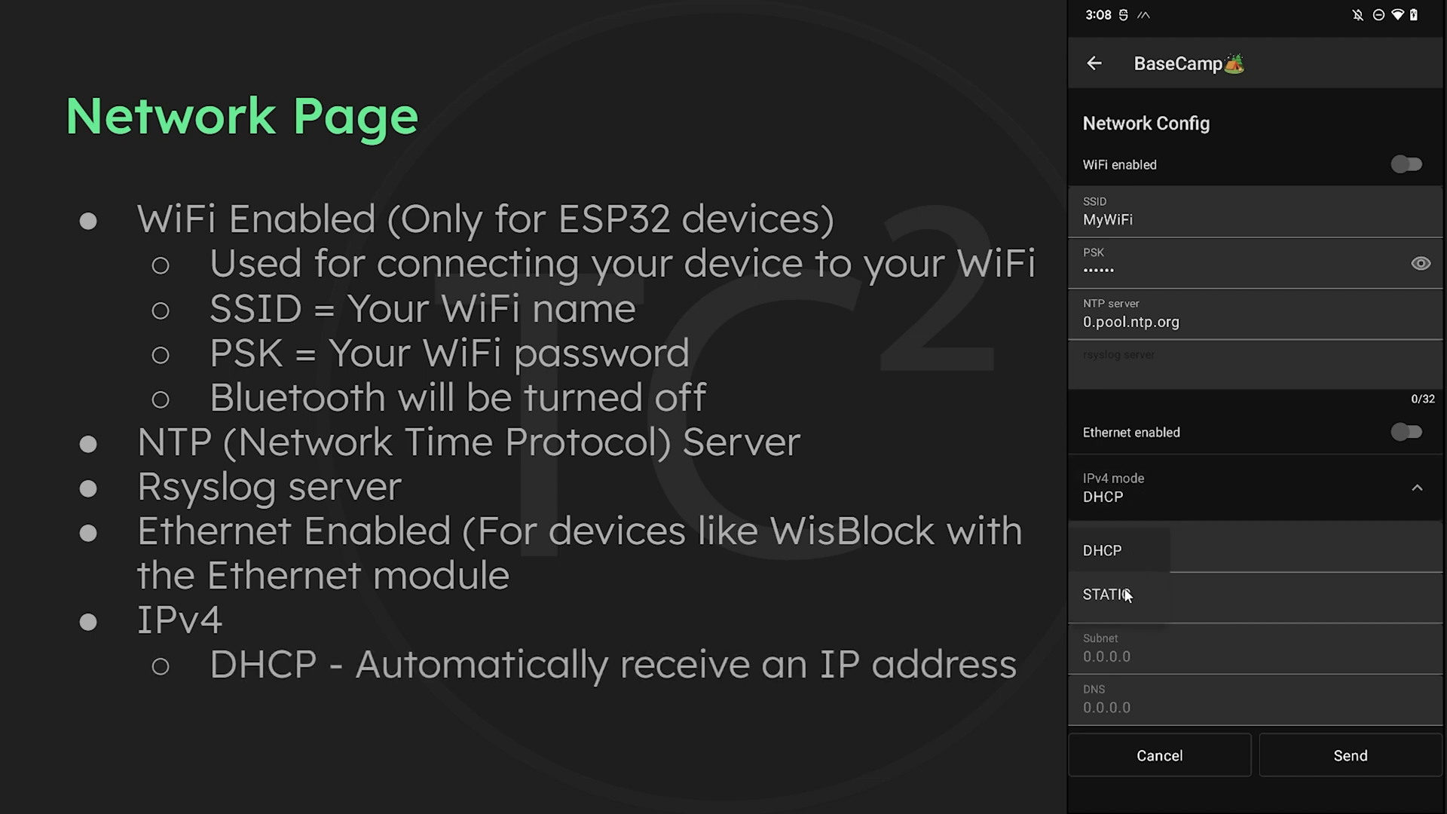
{"action": "left_click", "coordinate": [1107, 595]}
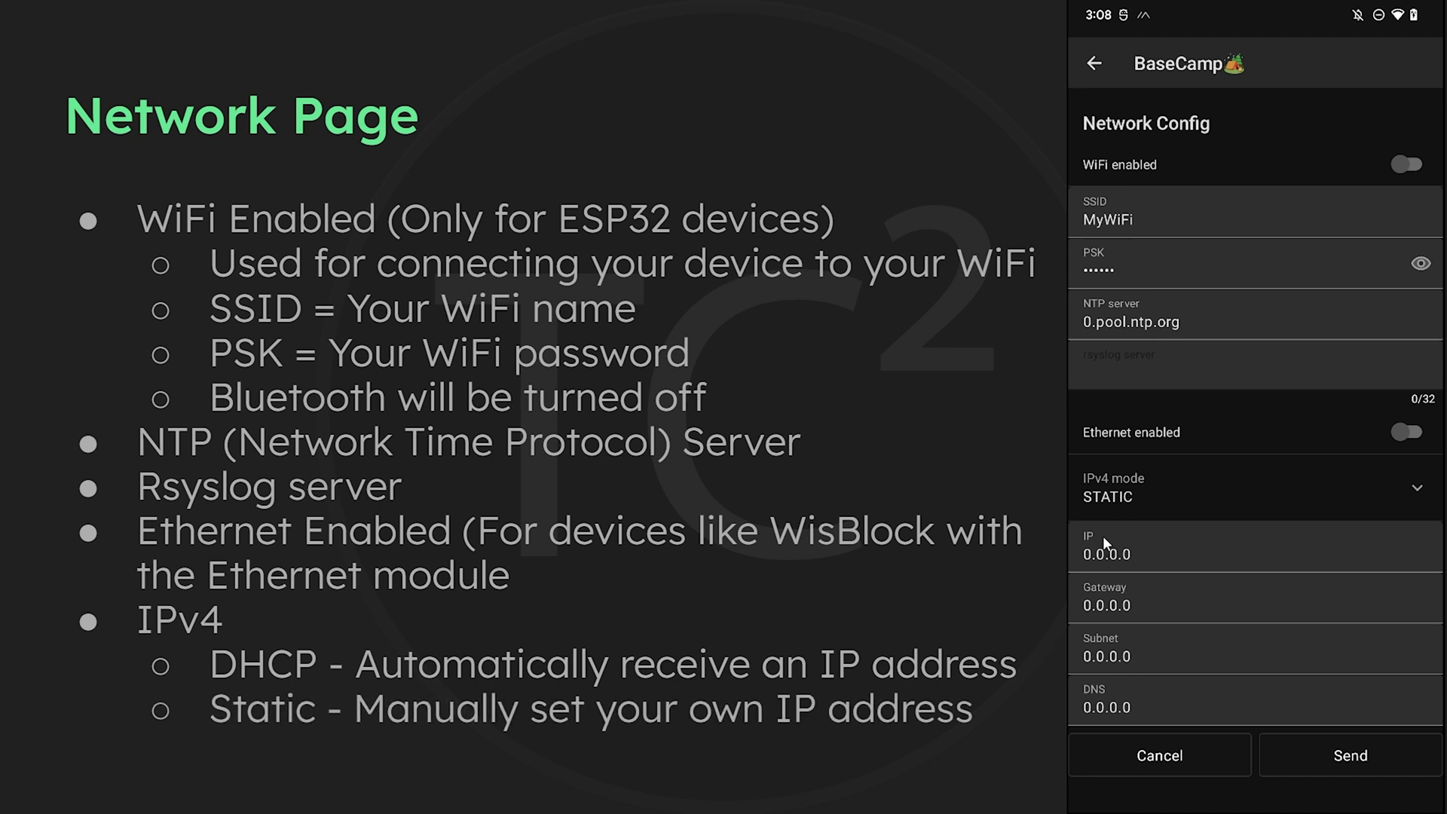
{"action": "mouse_move", "coordinate": [1113, 593]}
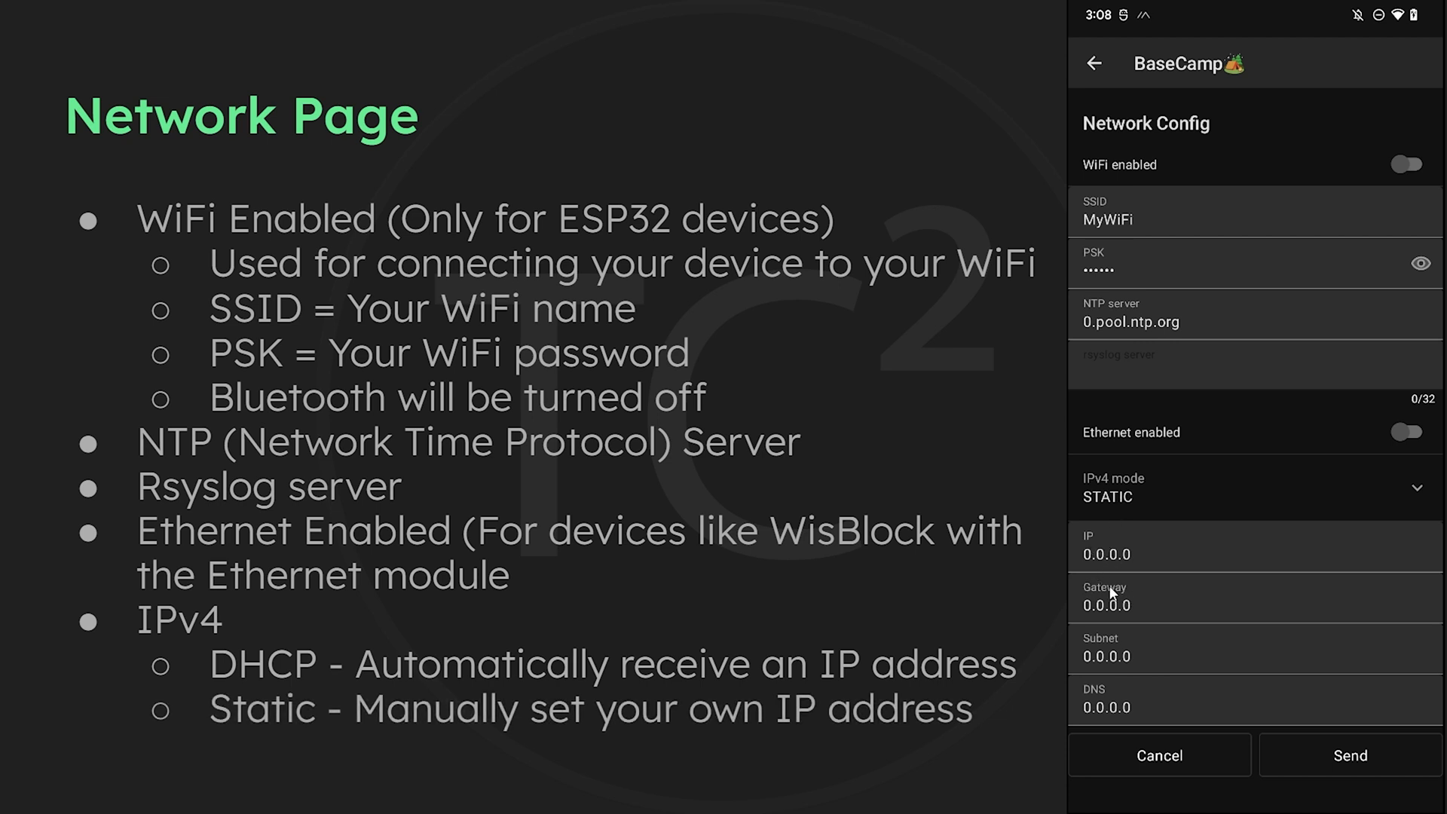
{"action": "mouse_move", "coordinate": [1107, 694]}
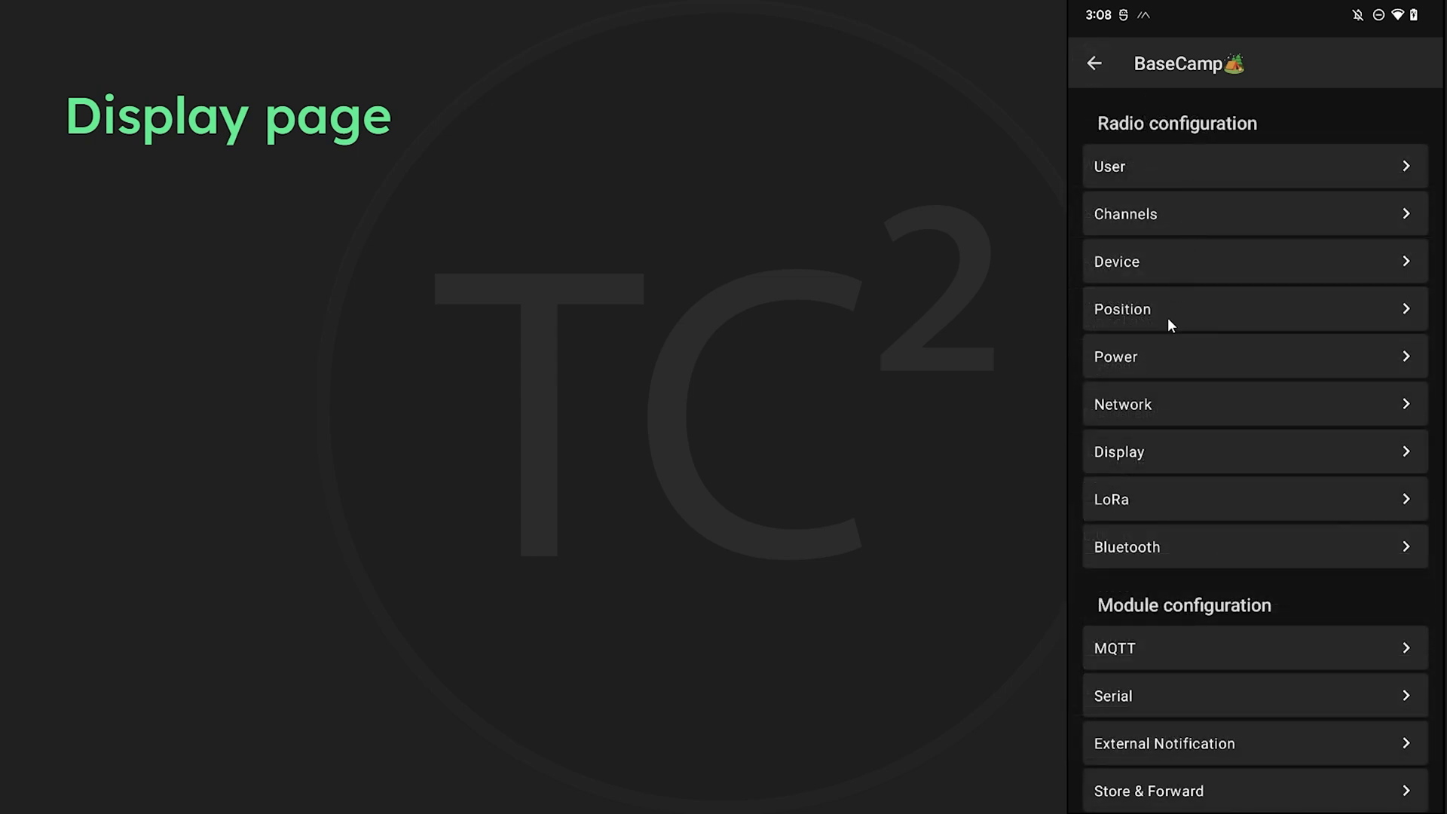
Open Display Config, keep GPS format DEC, and toggle flip screen on and off
{"action": "left_click", "coordinate": [1120, 452]}
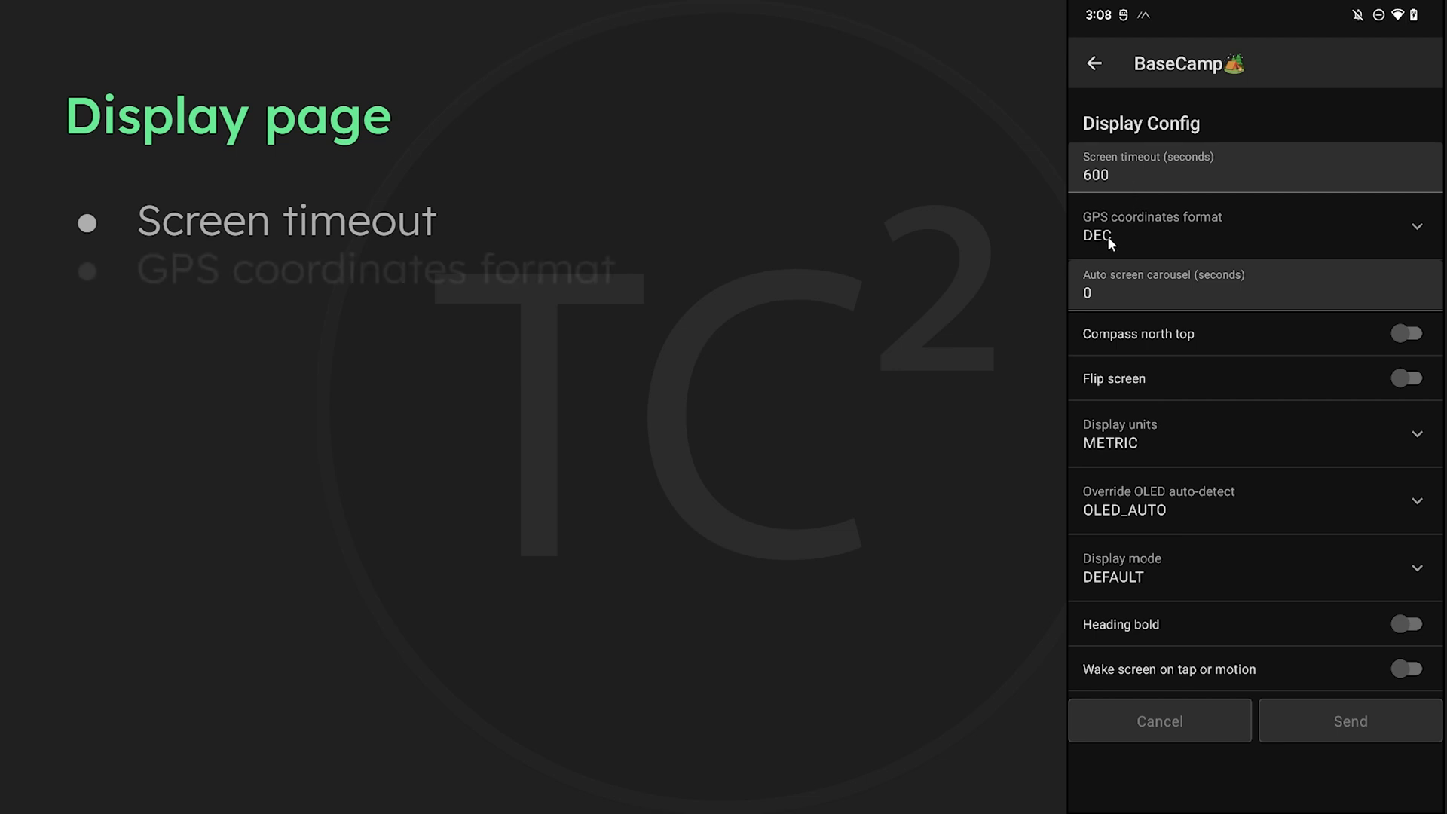
{"action": "left_click", "coordinate": [1246, 226]}
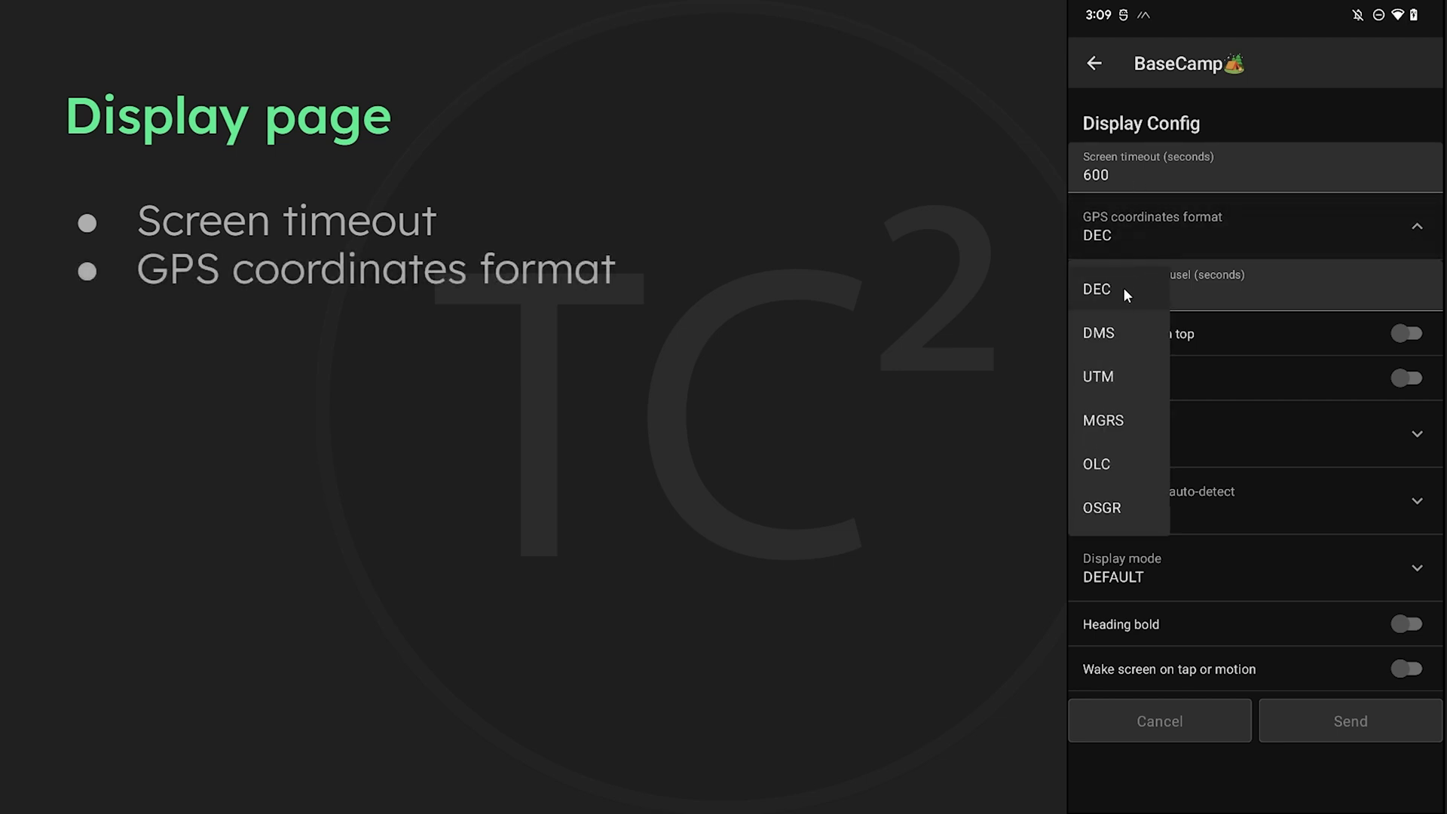
{"action": "mouse_move", "coordinate": [1110, 337]}
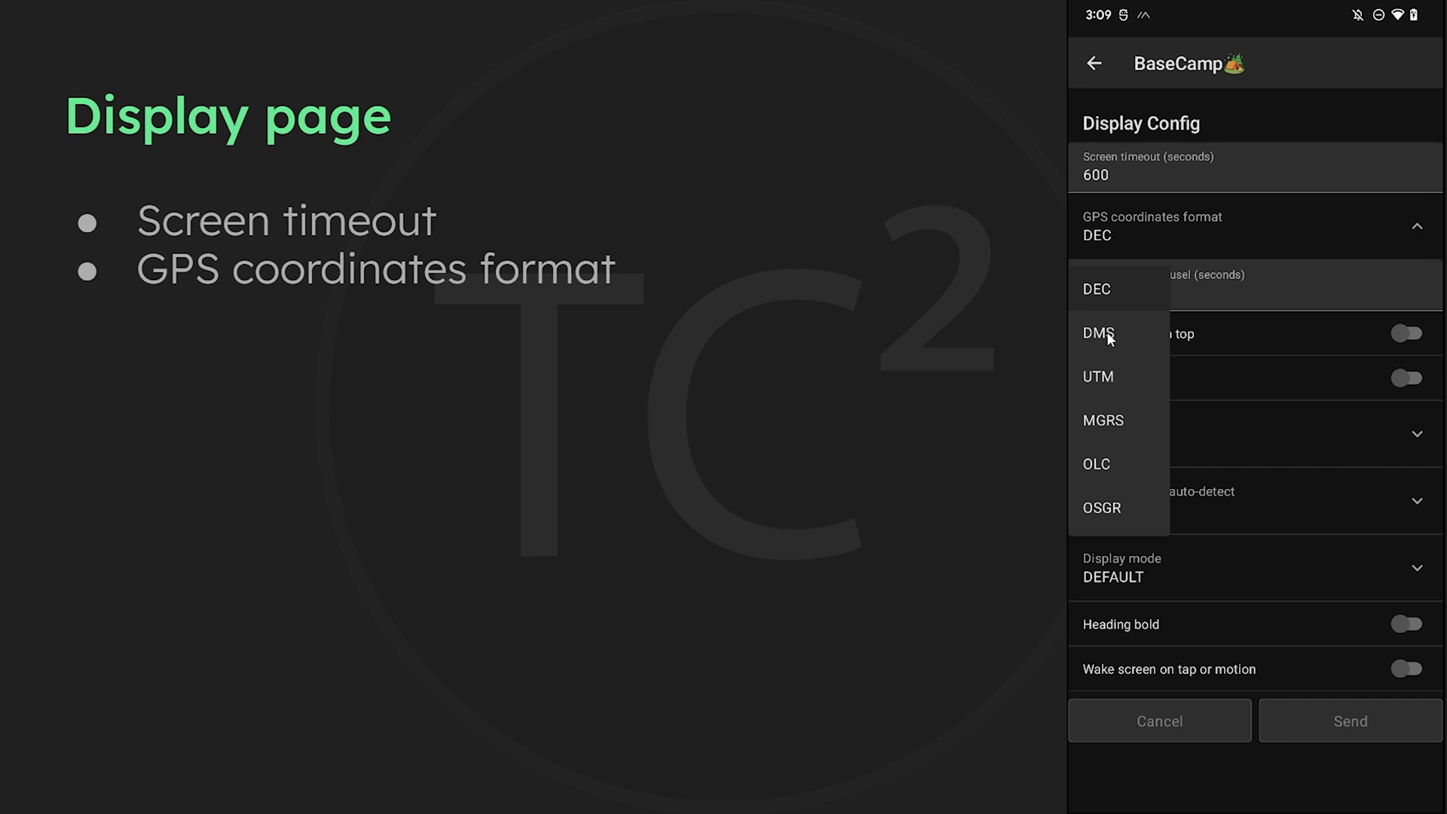
{"action": "mouse_move", "coordinate": [1151, 488]}
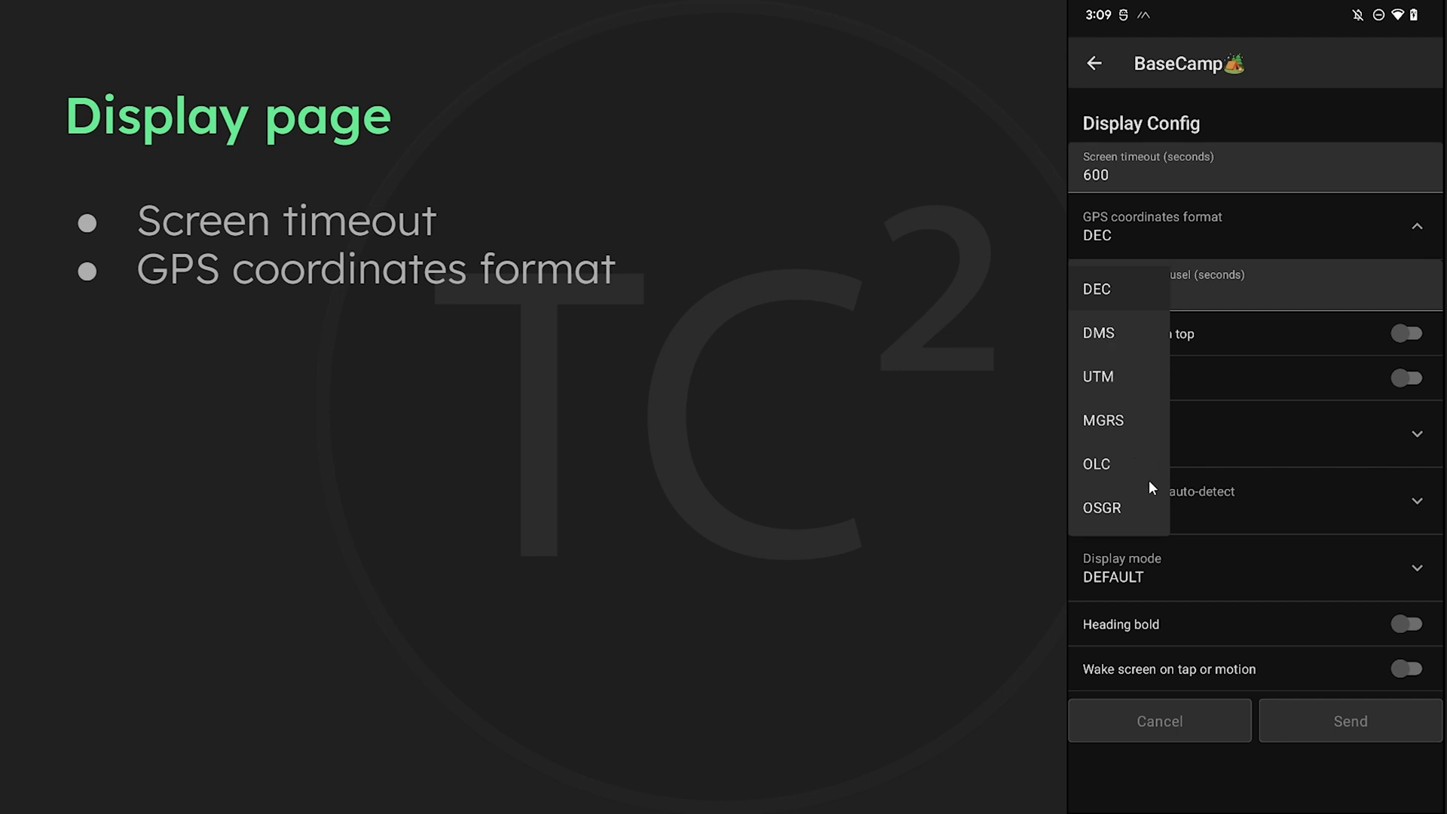
{"action": "left_click", "coordinate": [1096, 288]}
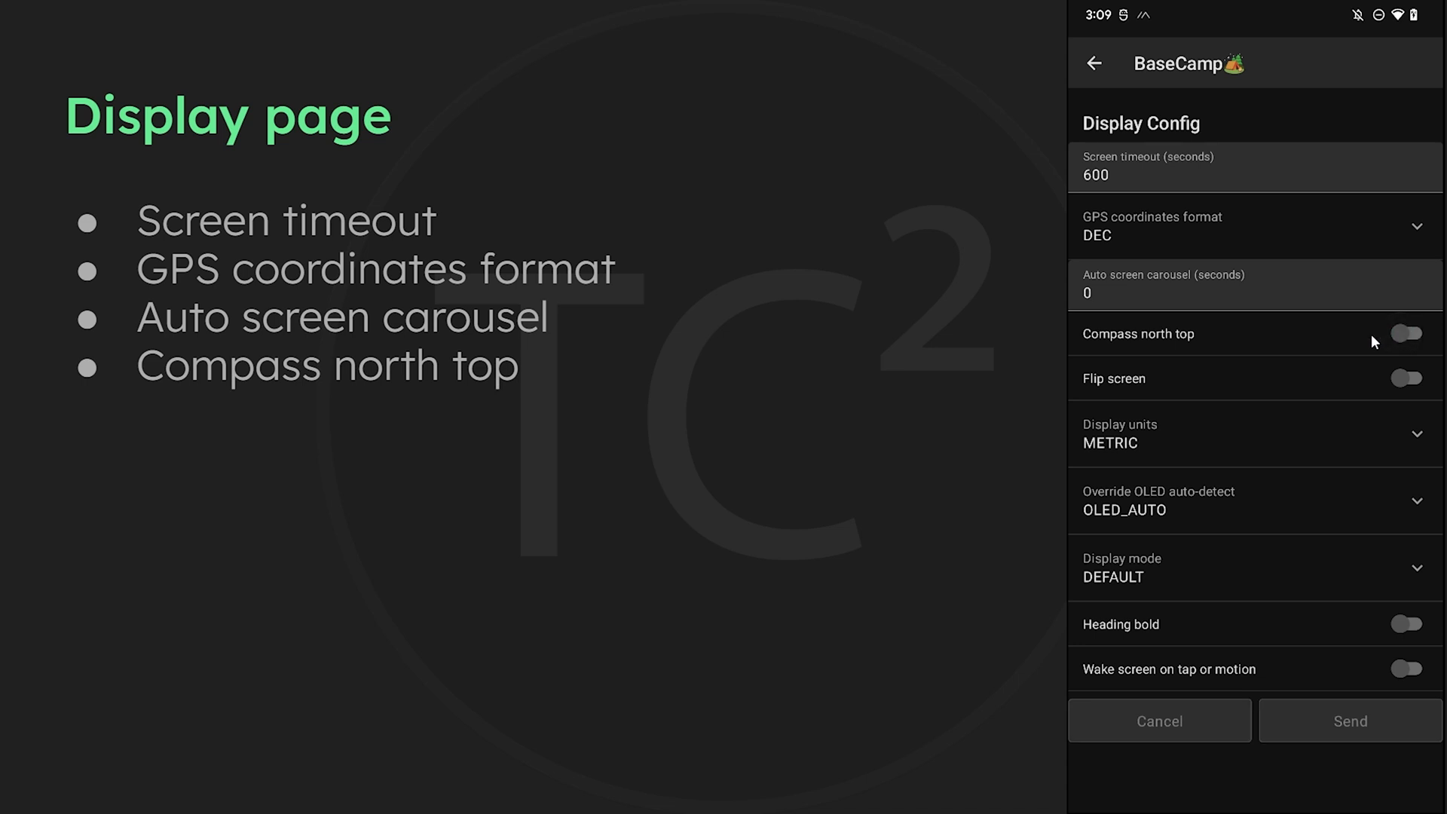
{"action": "mouse_move", "coordinate": [1344, 334]}
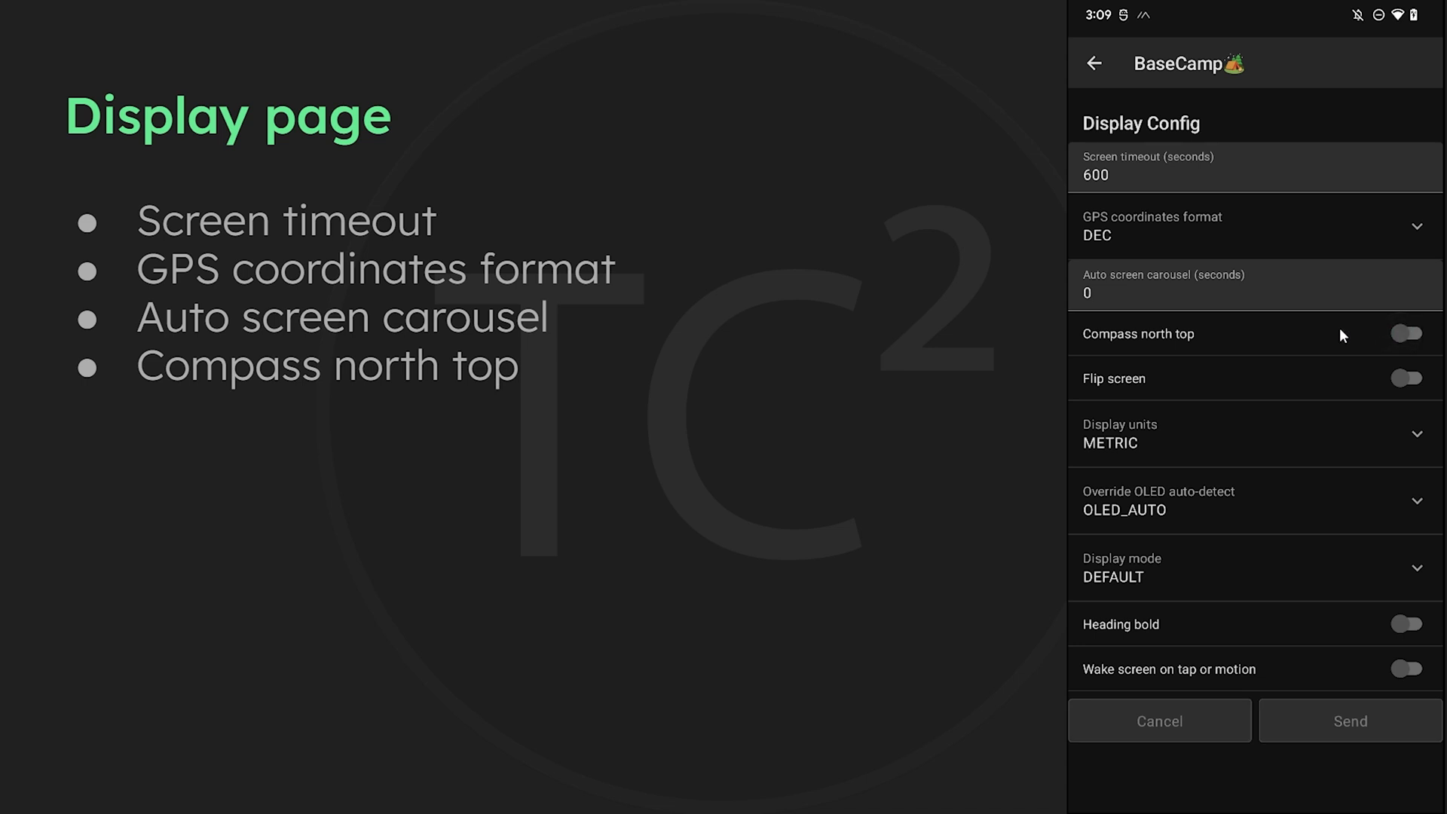
{"action": "left_click", "coordinate": [1403, 378]}
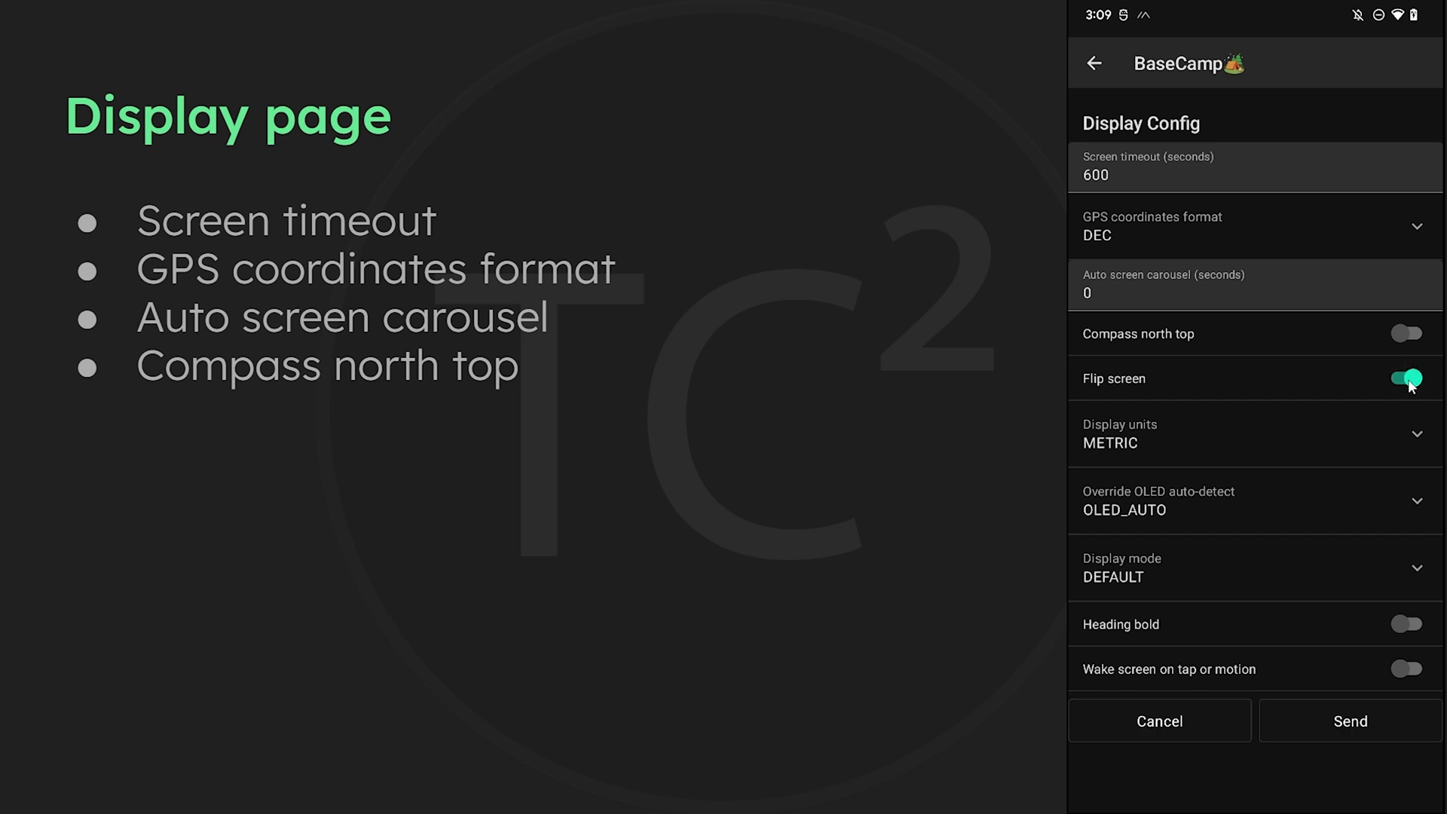
{"action": "left_click", "coordinate": [1406, 378]}
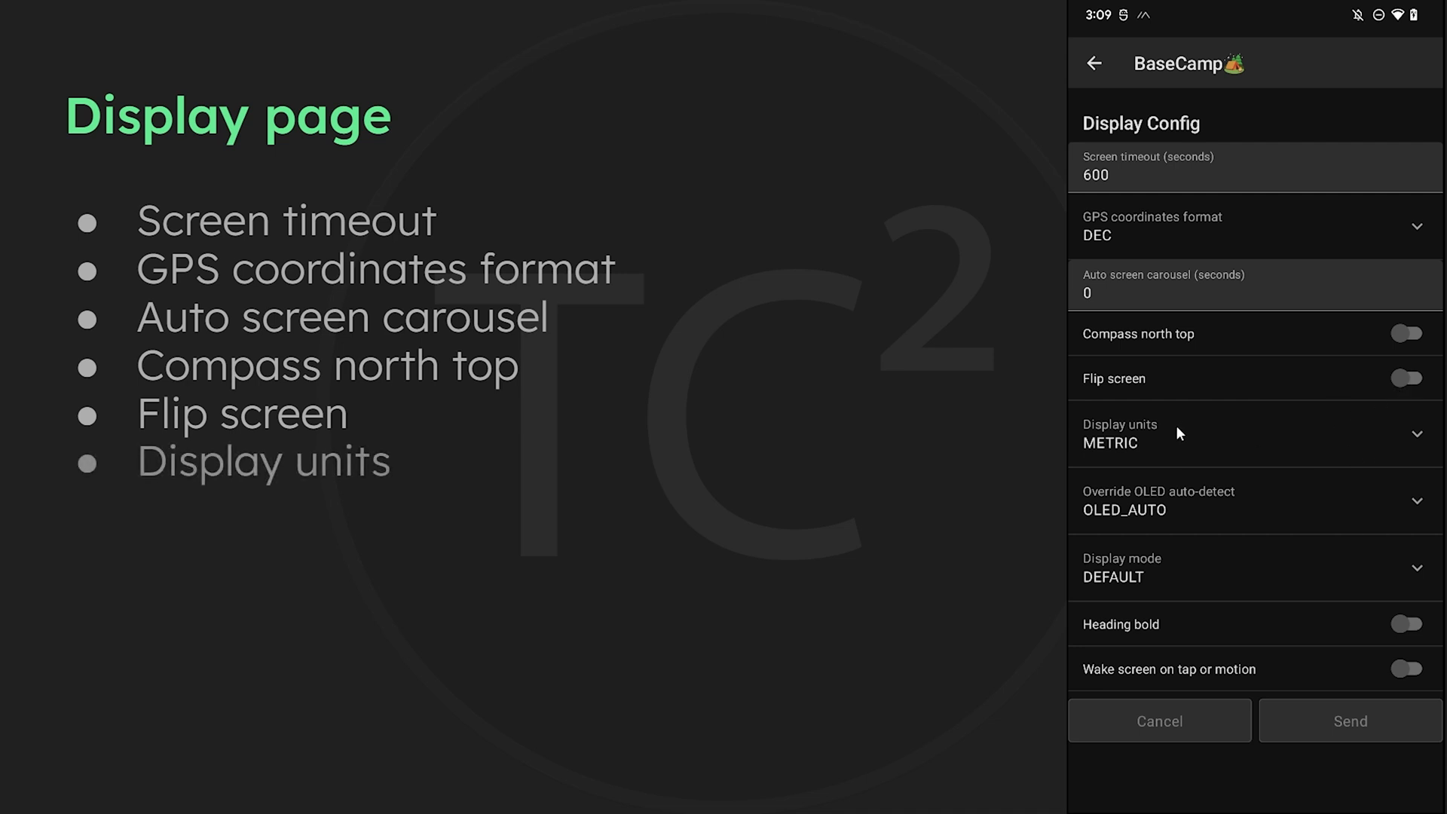
Set display units to IMPERIAL, view OLED override options, and toggle heading bold and wake-on-motion
{"action": "left_click", "coordinate": [1252, 434]}
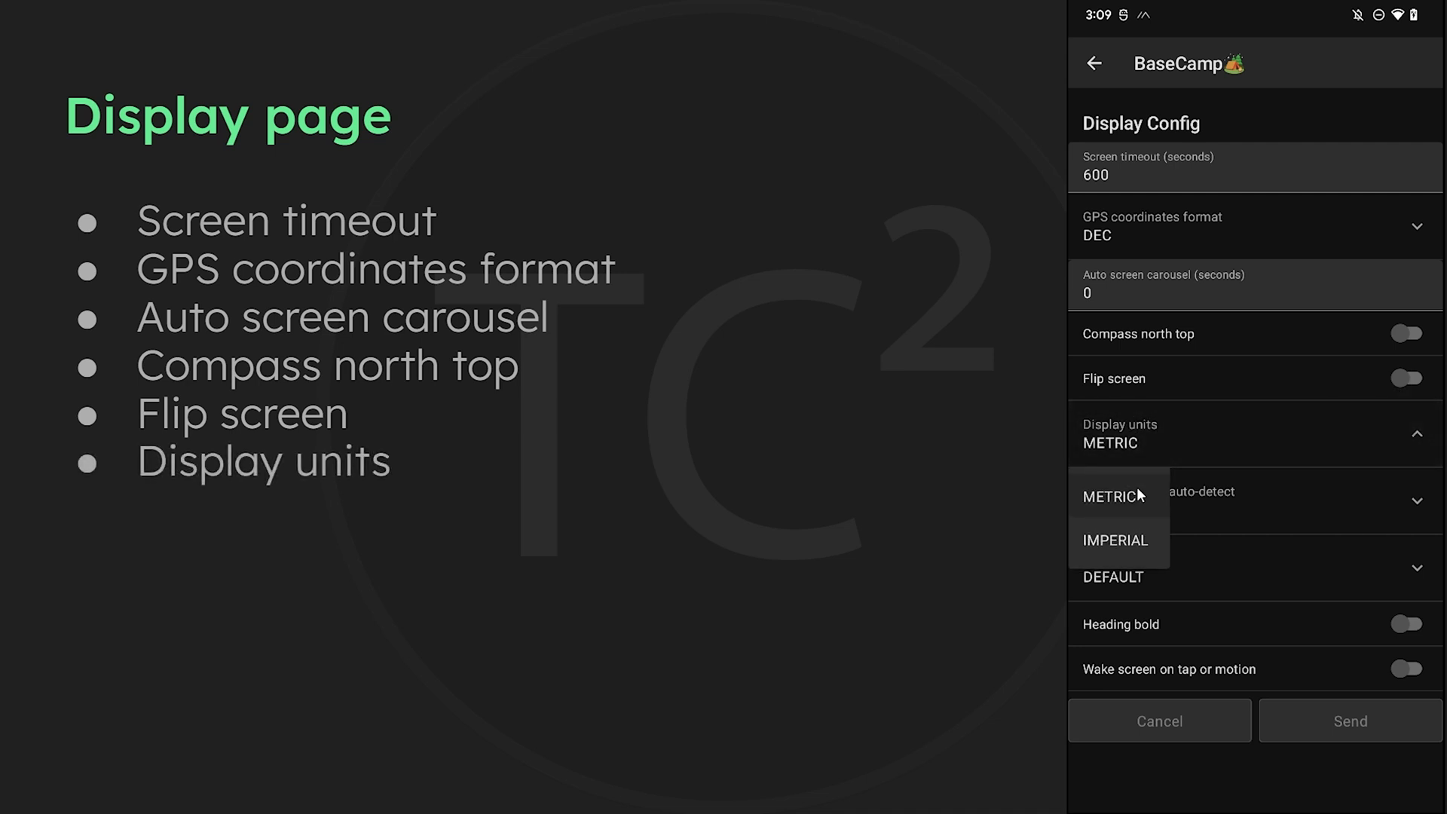
{"action": "left_click", "coordinate": [1114, 540]}
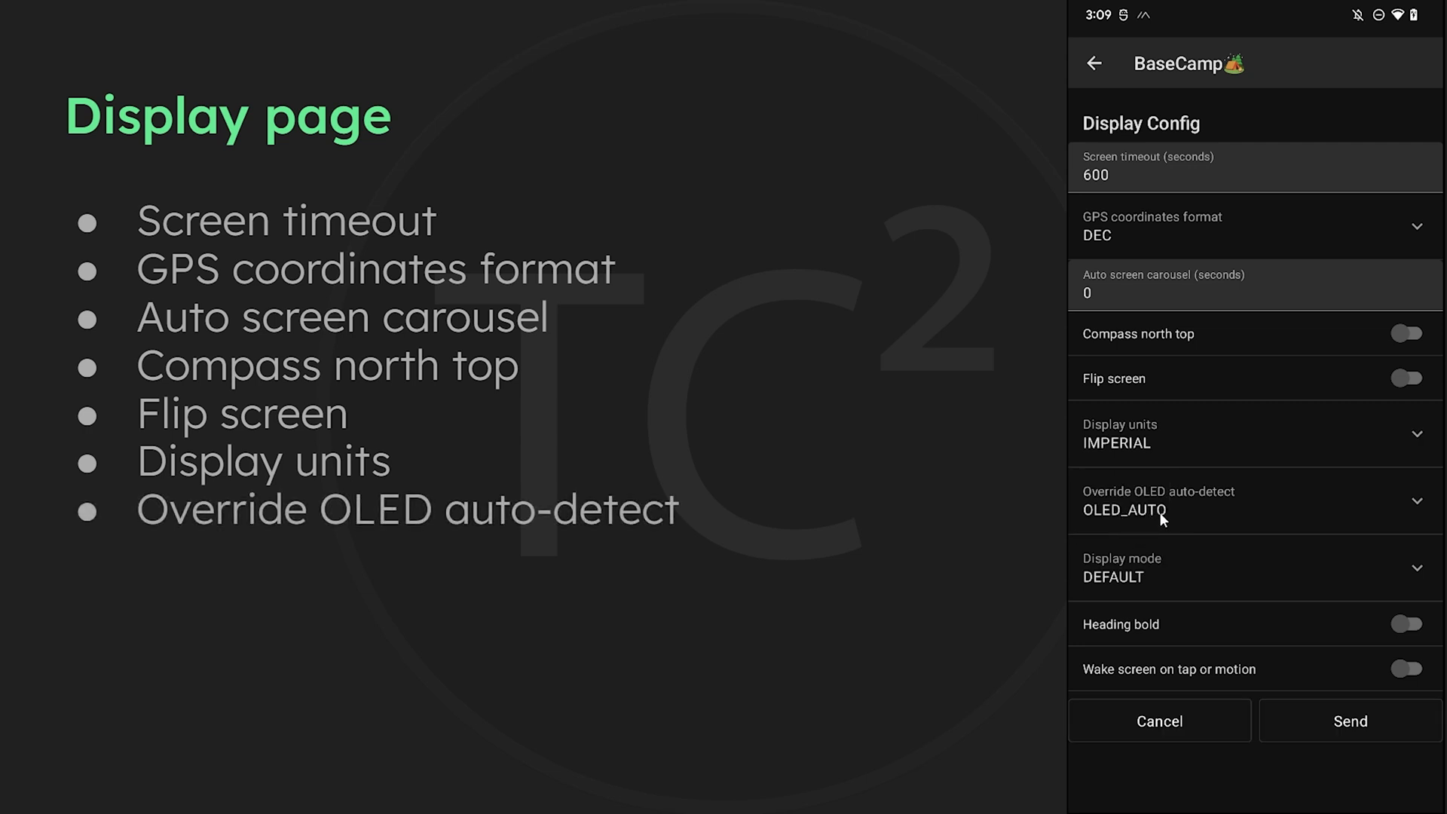
{"action": "left_click", "coordinate": [1250, 501]}
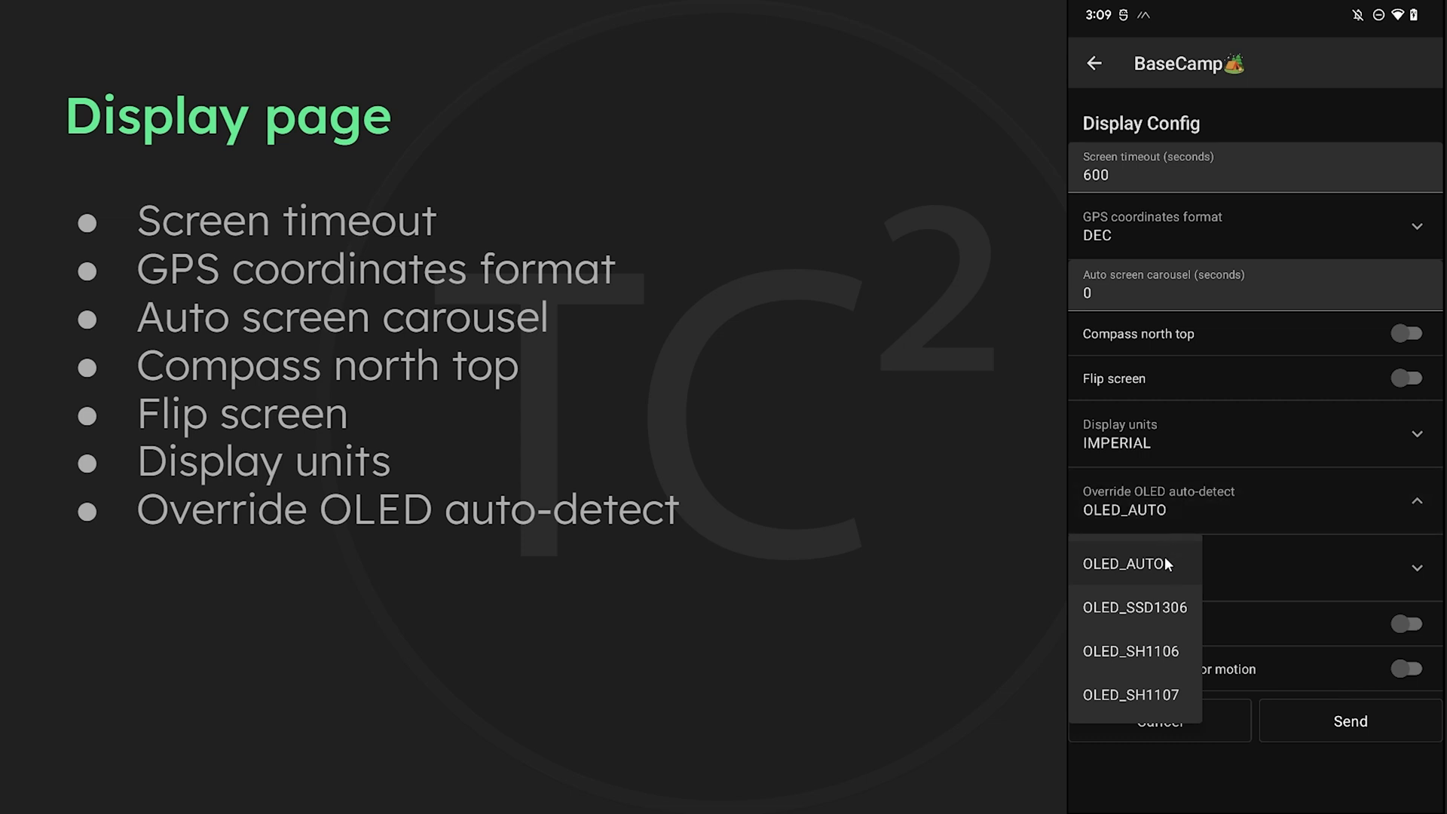
{"action": "mouse_move", "coordinate": [1166, 653]}
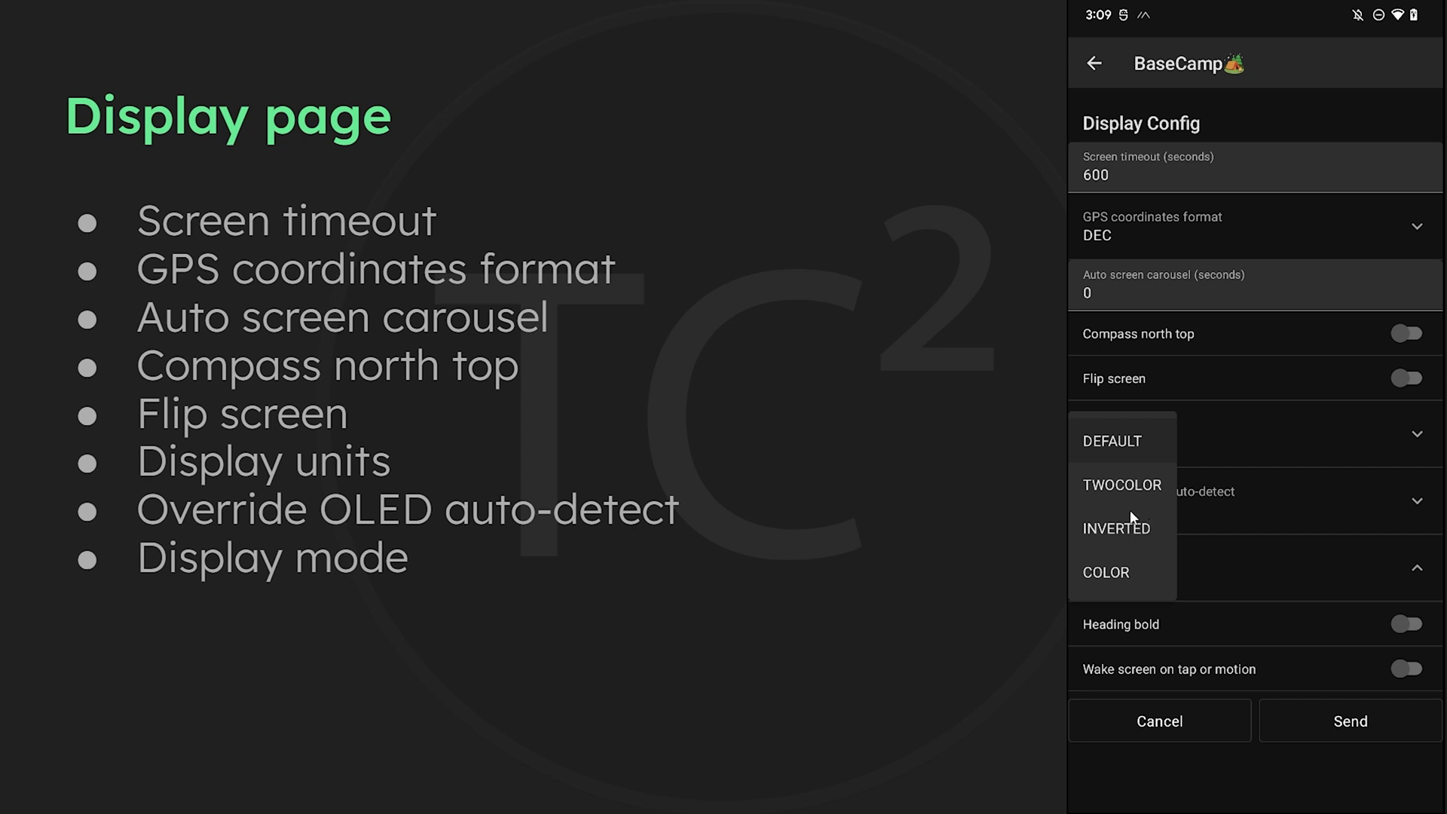
{"action": "mouse_move", "coordinate": [1131, 522]}
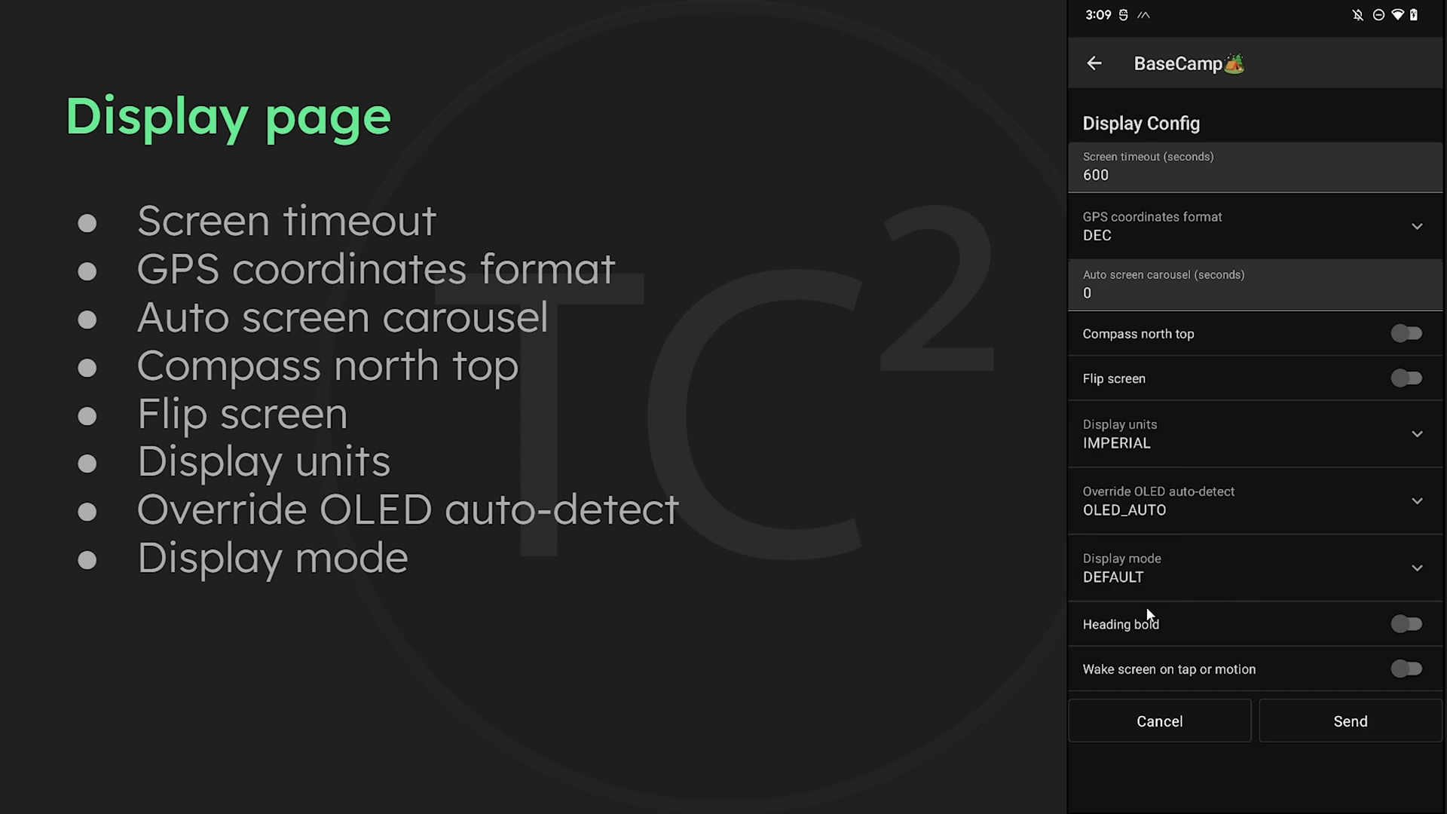
{"action": "left_click", "coordinate": [1405, 624]}
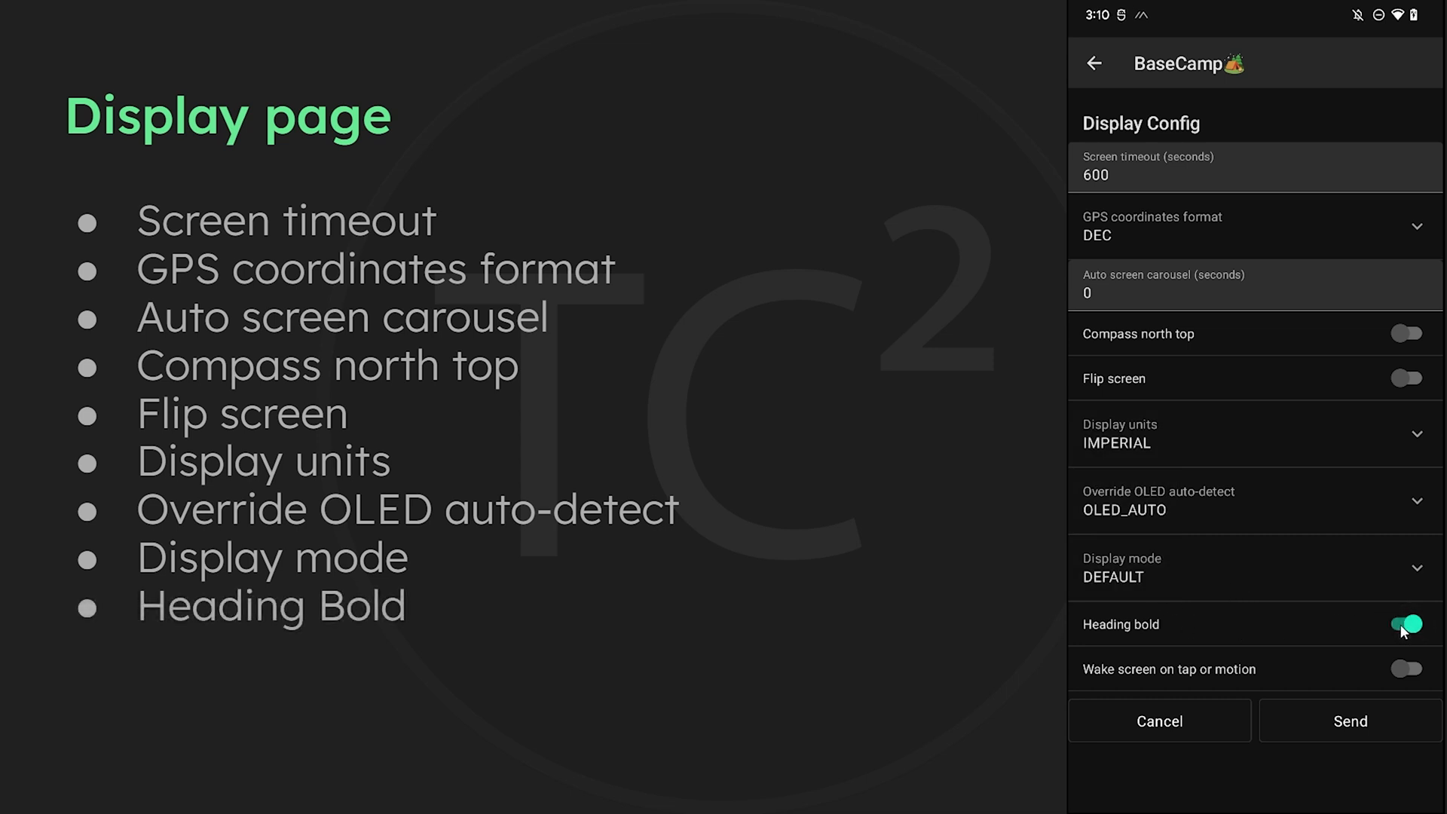
{"action": "left_click", "coordinate": [1405, 623]}
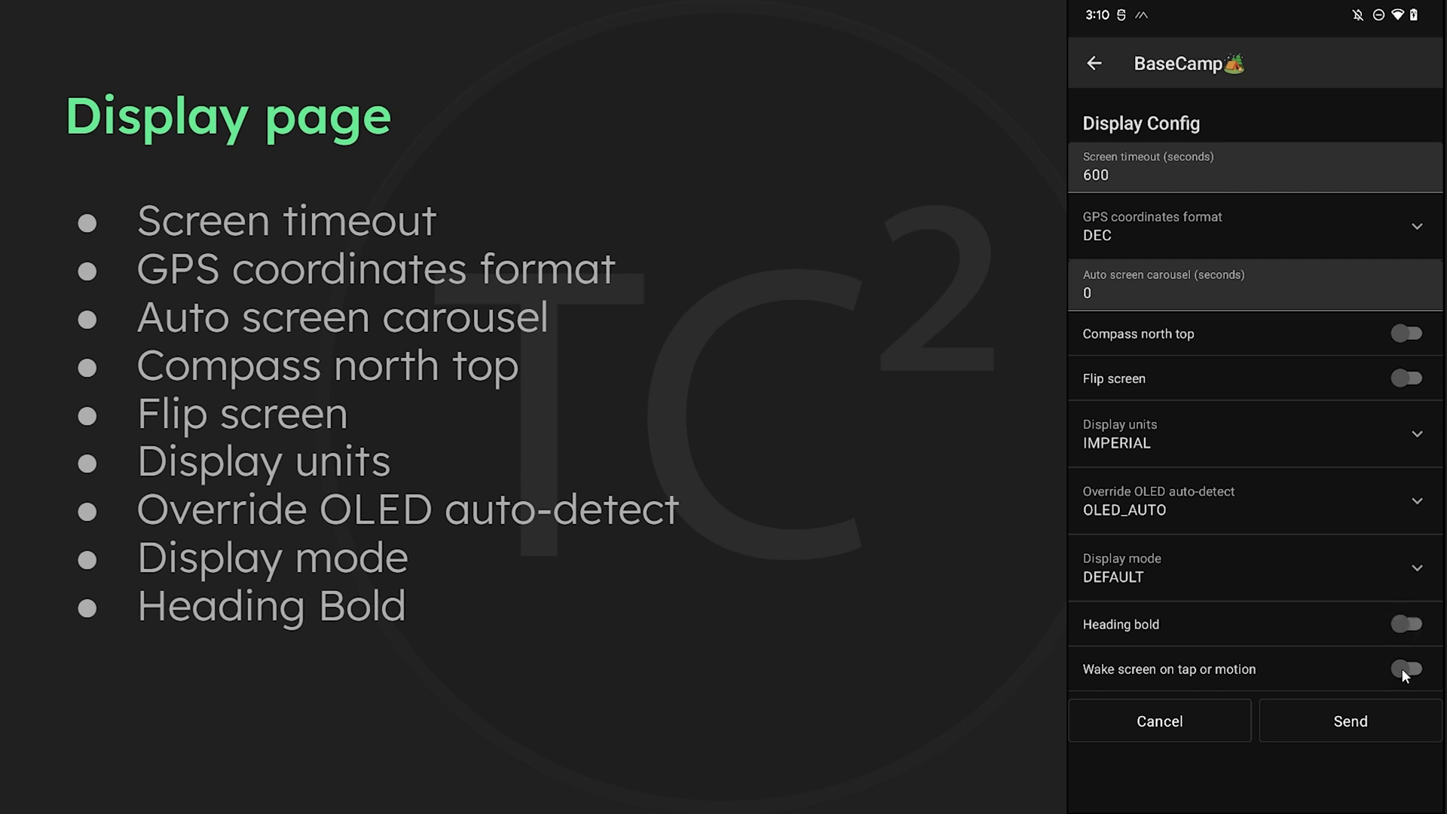
{"action": "left_click", "coordinate": [1403, 670]}
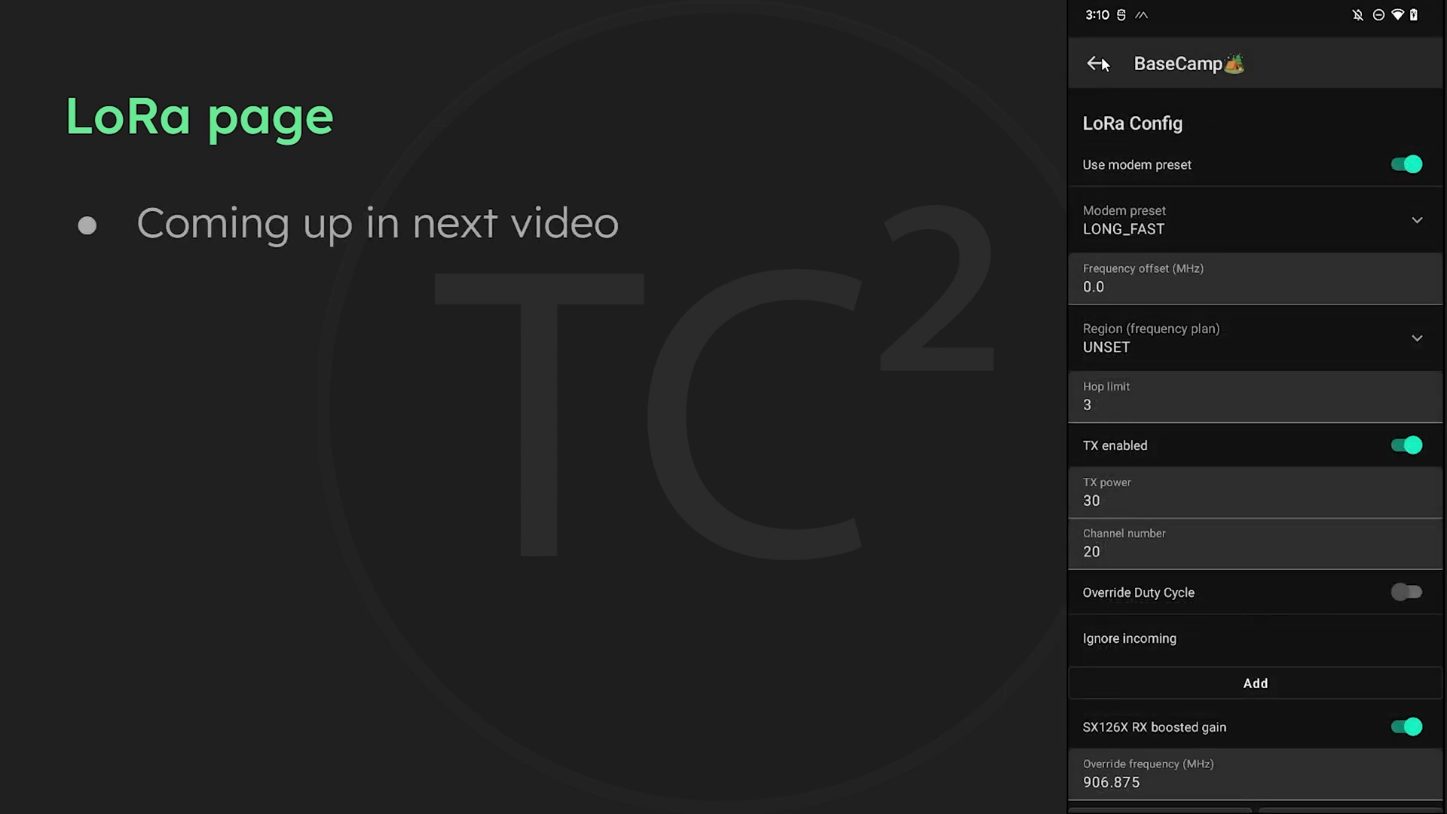
Leave LoRa Config (LONG_FAST, region UNSET) for the radio configuration list
{"action": "left_click", "coordinate": [1097, 62]}
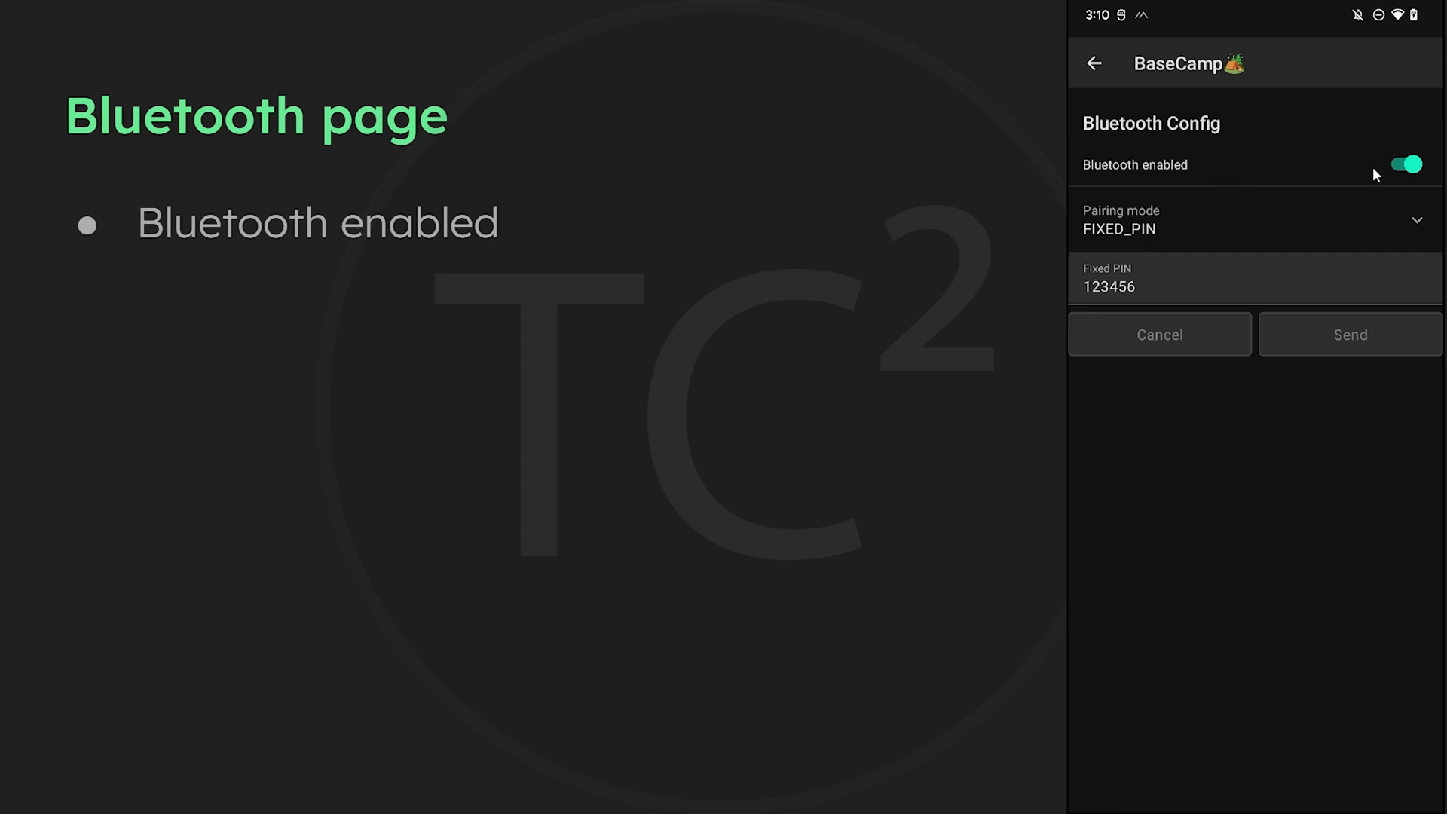
{"action": "mouse_move", "coordinate": [1340, 179]}
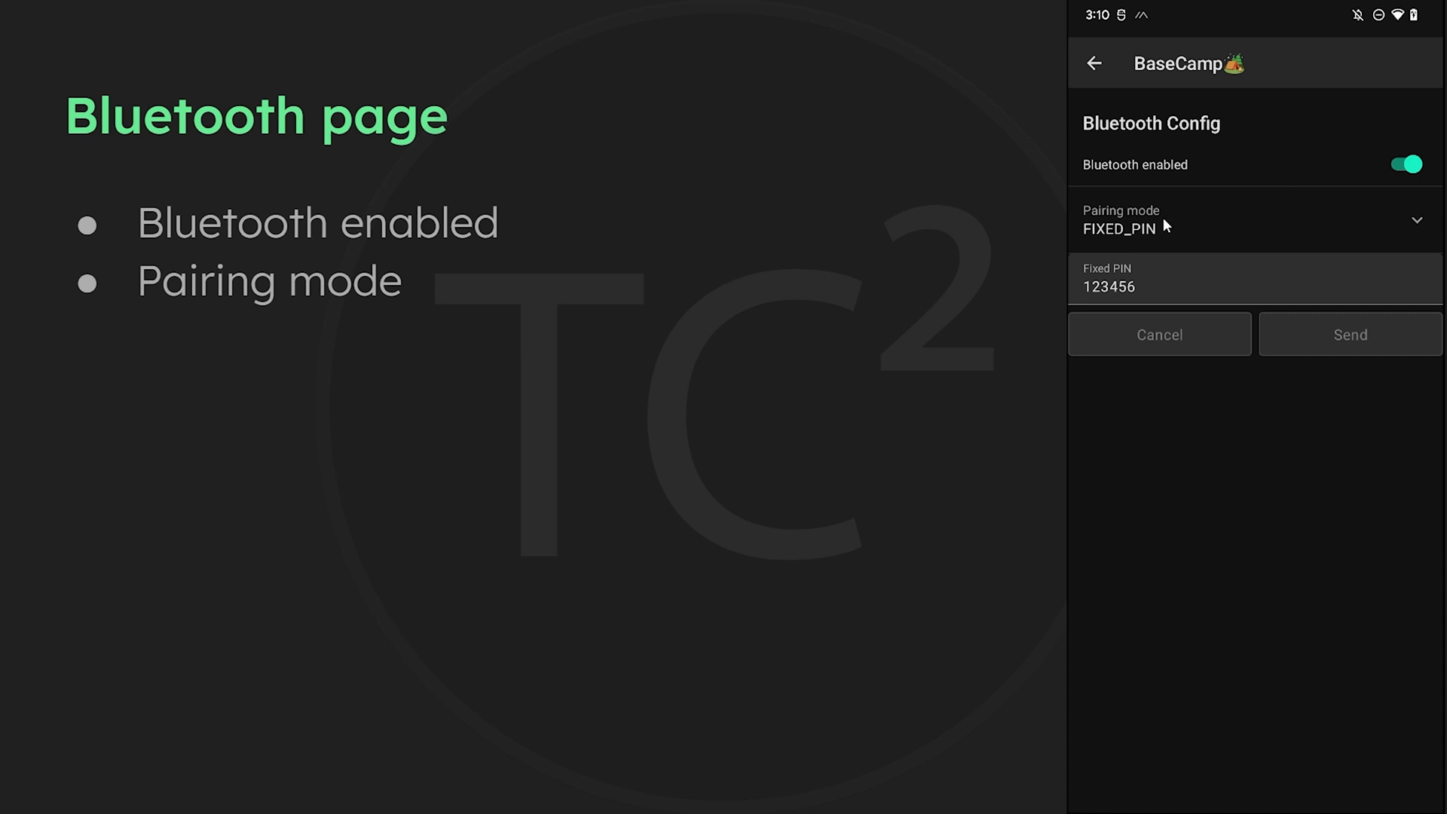
Switch Bluetooth pairing mode to RANDOM_PIN, then back to FIXED_PIN
{"action": "left_click", "coordinate": [1254, 221]}
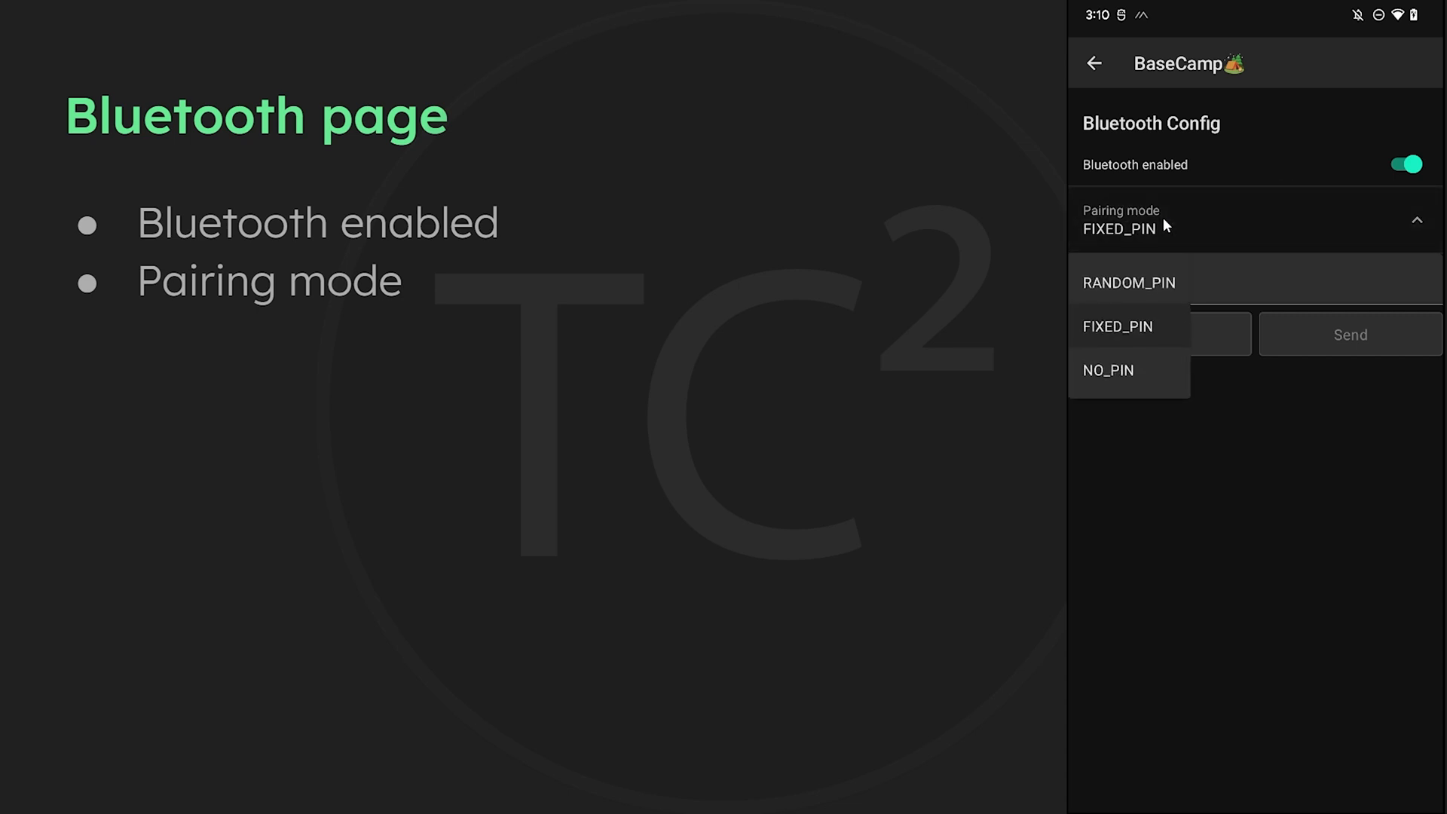
{"action": "left_click", "coordinate": [1128, 283]}
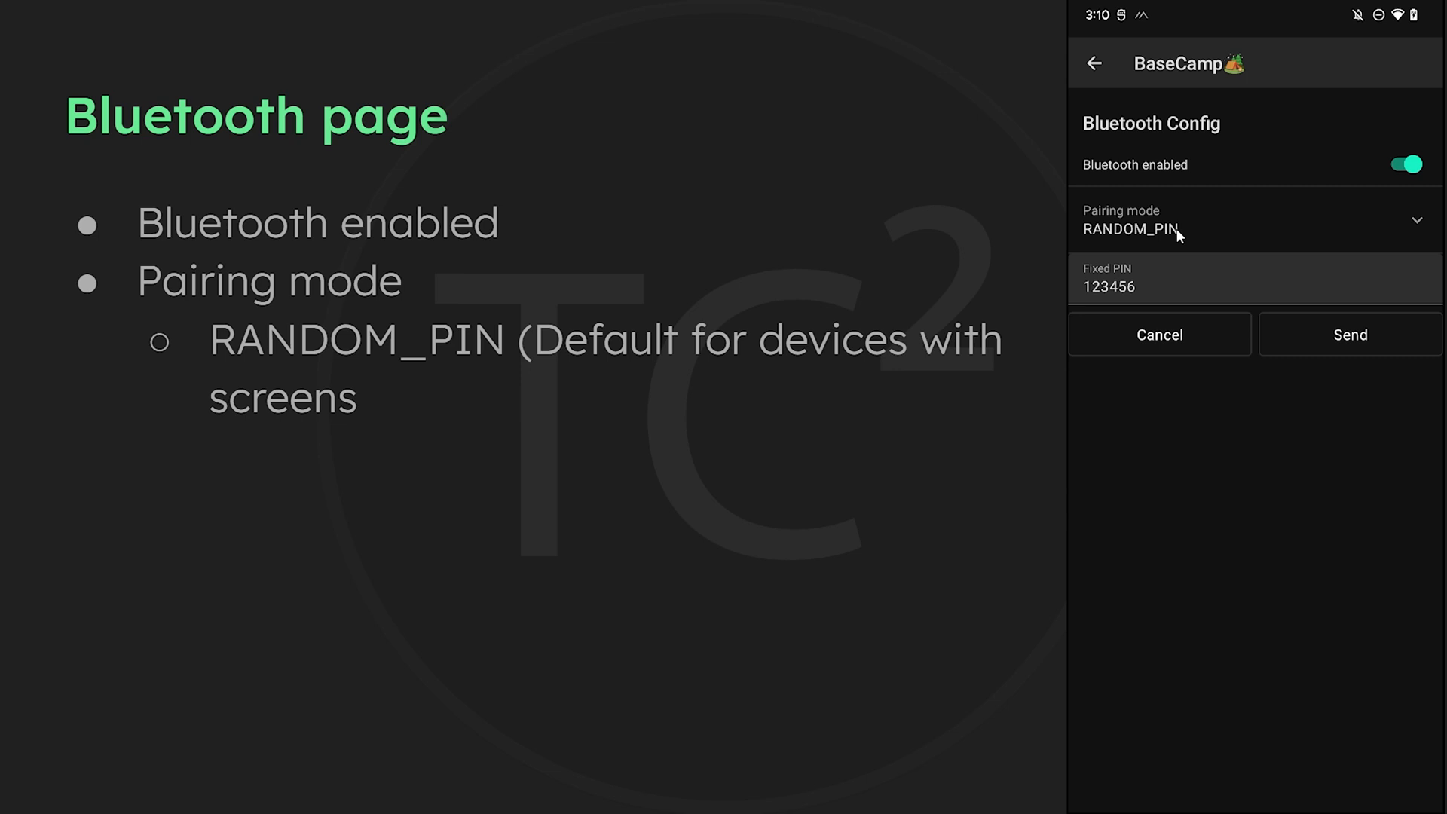
{"action": "mouse_move", "coordinate": [1184, 234]}
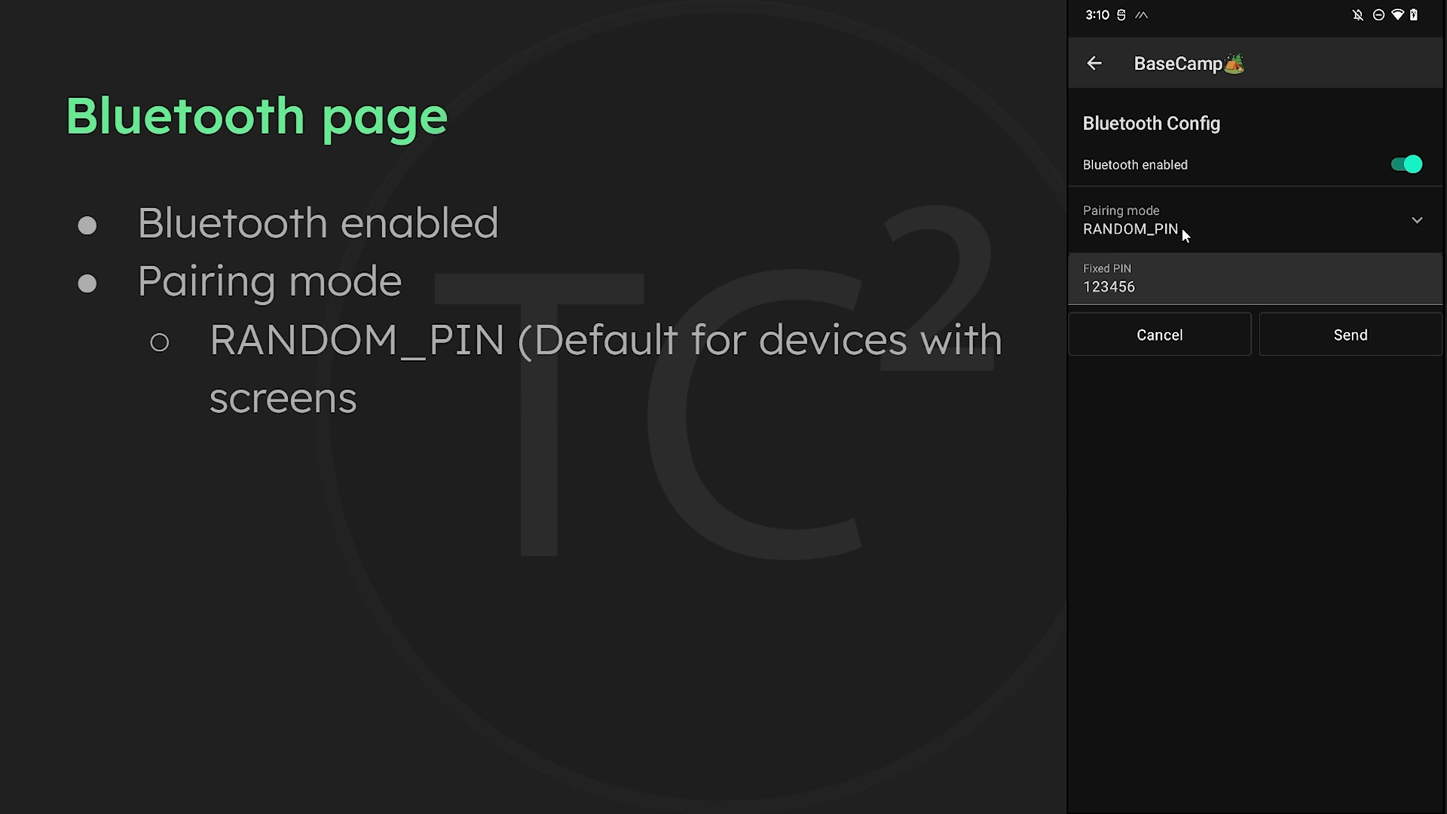
{"action": "left_click", "coordinate": [1254, 222]}
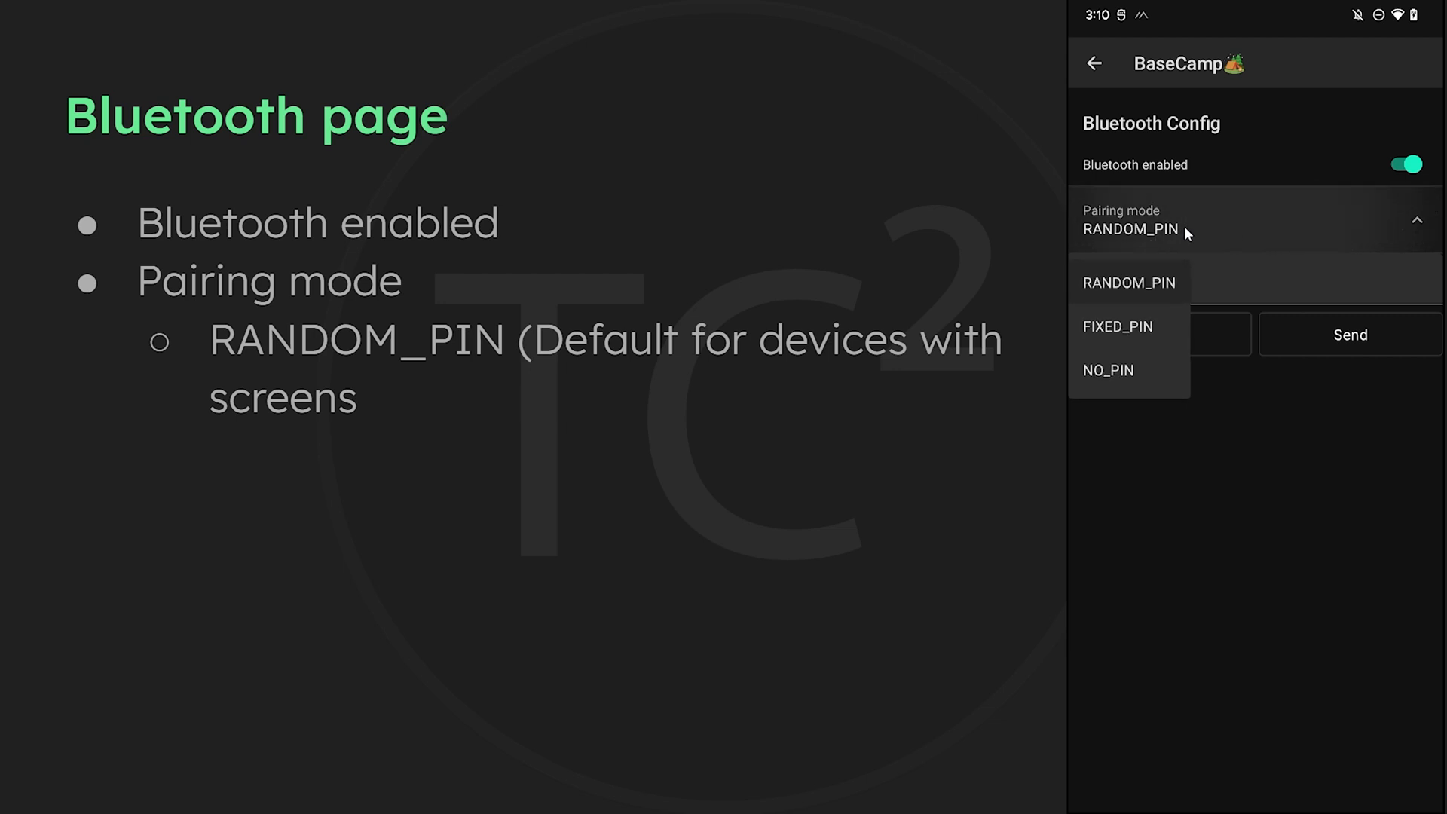
{"action": "left_click", "coordinate": [1118, 325]}
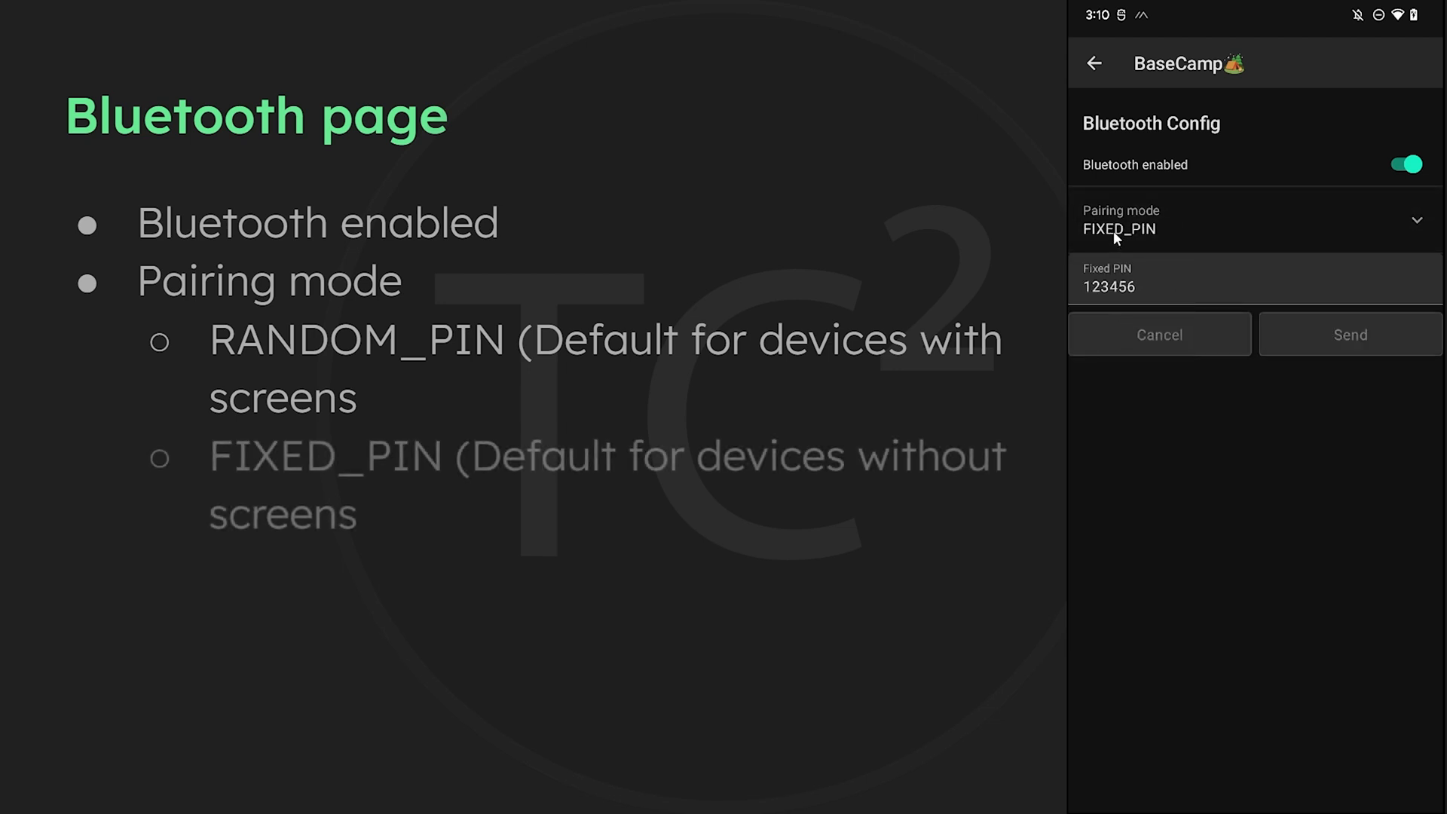